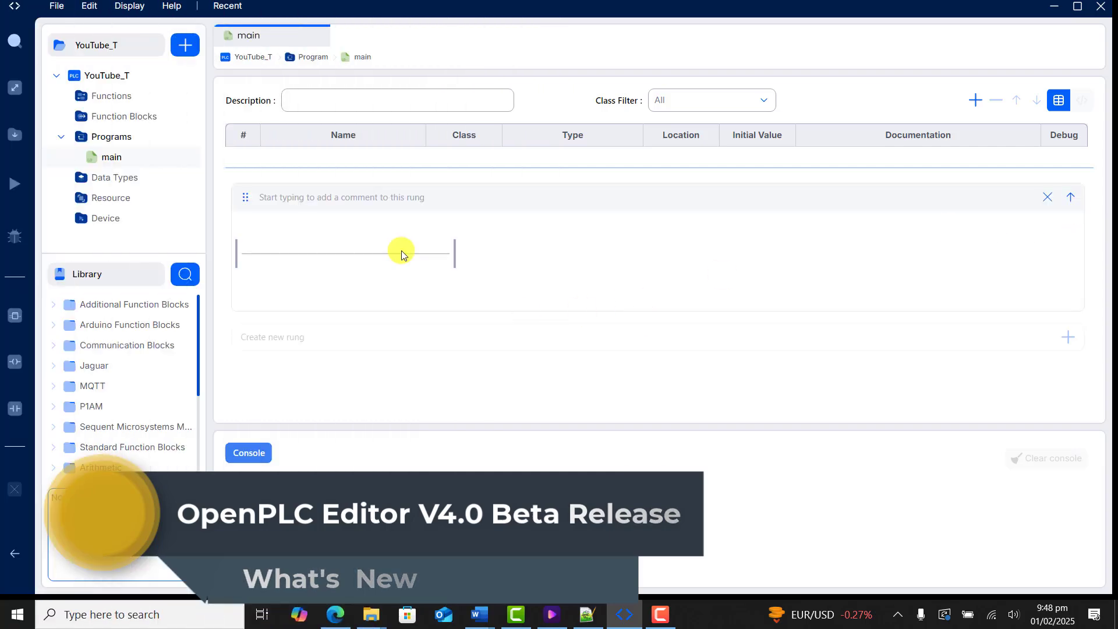
Add a second rung to the YouTube_T main program and expand the first rung
{"action": "left_click", "coordinate": [1069, 197]}
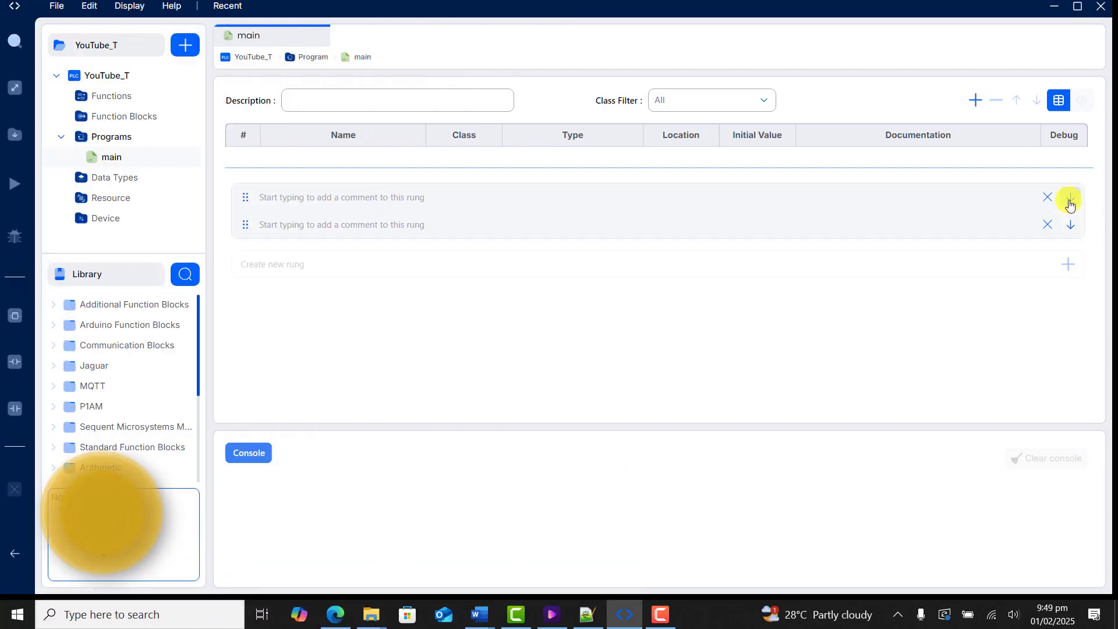
{"action": "left_click", "coordinate": [1069, 197]}
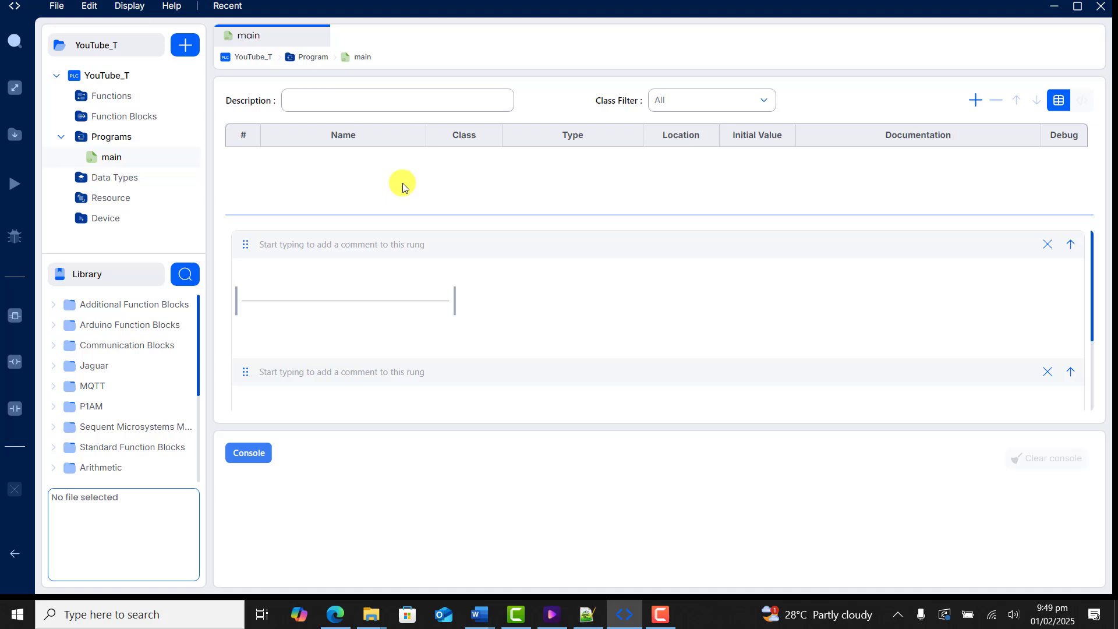
{"action": "left_click", "coordinate": [975, 100]}
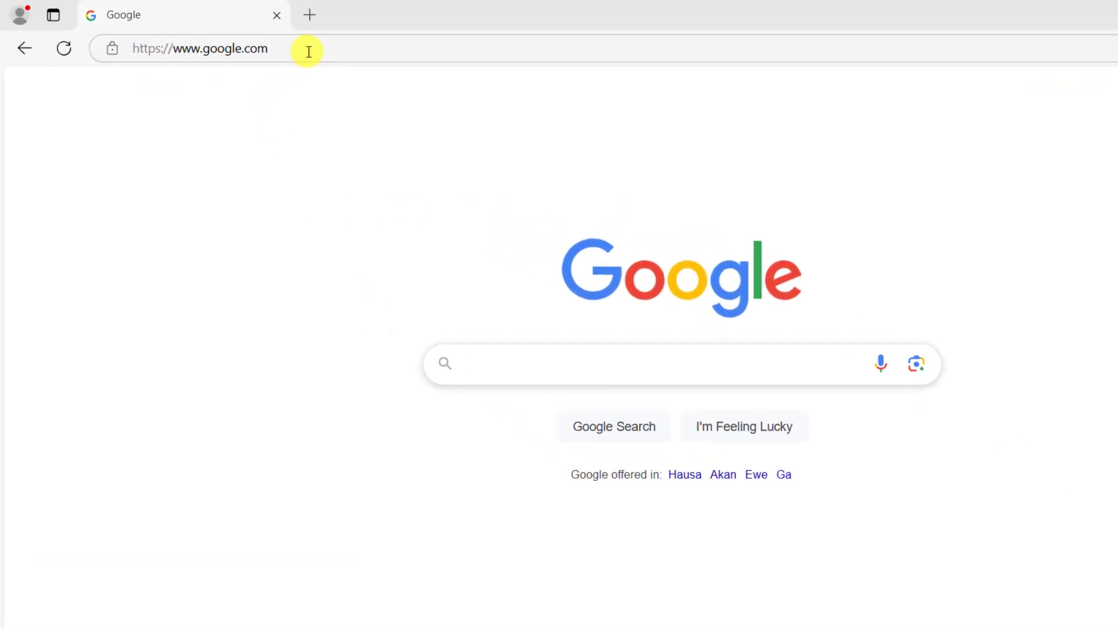
Find the 'OpenPLC Editor v4.0.0 beta Released!' forum post and download its Windows installer
{"action": "type", "text": "OpenPLC Editor v4.0.0 beta Released! - OpenPLC Forum"}
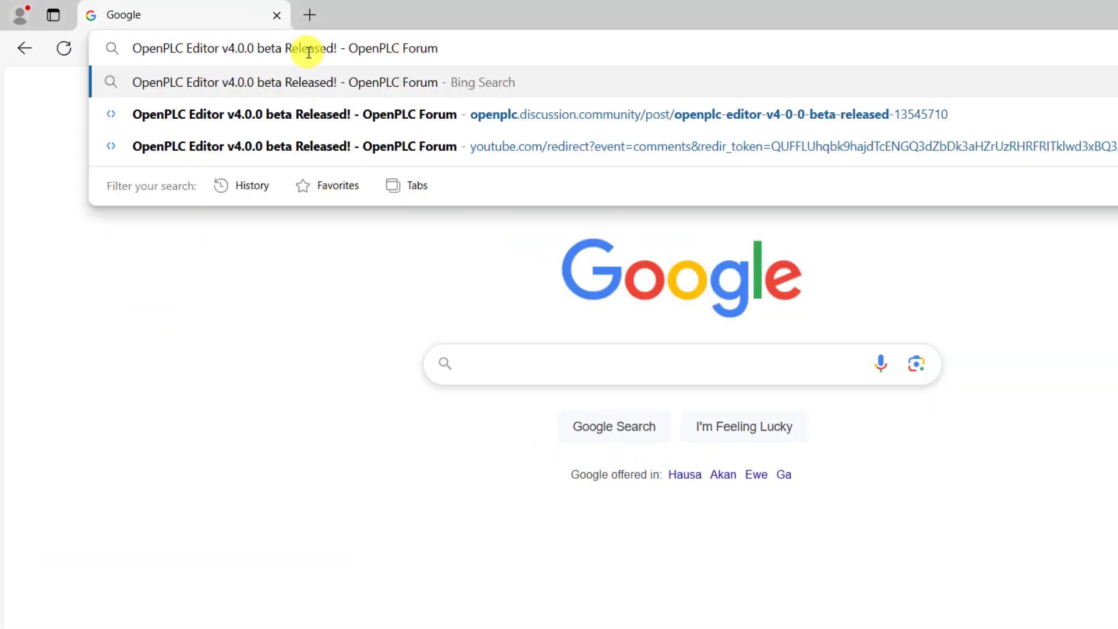
{"action": "left_click", "coordinate": [285, 82]}
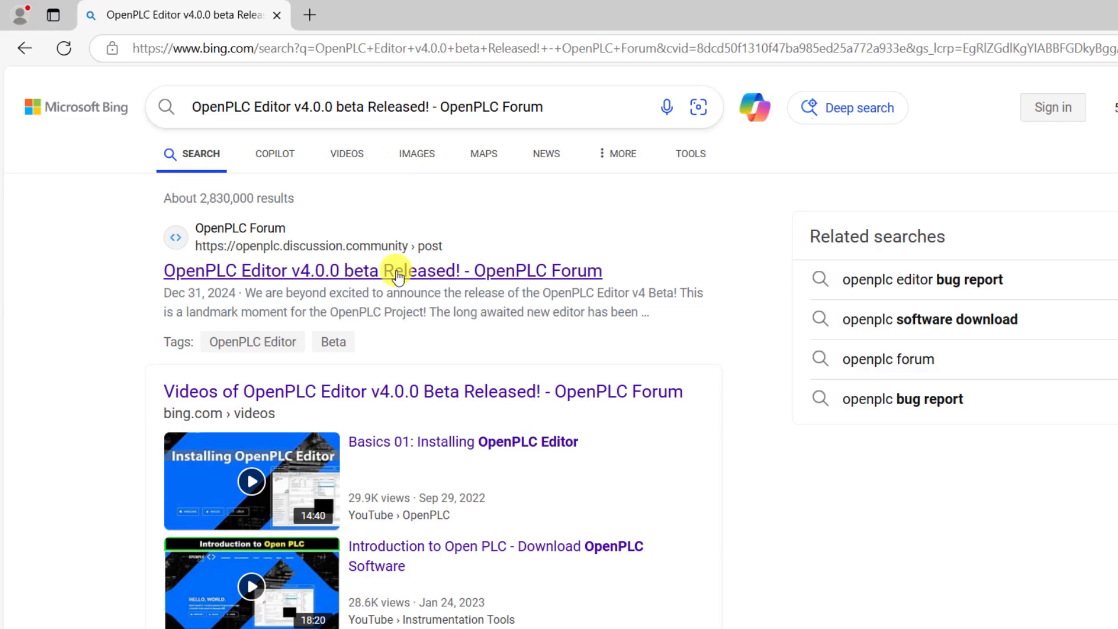
{"action": "left_click", "coordinate": [382, 270]}
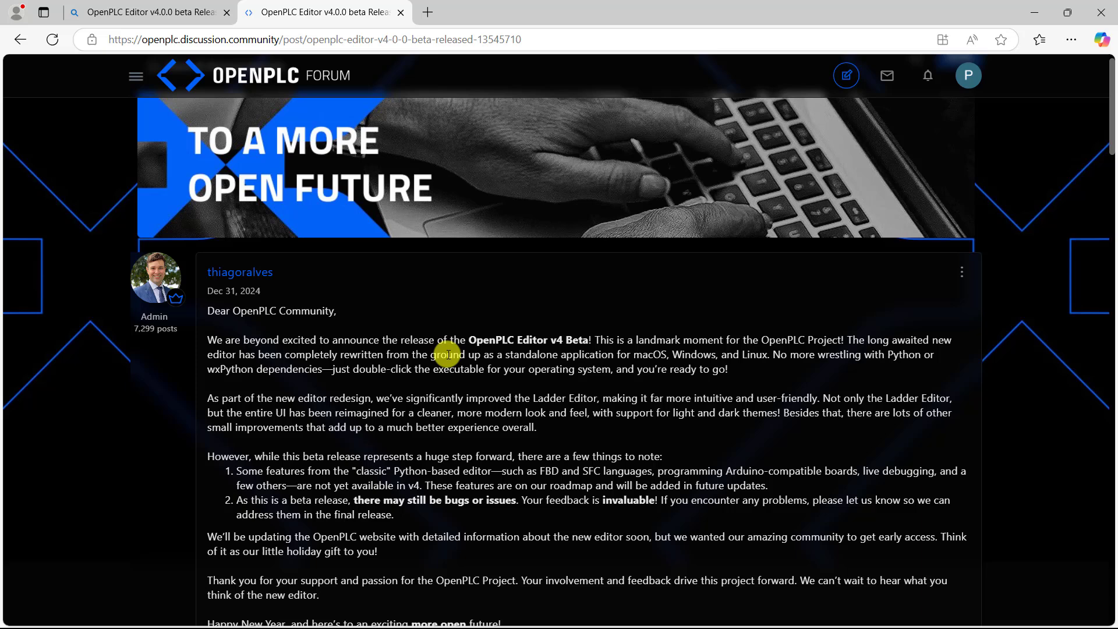
{"action": "scroll", "scroll_direction": "down", "scroll_amount": 3}
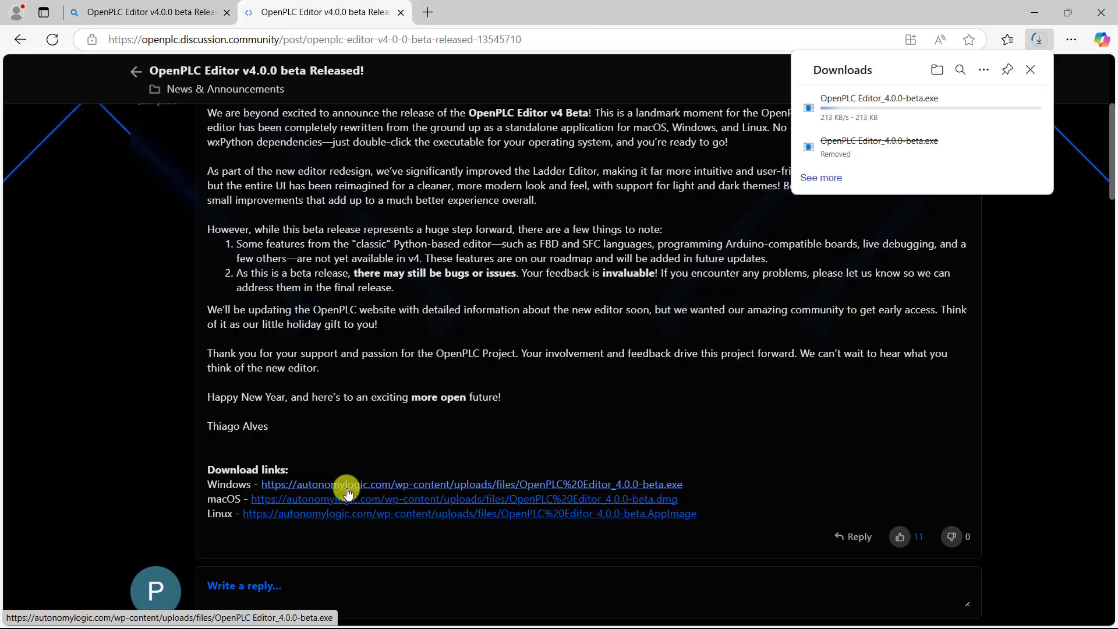
{"action": "mouse_move", "coordinate": [472, 255]}
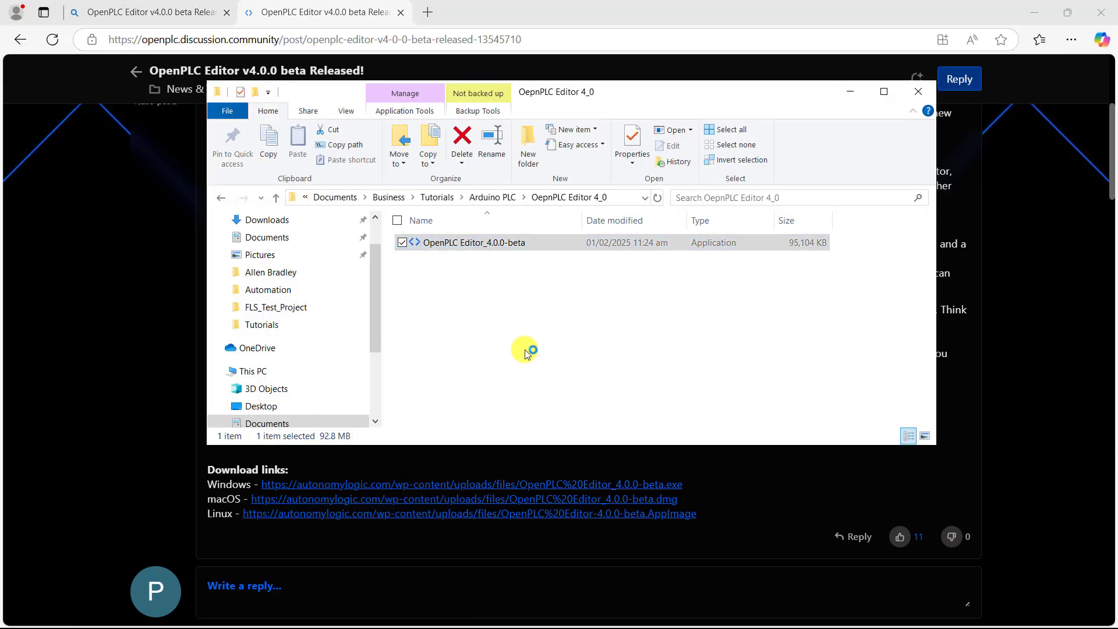
Launch the downloaded OpenPLC Editor_4.0.0-beta application from its folder
{"action": "double_click", "coordinate": [472, 242]}
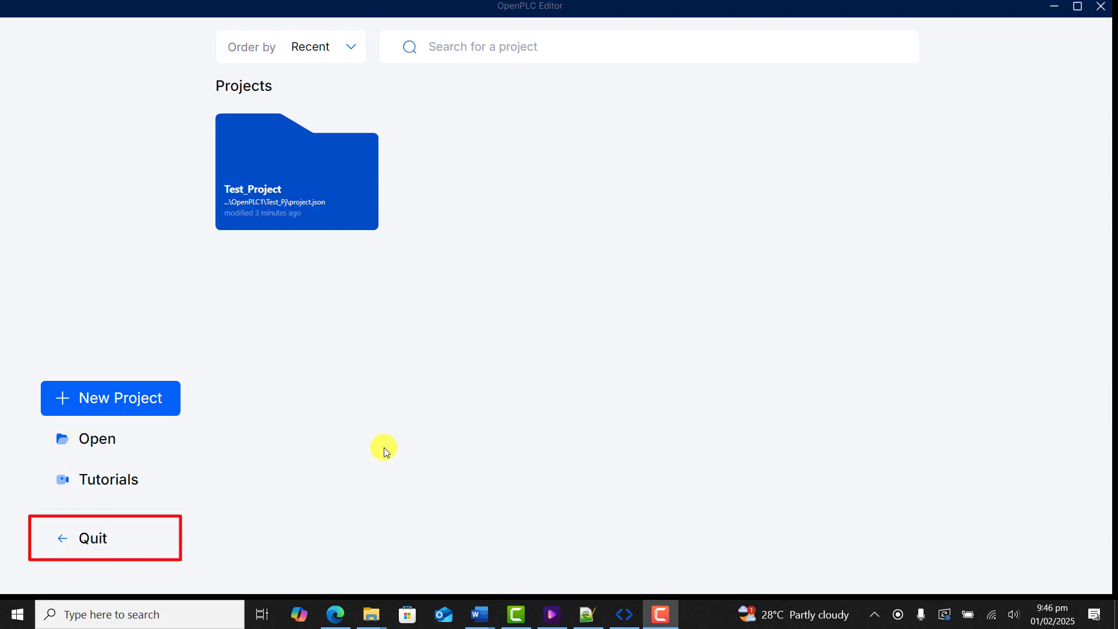
{"action": "mouse_move", "coordinate": [98, 413]}
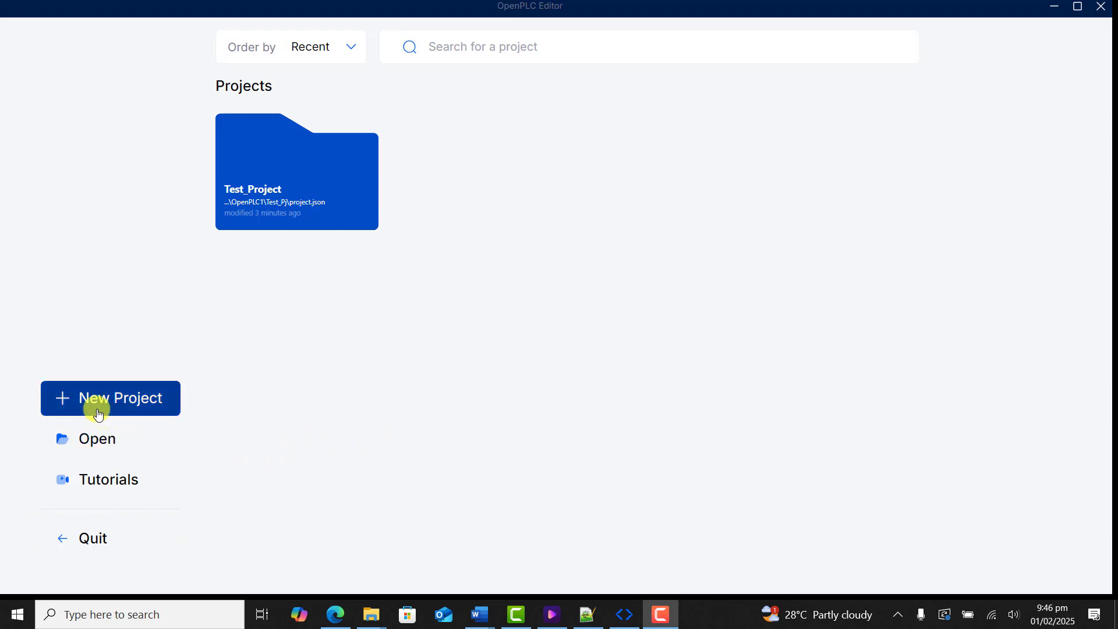
Start a new PLC project and name it YouTube_T
{"action": "left_click", "coordinate": [110, 397]}
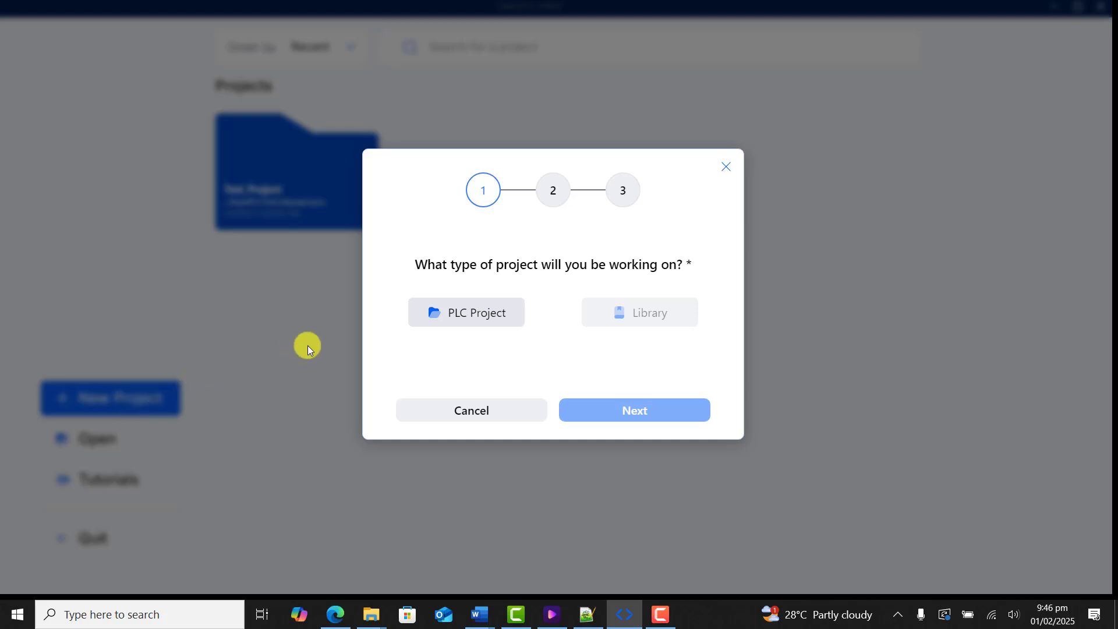
{"action": "mouse_move", "coordinate": [610, 312]}
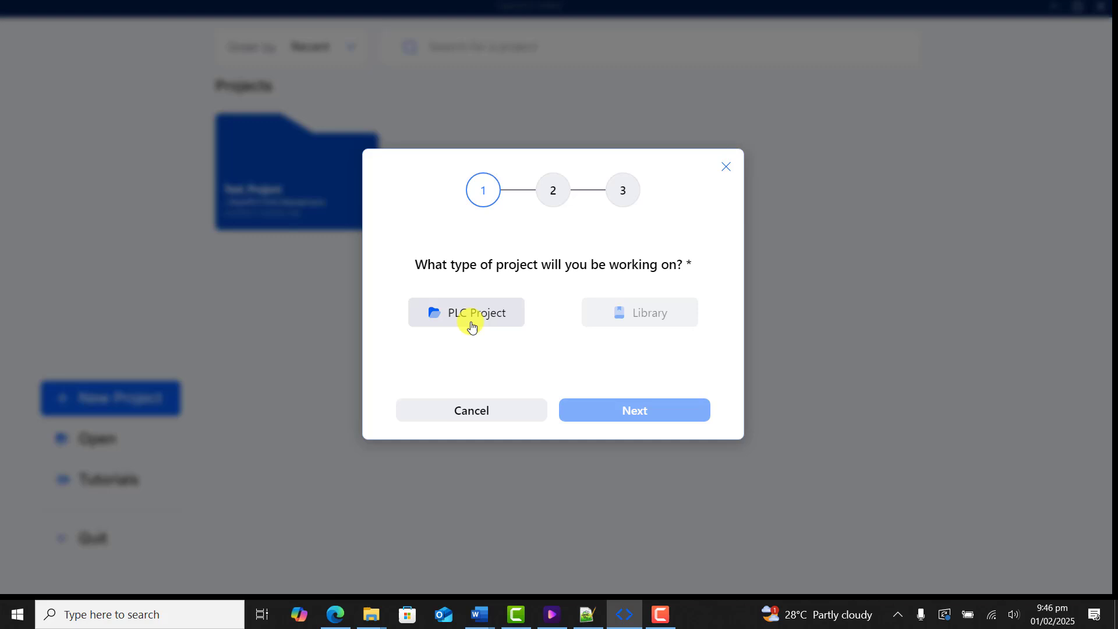
{"action": "left_click", "coordinate": [466, 312]}
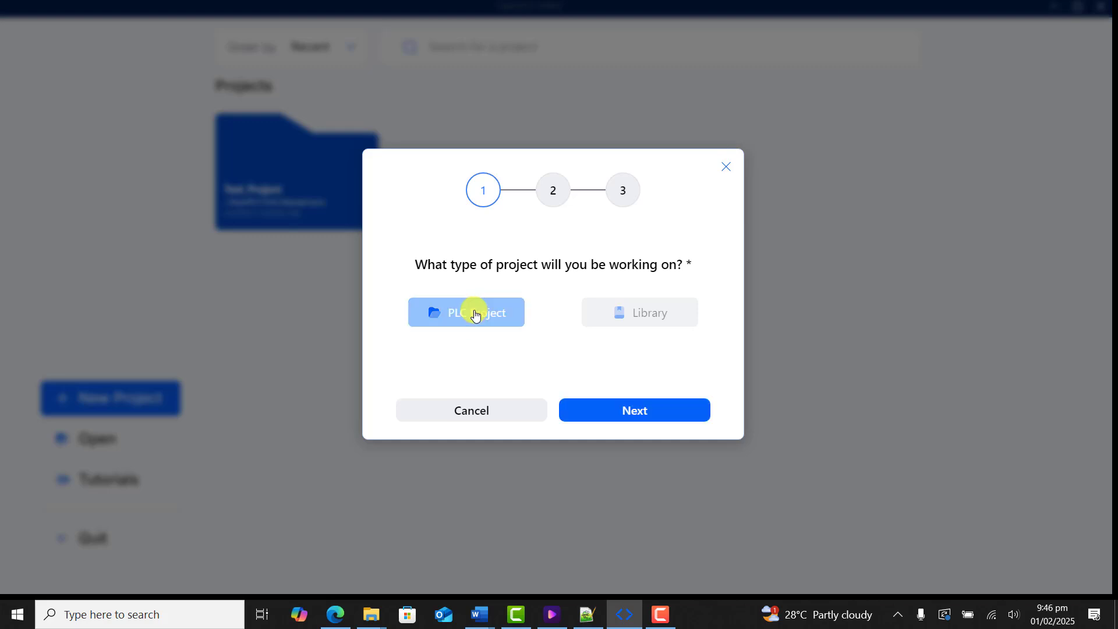
{"action": "left_click", "coordinate": [632, 410]}
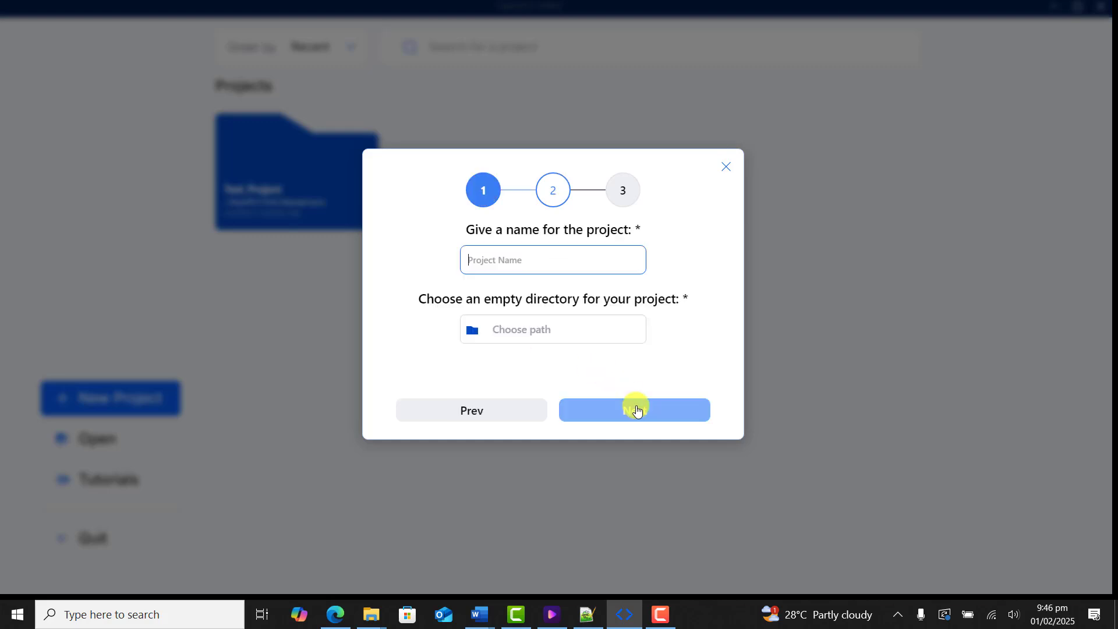
{"action": "mouse_move", "coordinate": [483, 261]}
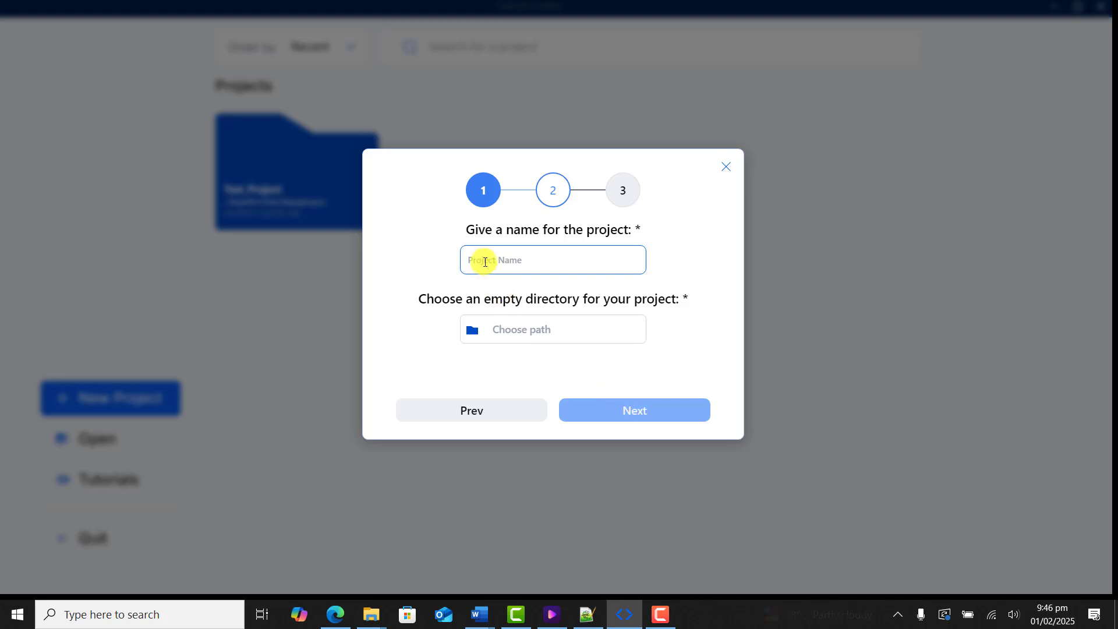
{"action": "type", "text": "YouTu"}
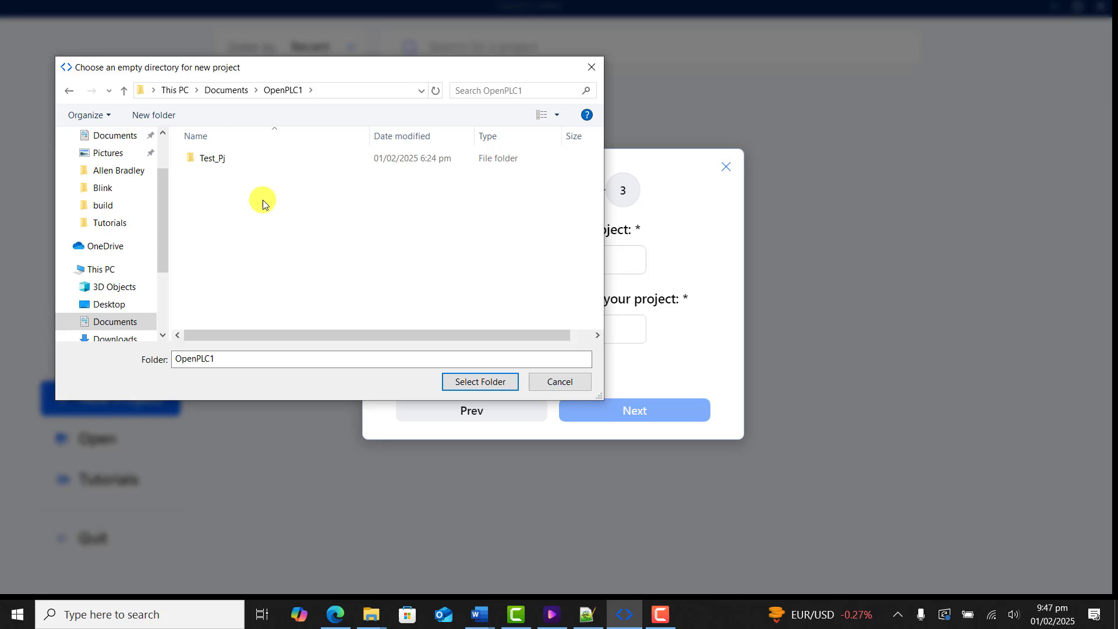
Create a YouTube_T folder under Documents\OpenPLC1 and choose it as the project directory
{"action": "right_click", "coordinate": [263, 200]}
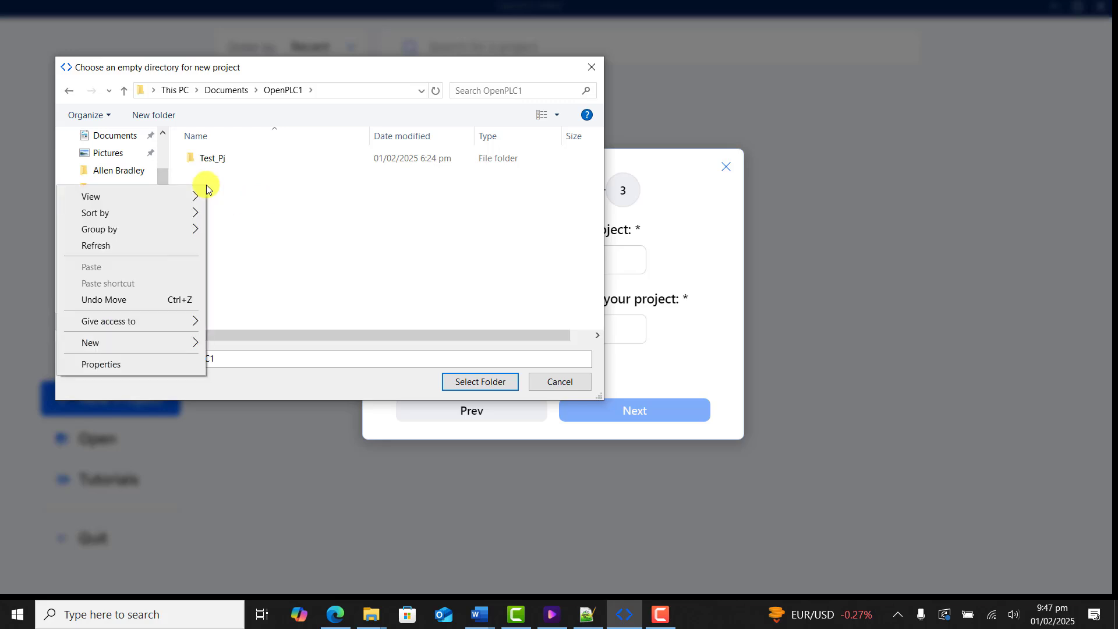
{"action": "mouse_move", "coordinate": [172, 342]}
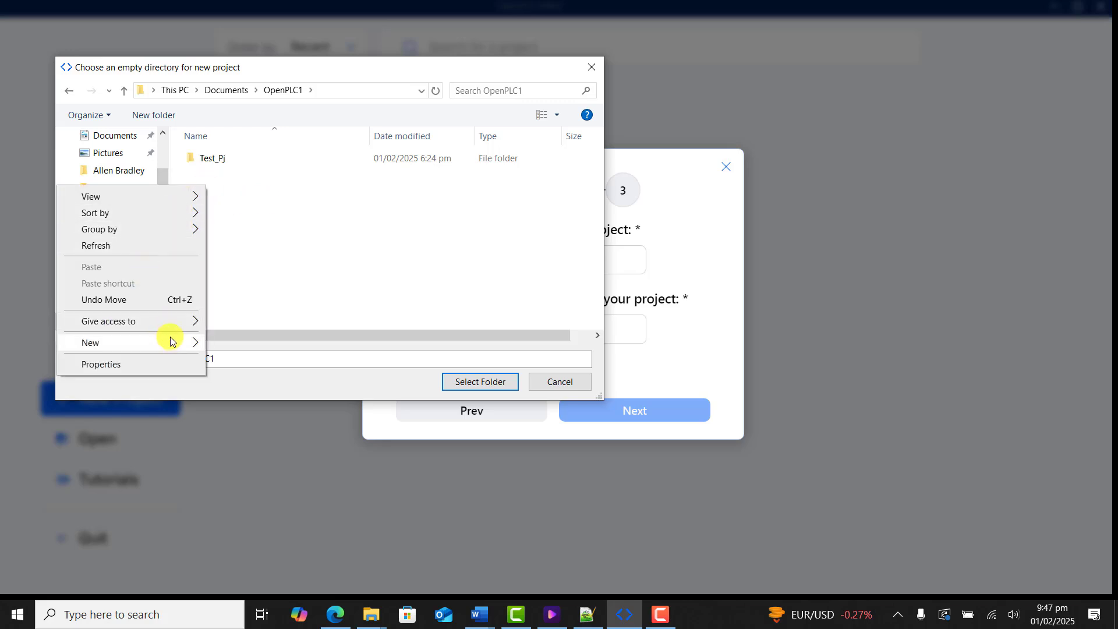
{"action": "left_click", "coordinate": [91, 343]}
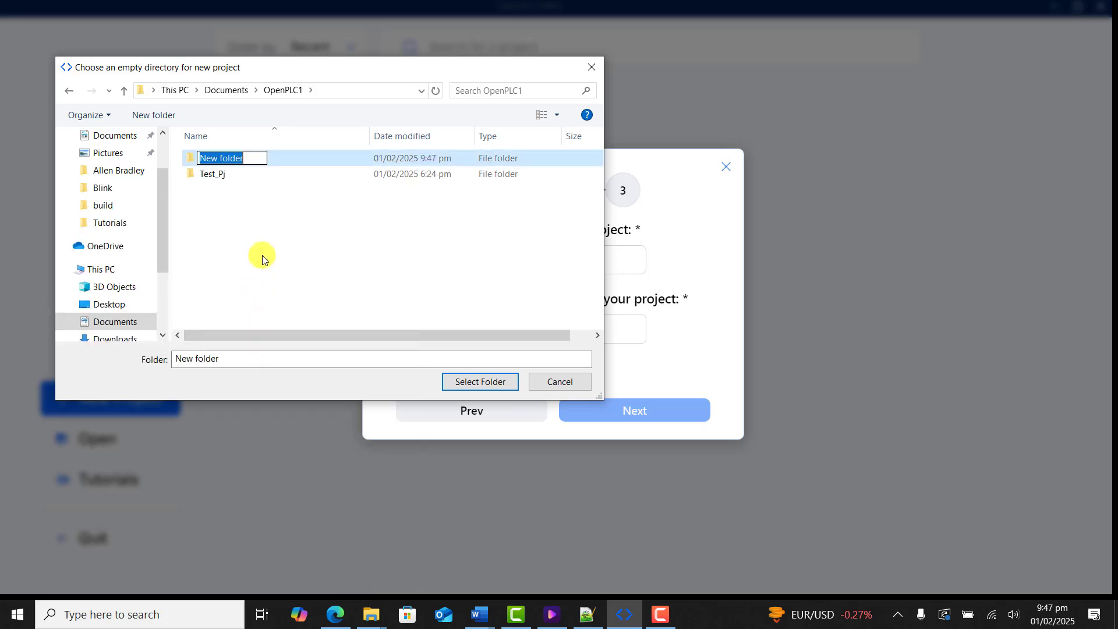
{"action": "type", "text": "YouTube_T"}
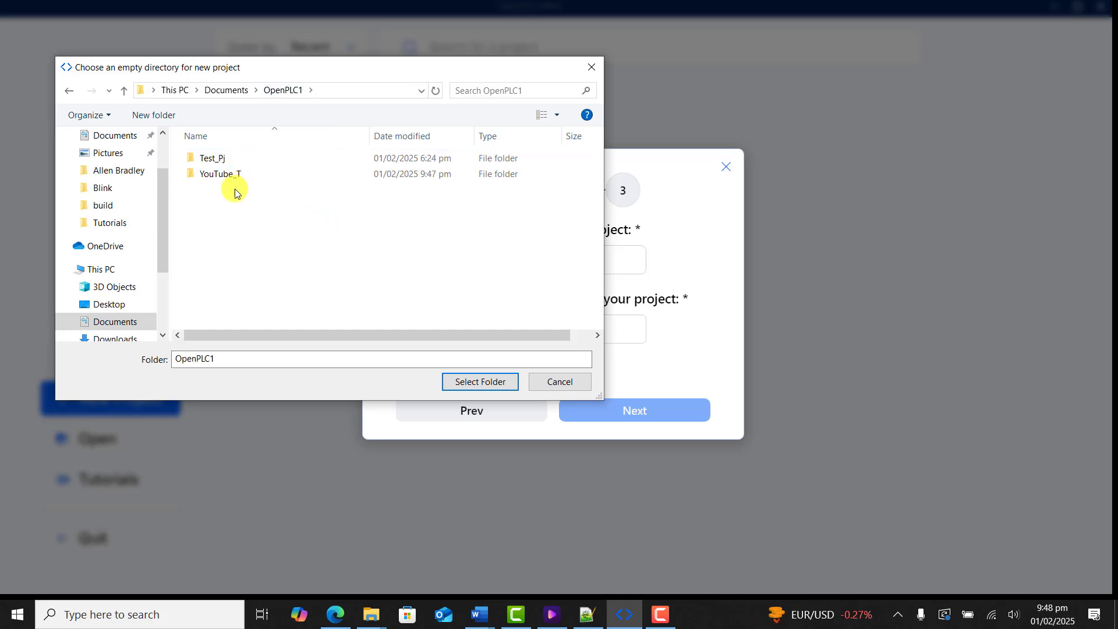
{"action": "left_click", "coordinate": [559, 381]}
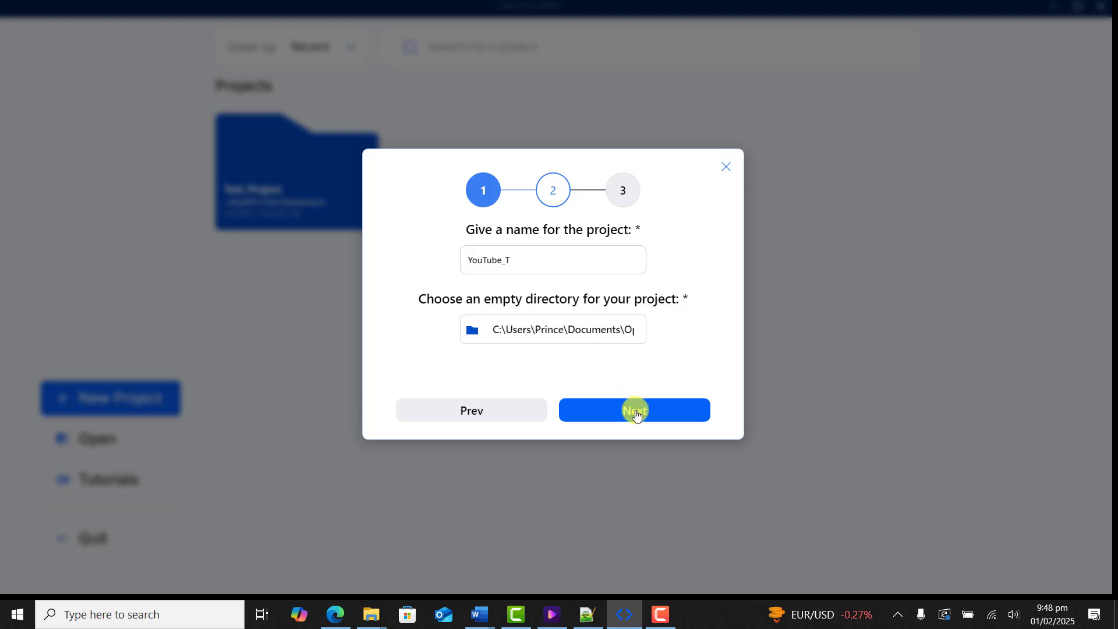
Create the project with a Ladder Diagram main program and a T#20ms cyclic task
{"action": "left_click", "coordinate": [632, 410]}
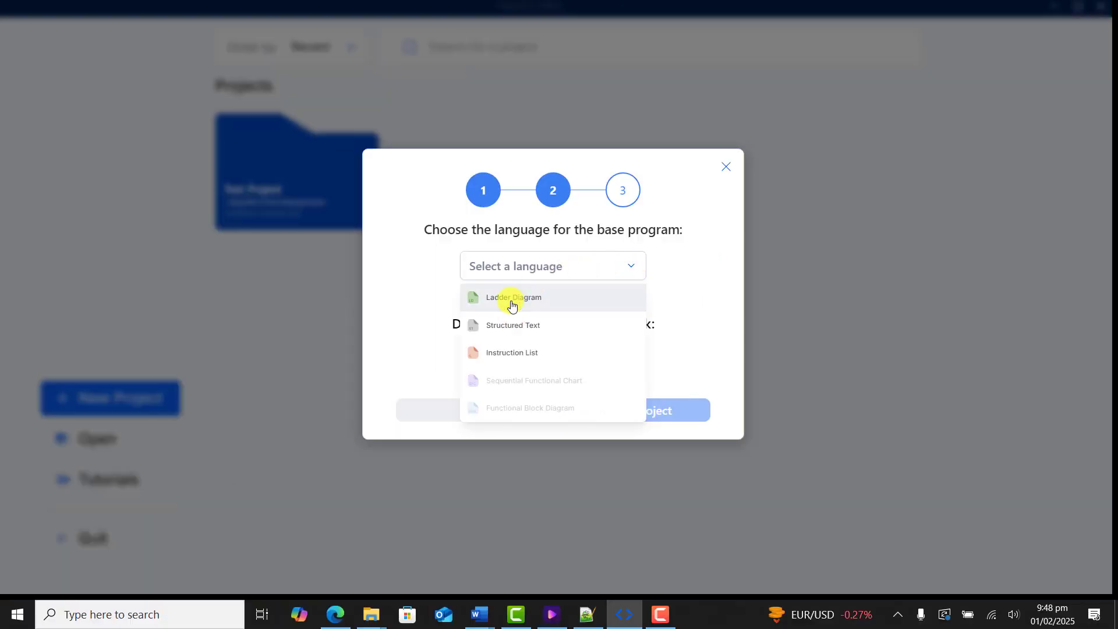
{"action": "left_click", "coordinate": [513, 298]}
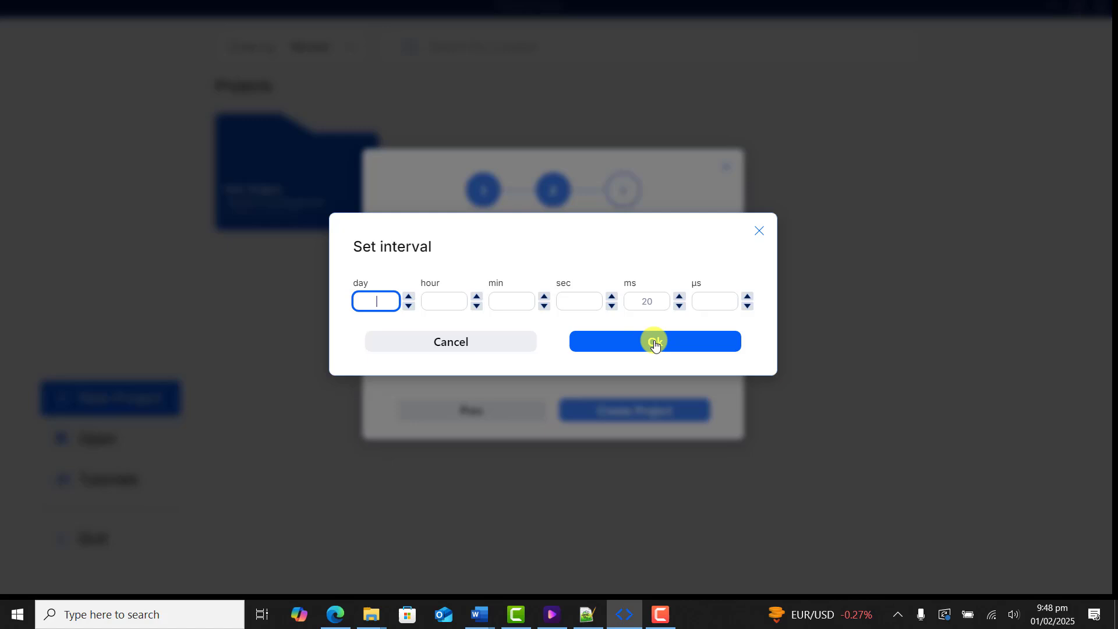
{"action": "left_click", "coordinate": [654, 340]}
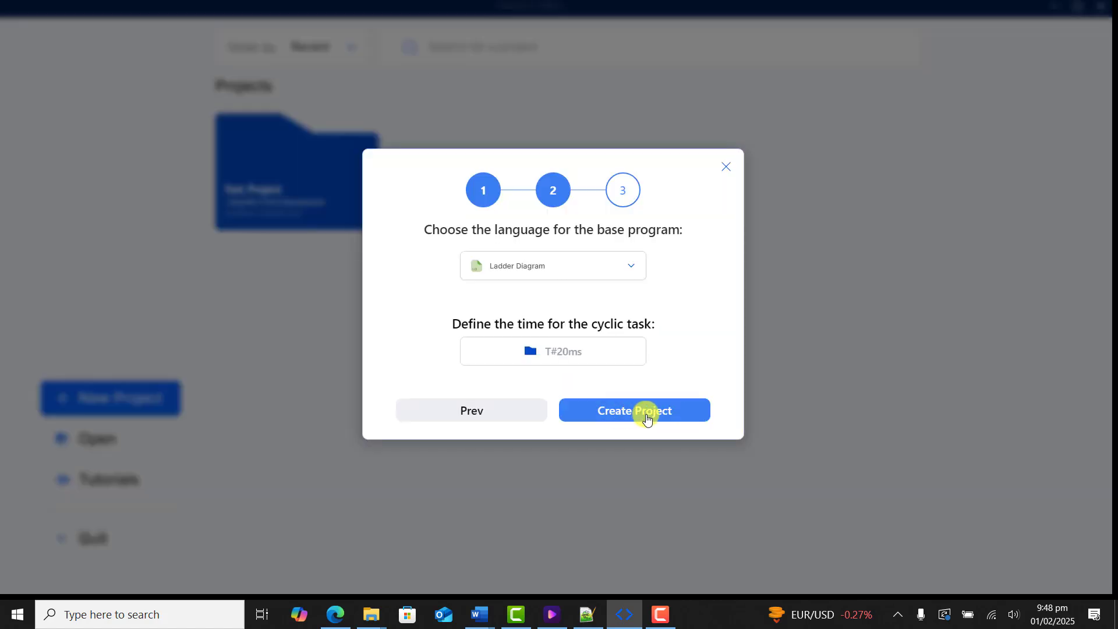
{"action": "left_click", "coordinate": [634, 410]}
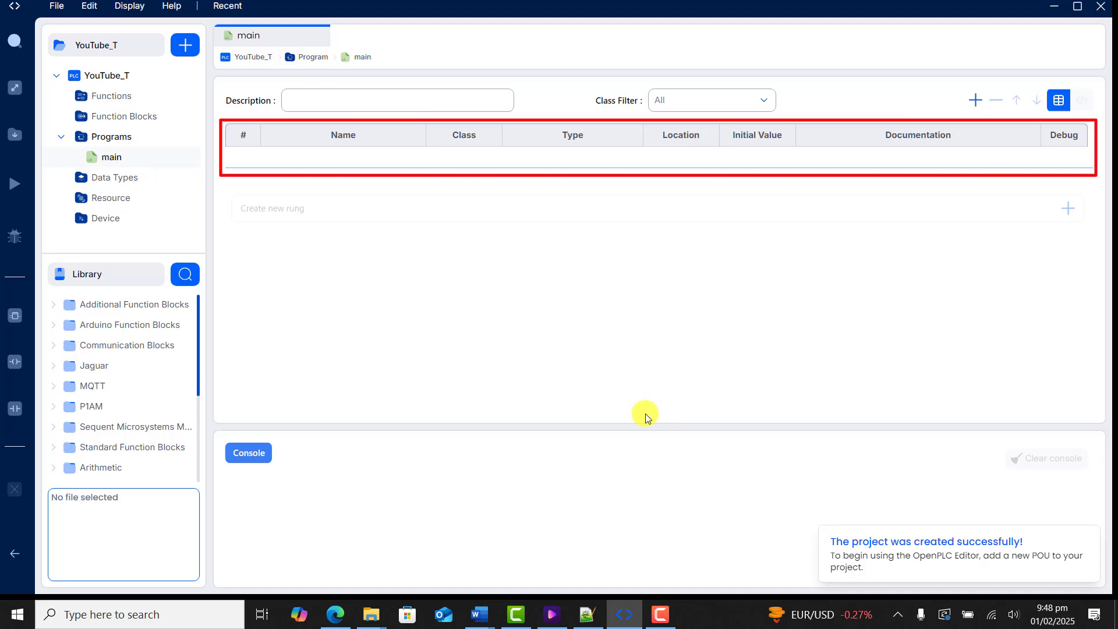
{"action": "mouse_move", "coordinate": [1071, 207]}
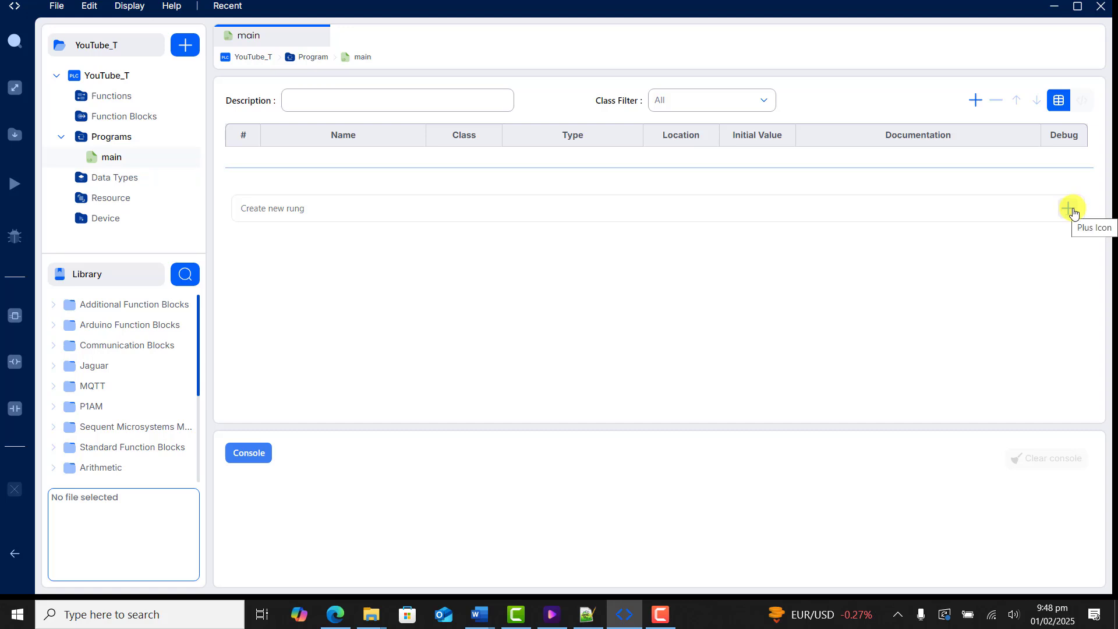
Add two empty ladder rungs to the main program
{"action": "left_click", "coordinate": [1072, 207]}
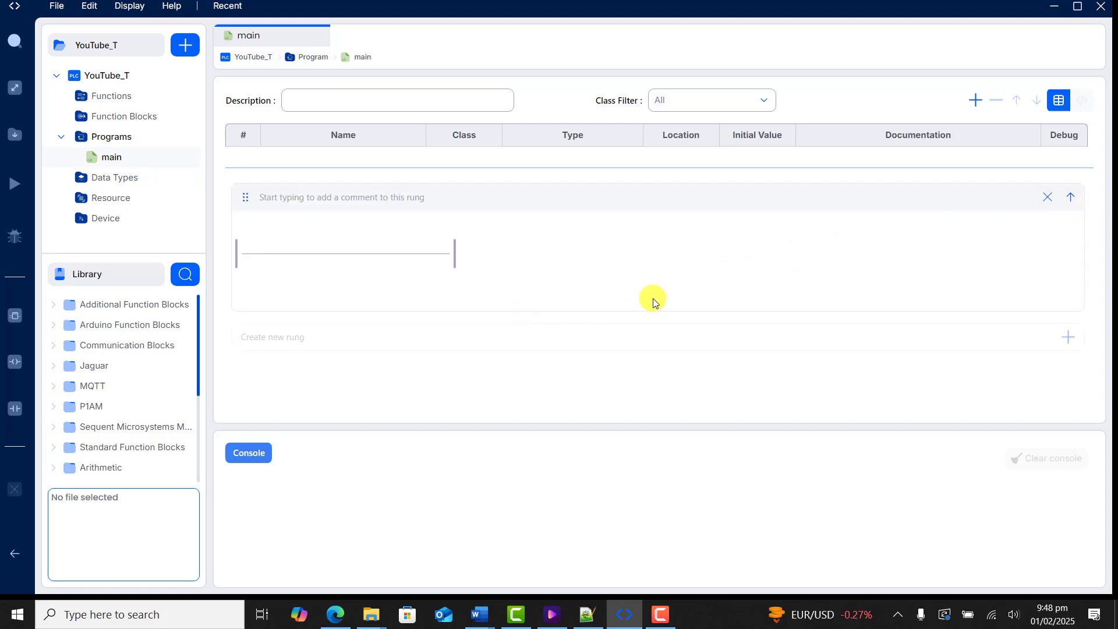
{"action": "mouse_move", "coordinate": [1059, 337]}
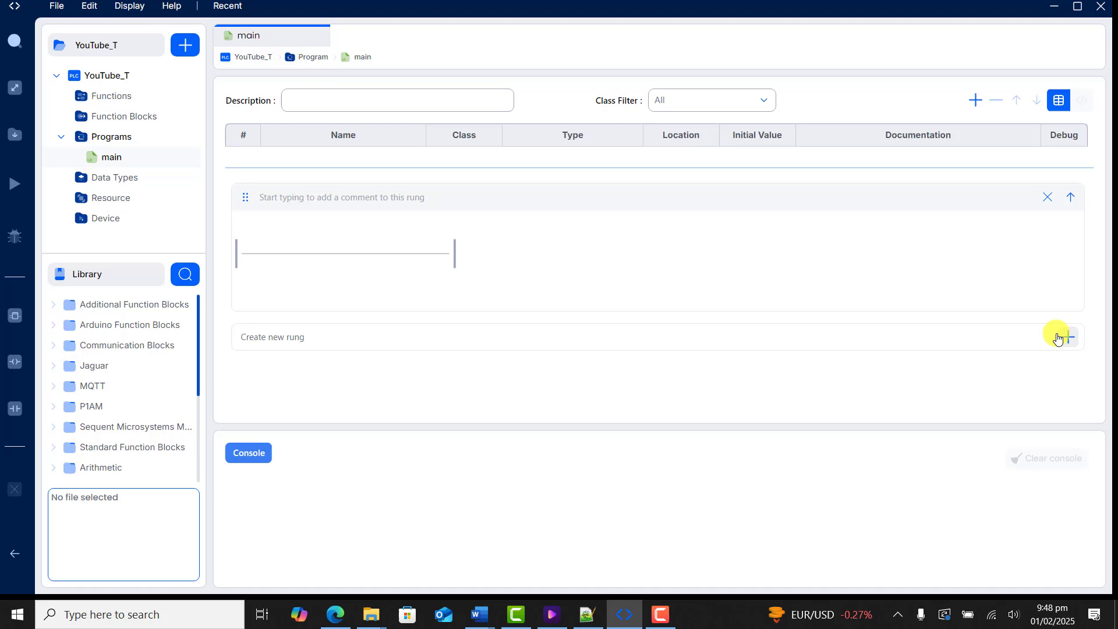
{"action": "left_click", "coordinate": [1061, 336]}
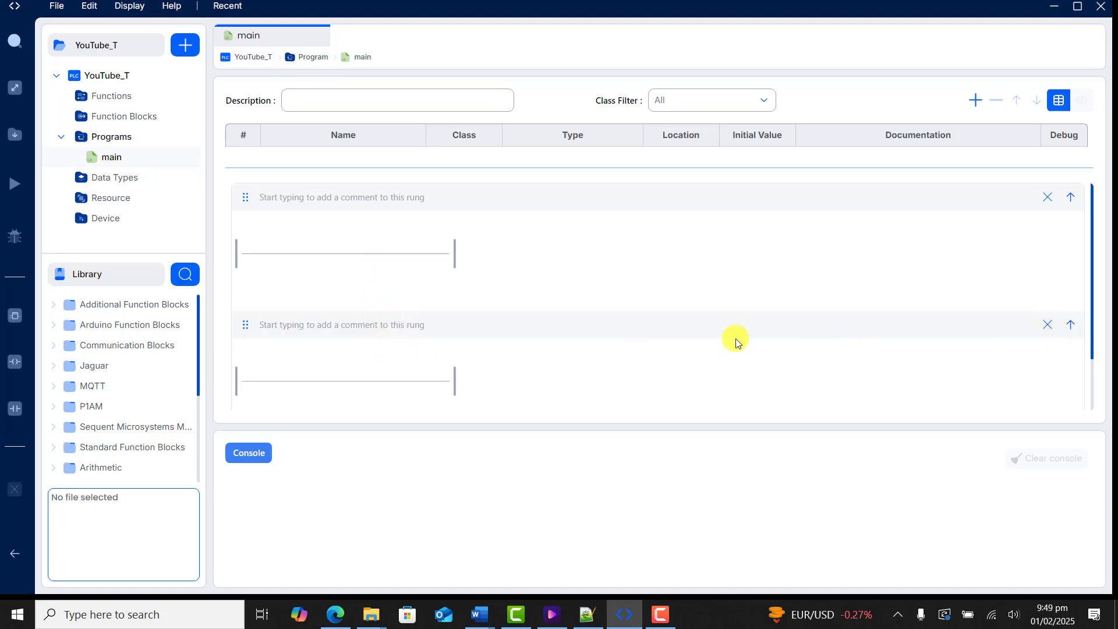
{"action": "mouse_move", "coordinate": [1069, 325]}
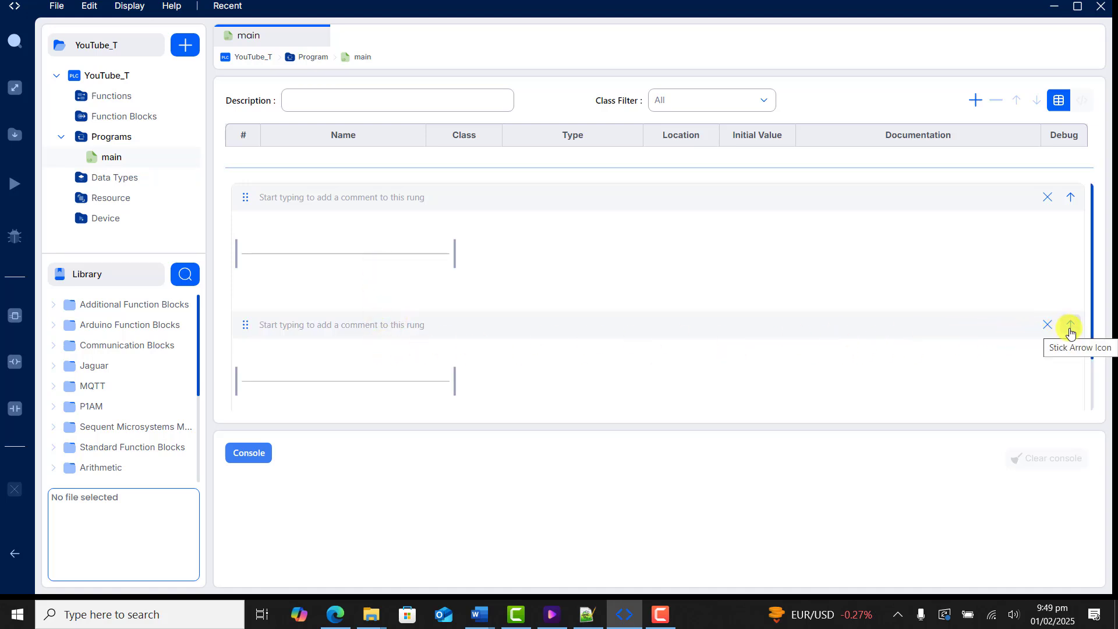
{"action": "left_click", "coordinate": [1070, 324]}
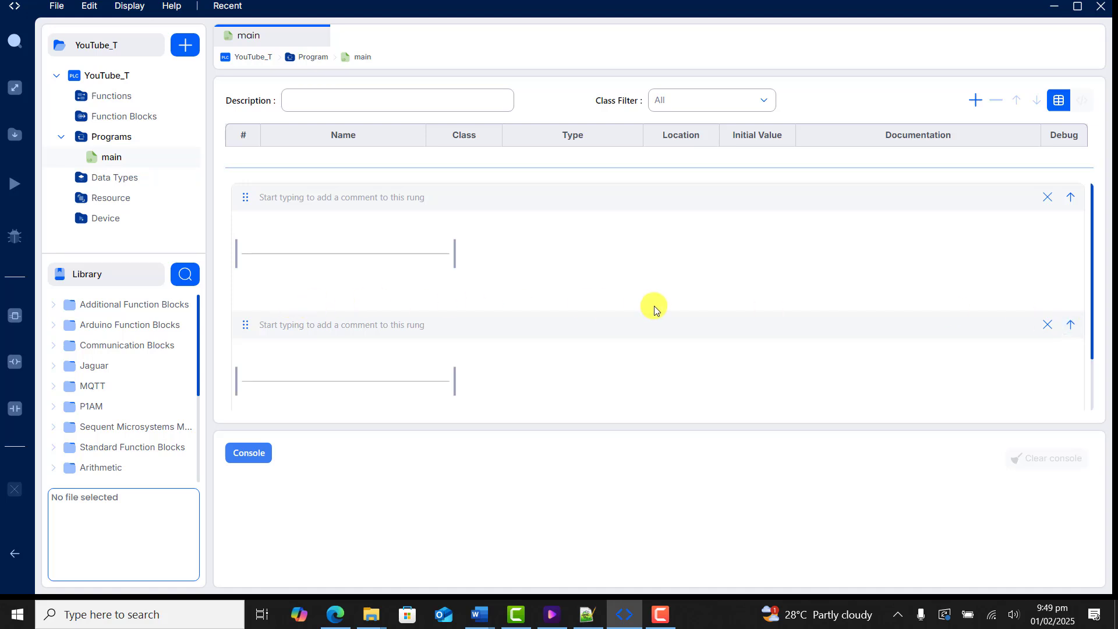
{"action": "mouse_move", "coordinate": [826, 182]}
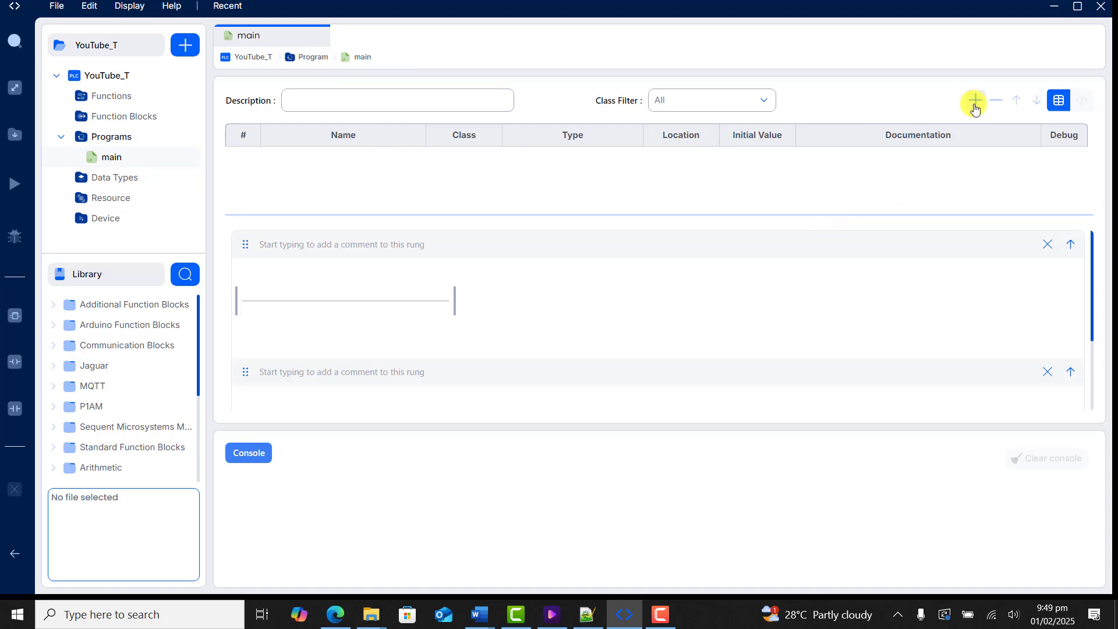
Add a first variable, LocalVar of class Local and type DINT, to the main program
{"action": "left_click", "coordinate": [974, 99]}
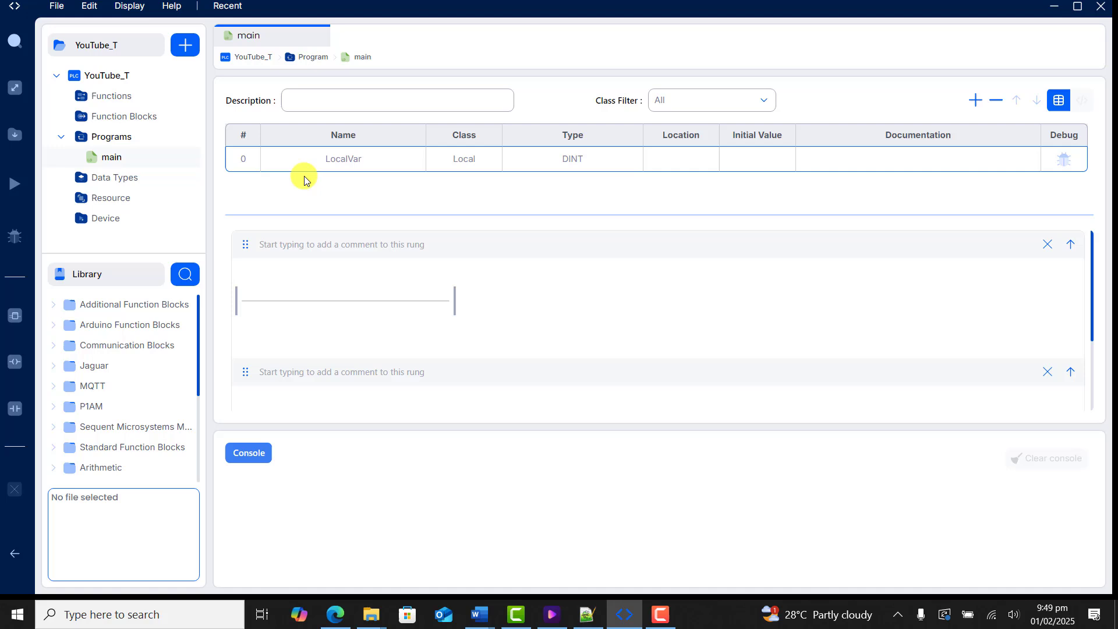
{"action": "mouse_move", "coordinate": [934, 147]}
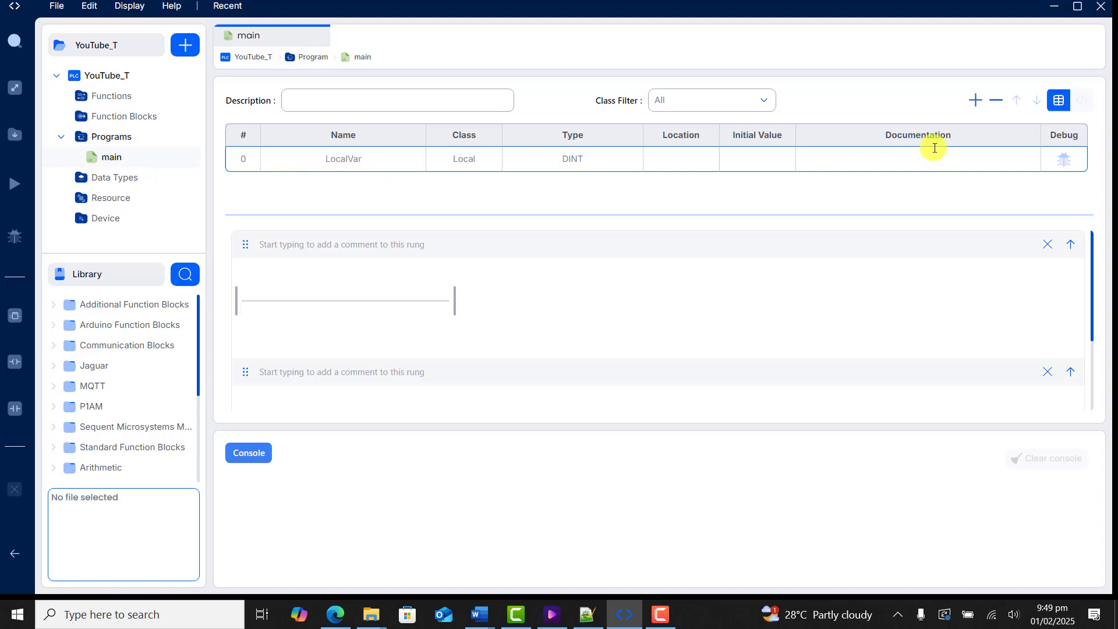
{"action": "mouse_move", "coordinate": [844, 217]}
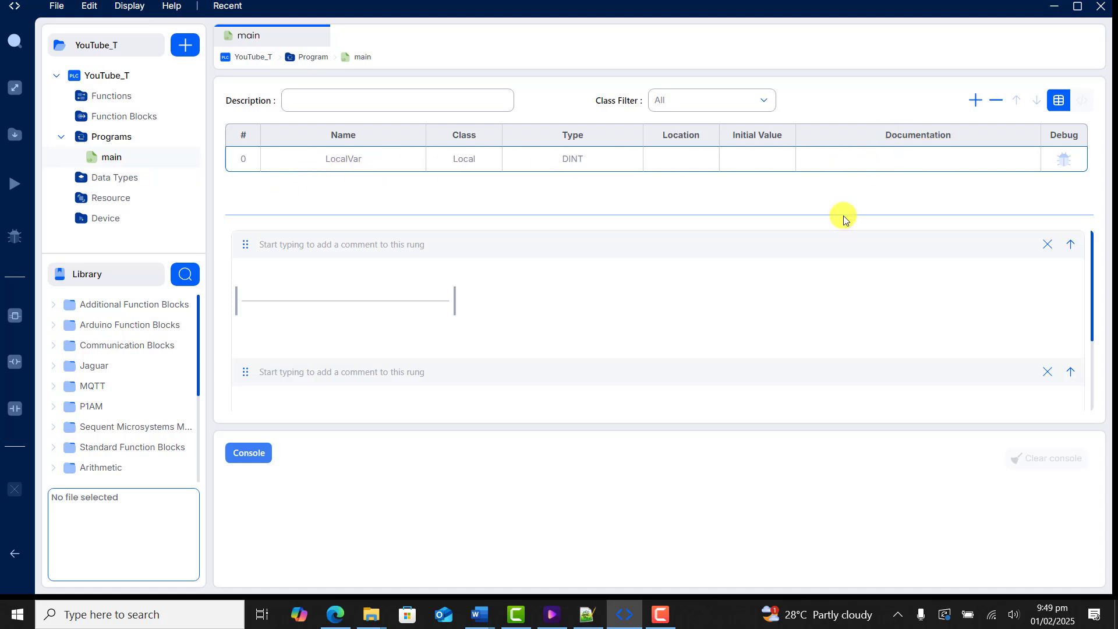
{"action": "mouse_move", "coordinate": [104, 338]}
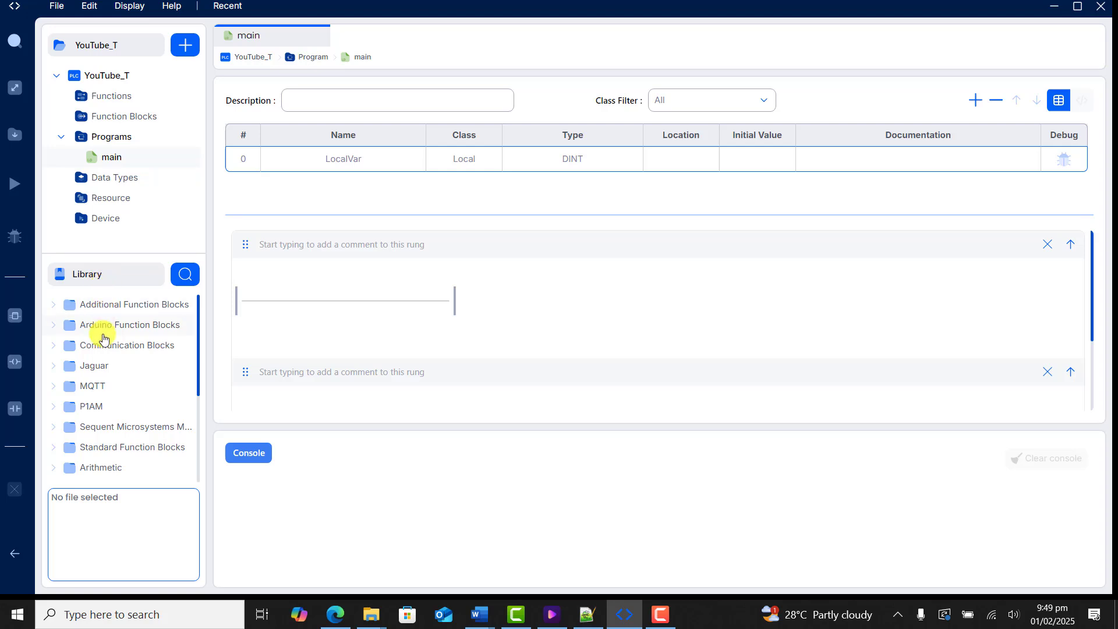
{"action": "mouse_move", "coordinate": [100, 455]}
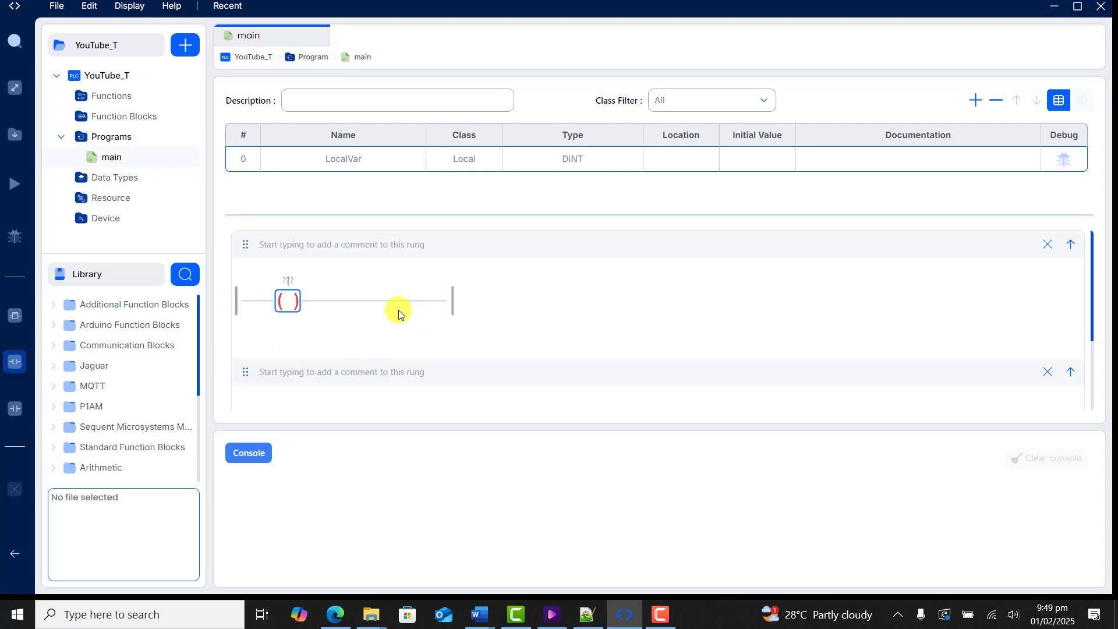
{"action": "mouse_move", "coordinate": [14, 413]}
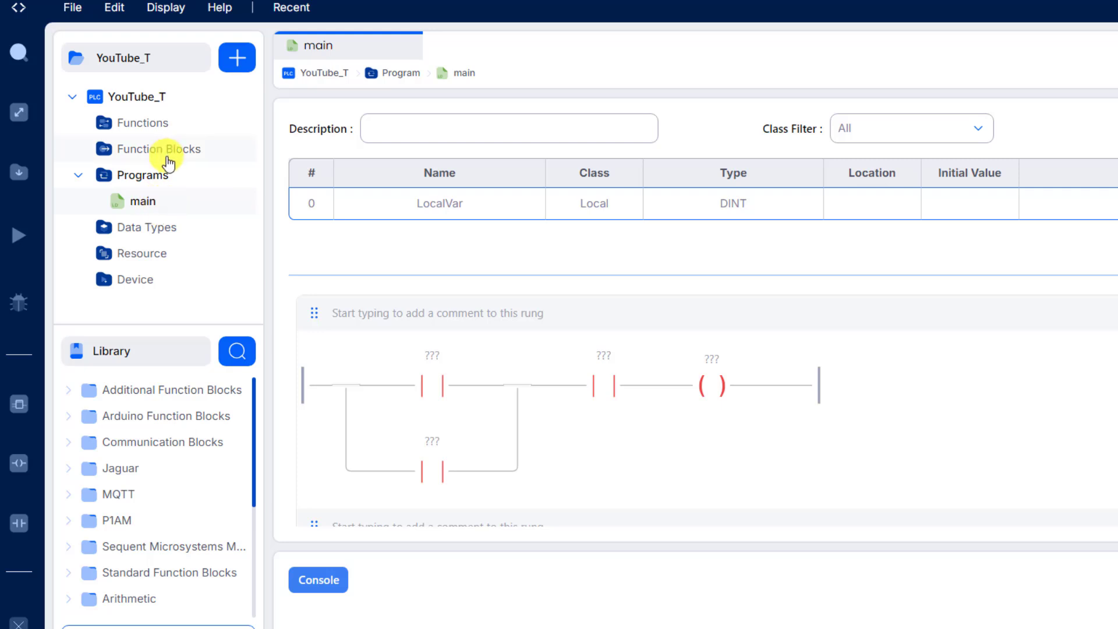
{"action": "mouse_move", "coordinate": [237, 57]}
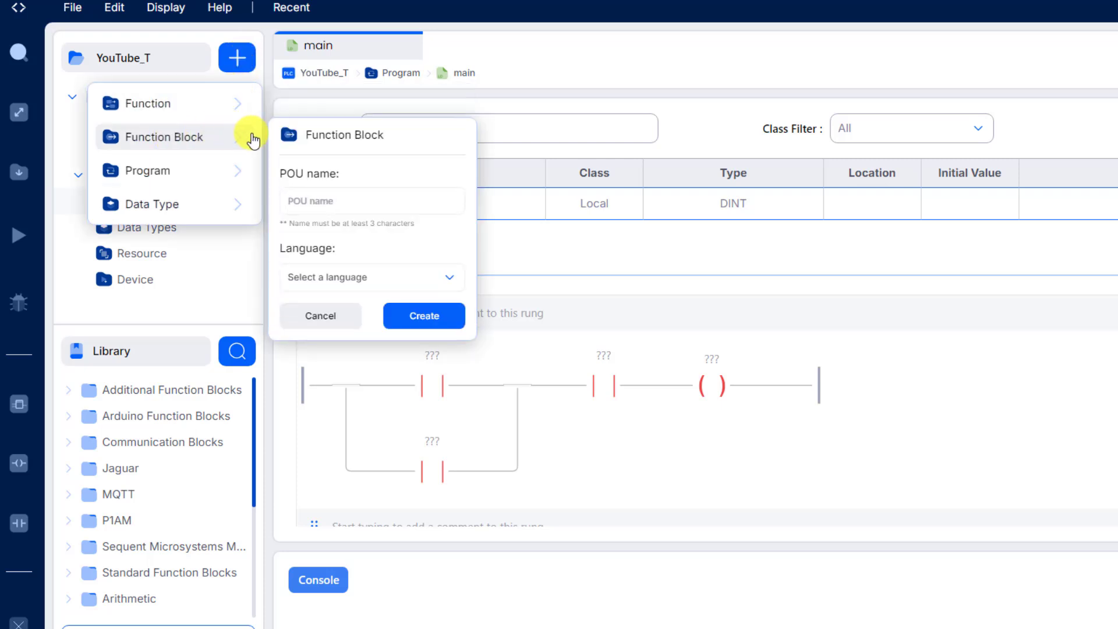
{"action": "mouse_move", "coordinate": [344, 135]}
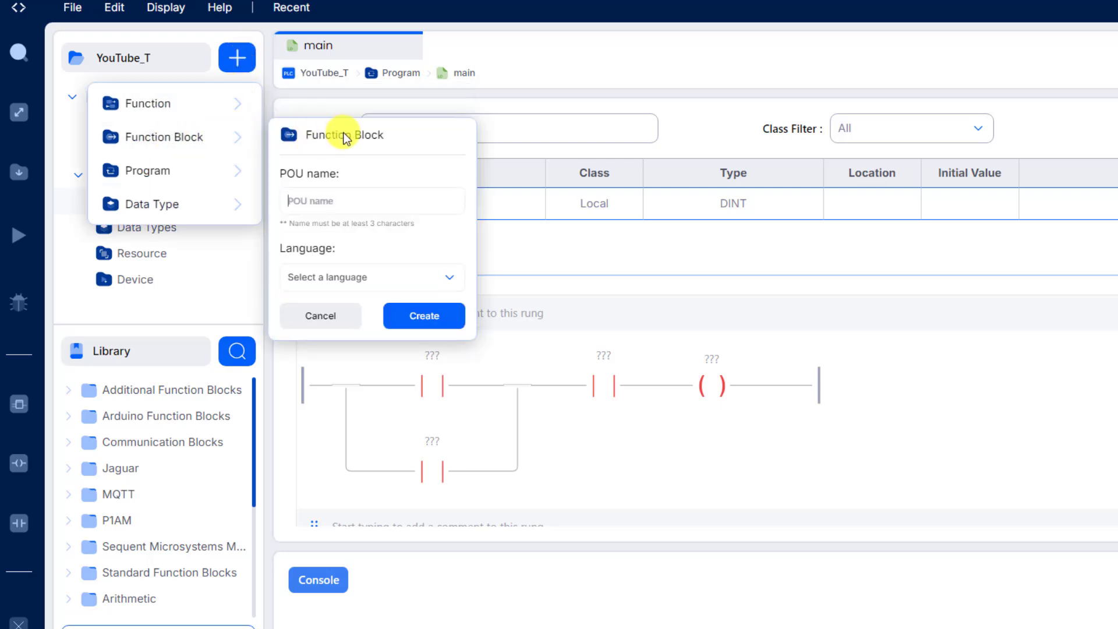
{"action": "mouse_move", "coordinate": [506, 221]}
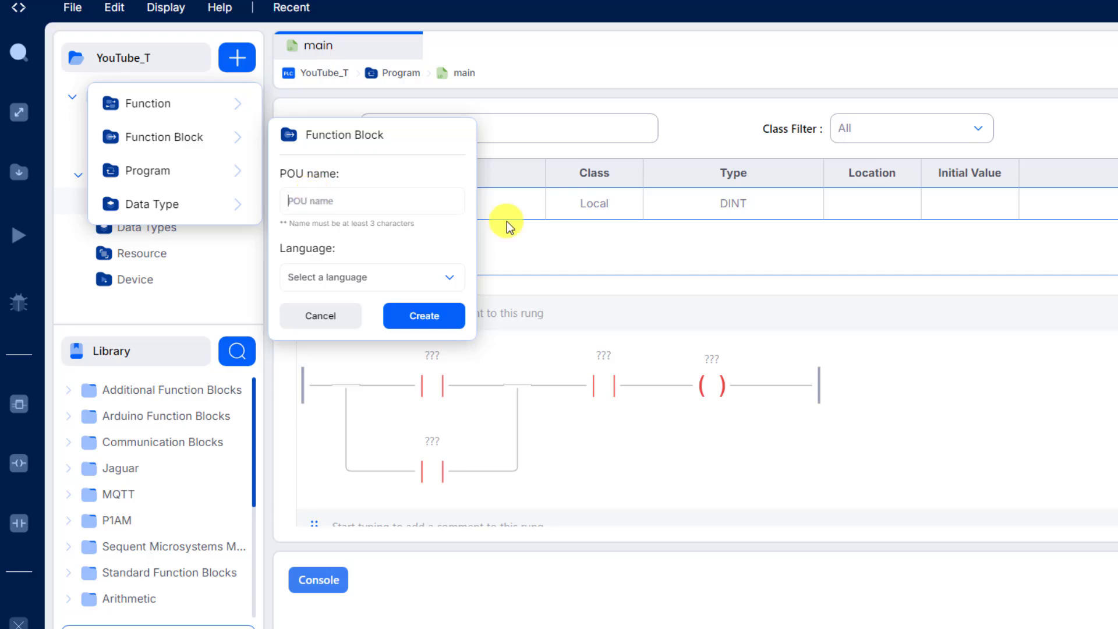
Create a Ladder Diagram function block named Pulse_G
{"action": "type", "text": "Pulse_G"}
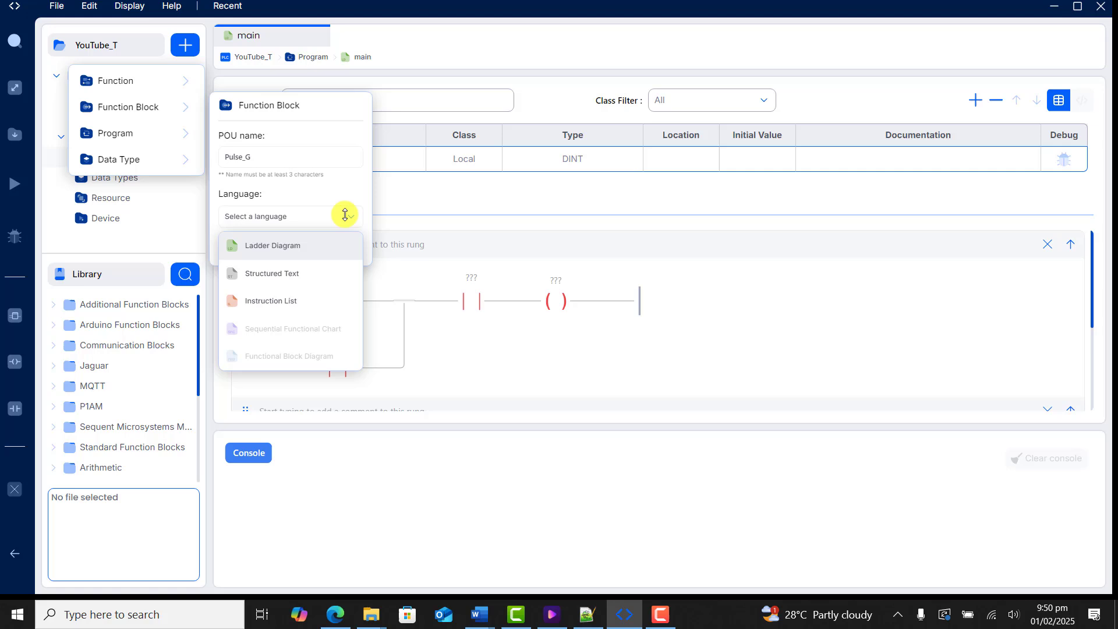
{"action": "left_click", "coordinate": [272, 245]}
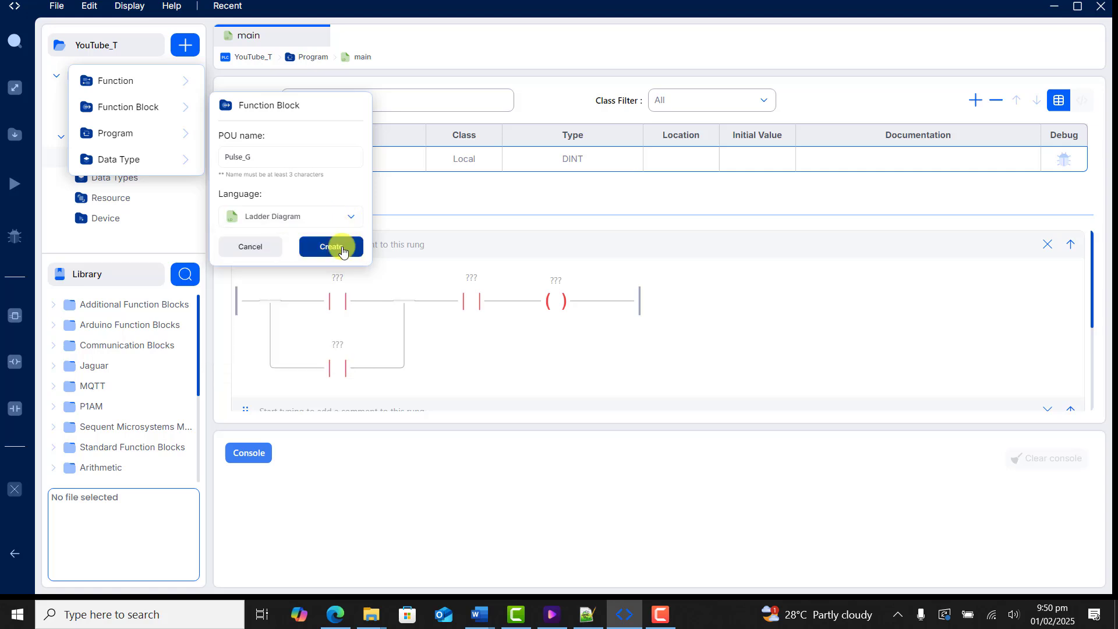
{"action": "left_click", "coordinate": [330, 246]}
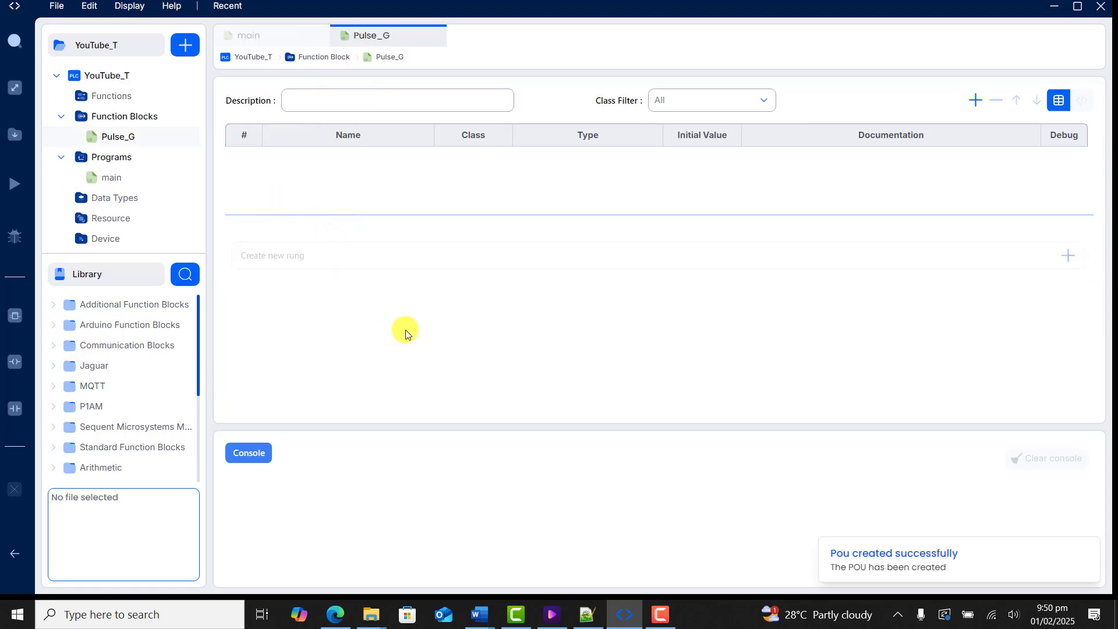
Give Pulse_G a rung and a variable, then place TON and TOF timers from the library on the rung
{"action": "left_click", "coordinate": [1068, 255]}
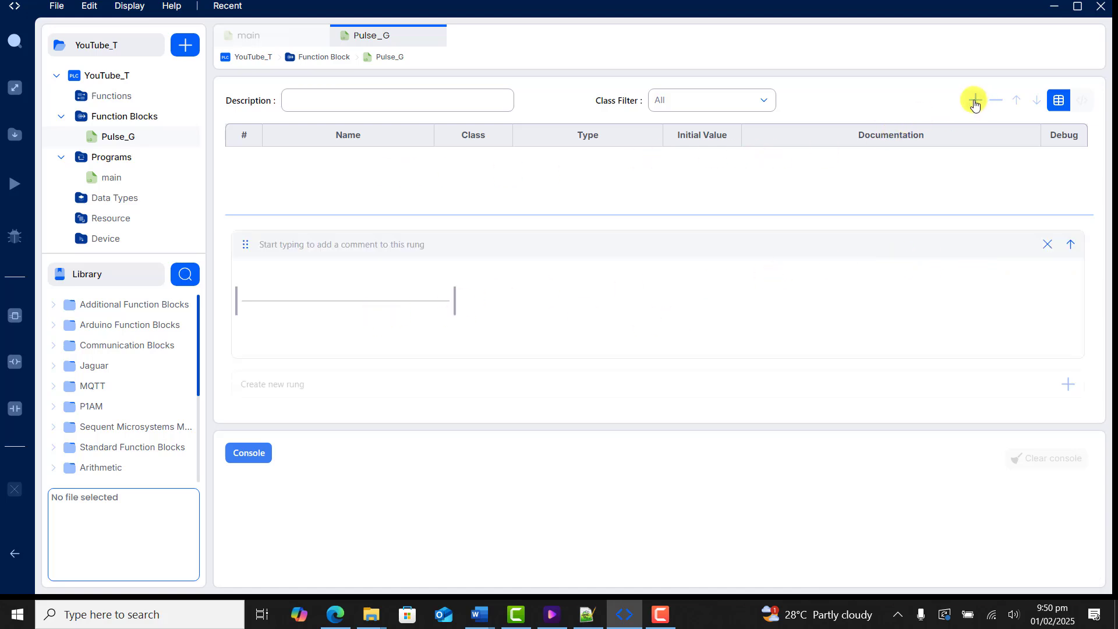
{"action": "left_click", "coordinate": [974, 100]}
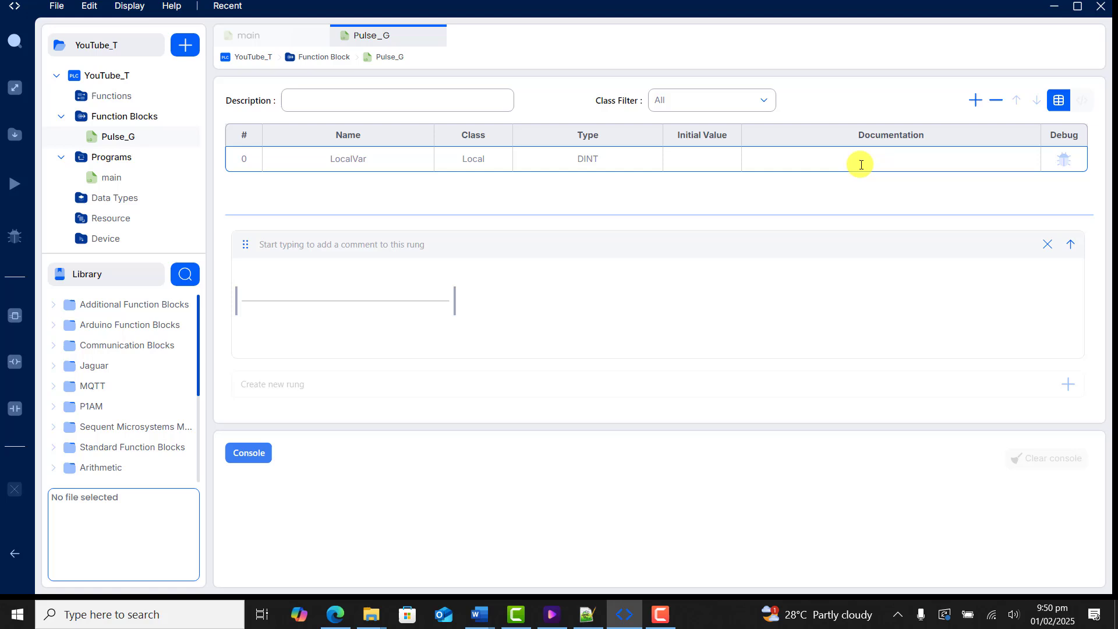
{"action": "left_click", "coordinate": [184, 274]}
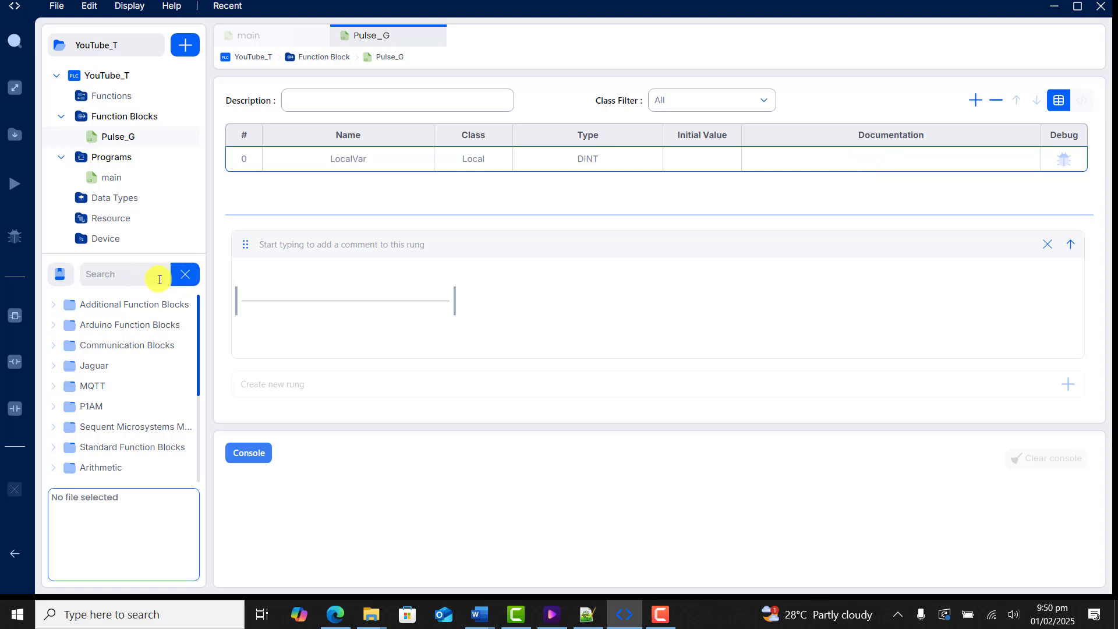
{"action": "type", "text": "ton"}
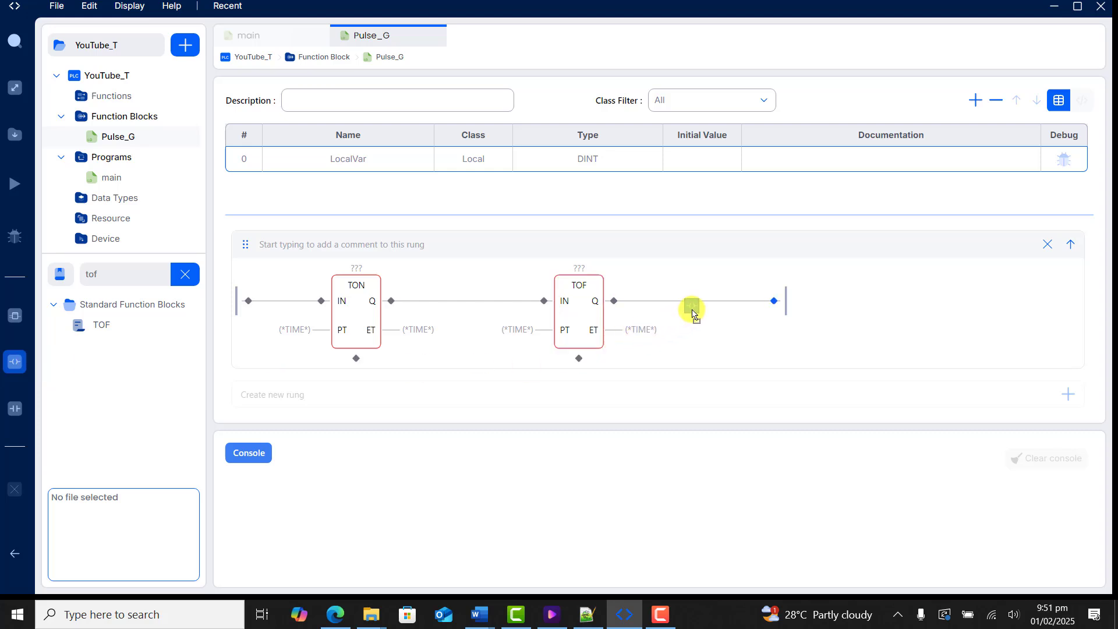
{"action": "left_click", "coordinate": [692, 308]}
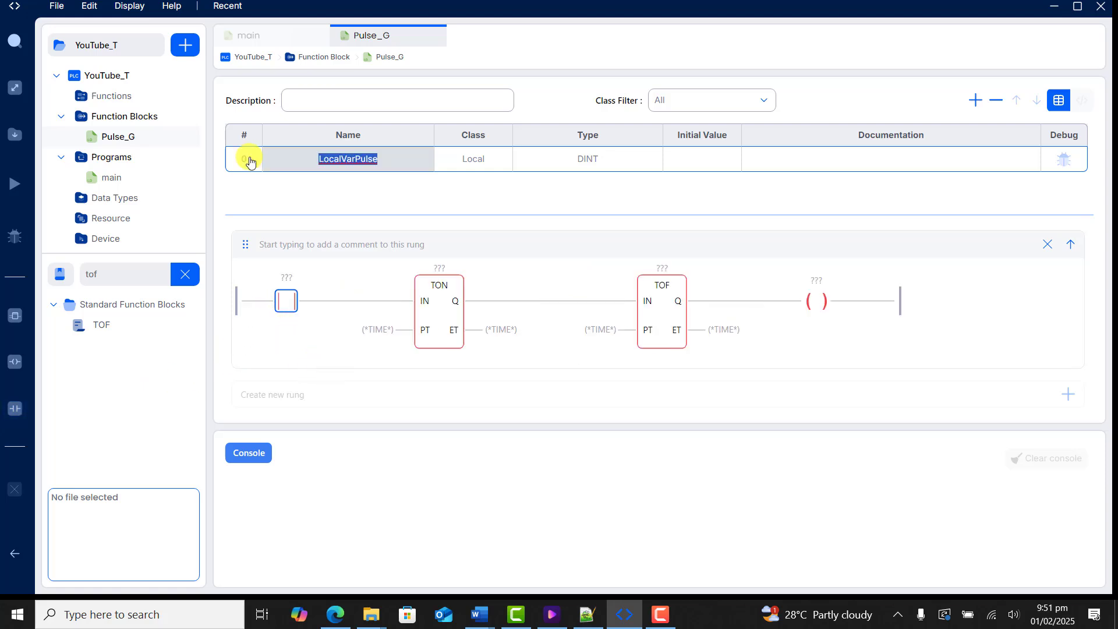
Rename the first Pulse_G variable to Pulse_time and make it a TIME variable
{"action": "type", "text": "Pulse_"}
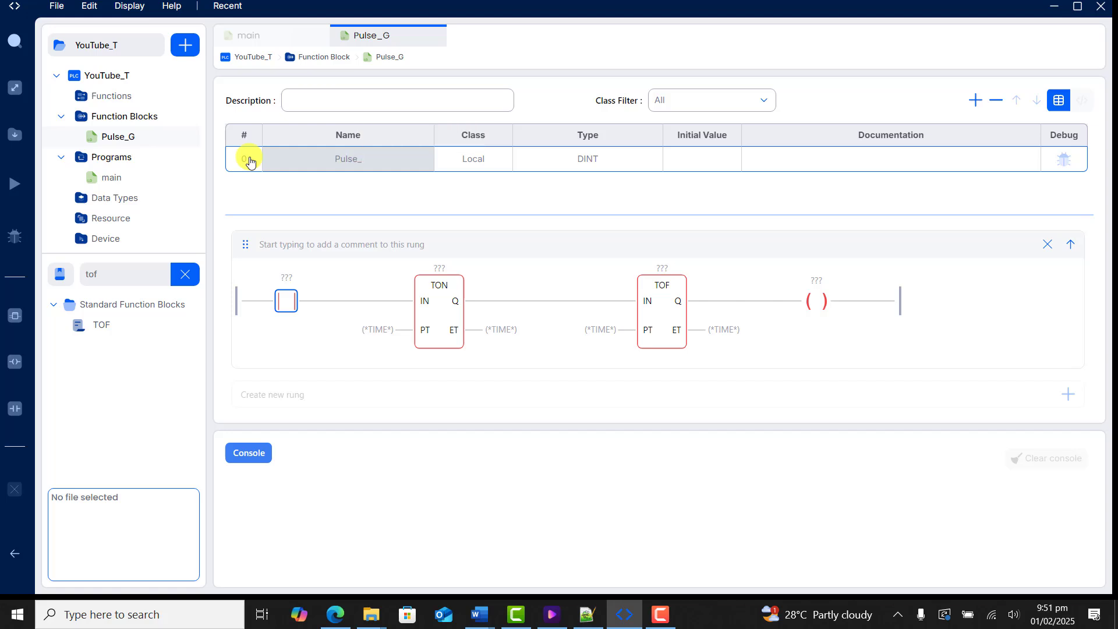
{"action": "type", "text": "time"}
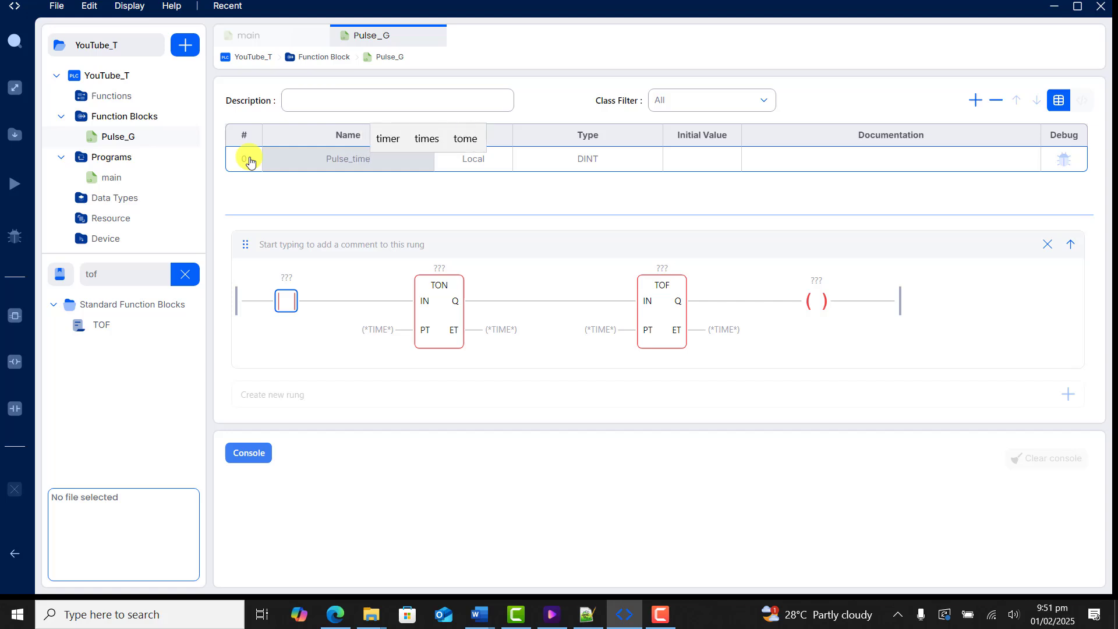
{"action": "left_click", "coordinate": [587, 159]}
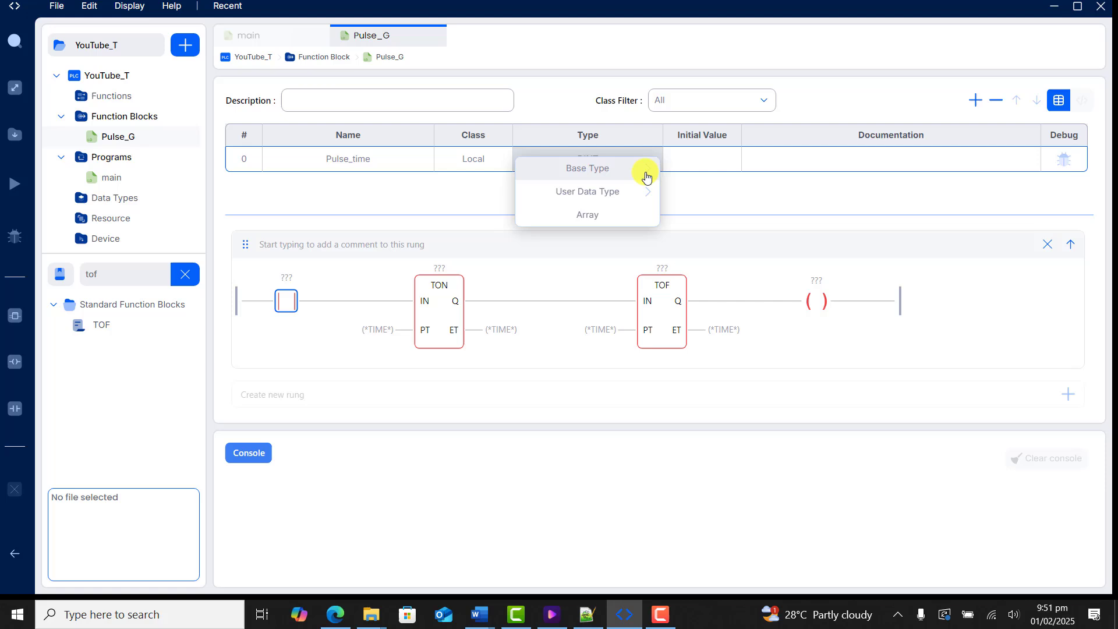
{"action": "left_click", "coordinate": [587, 167]}
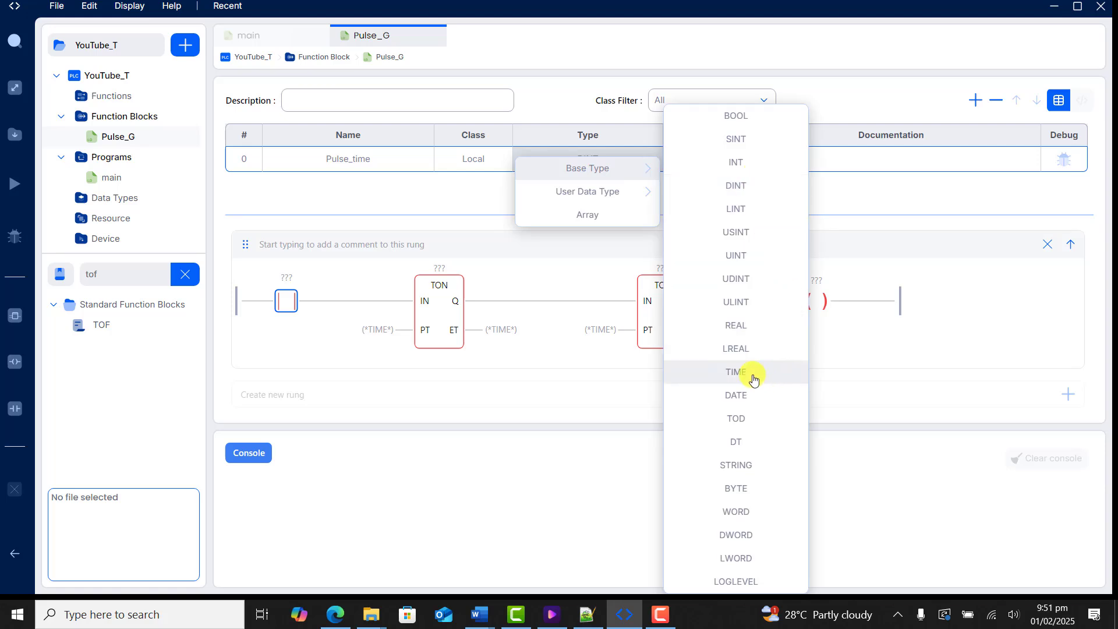
{"action": "left_click", "coordinate": [735, 371]}
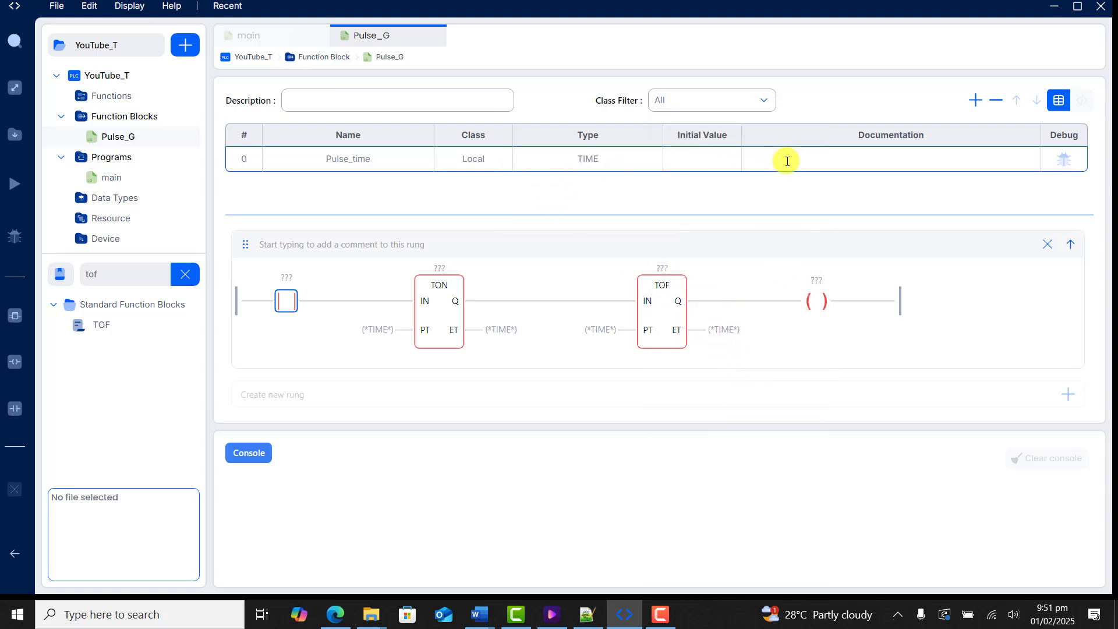
{"action": "left_click", "coordinate": [787, 159]}
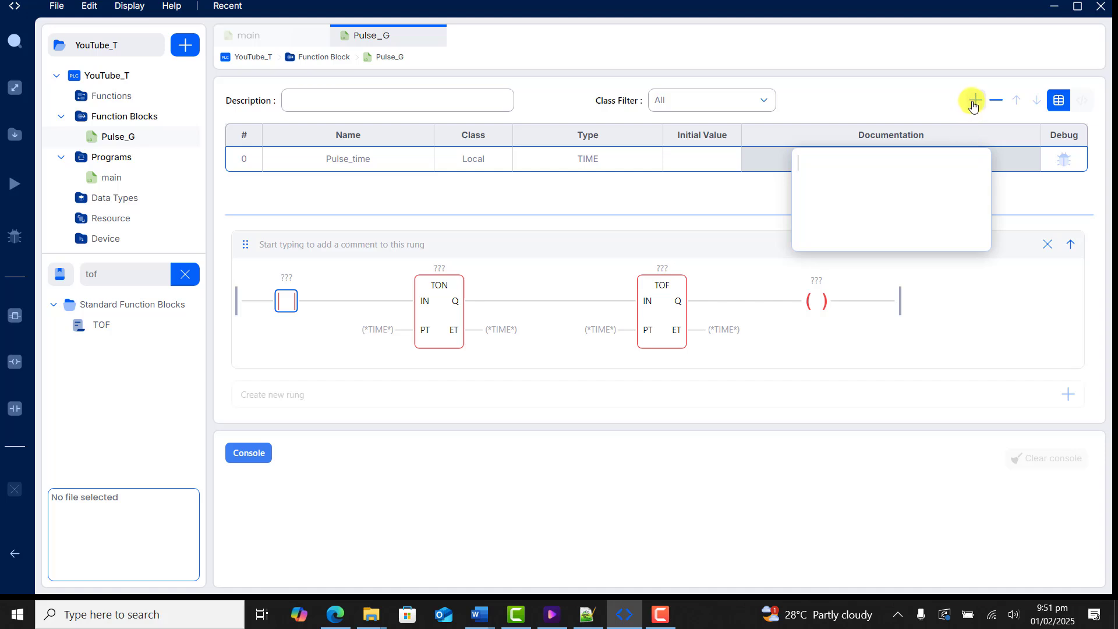
Add Time_out as BOOL, then set Pulse_time as Input and Time_out as Output
{"action": "left_click", "coordinate": [973, 100]}
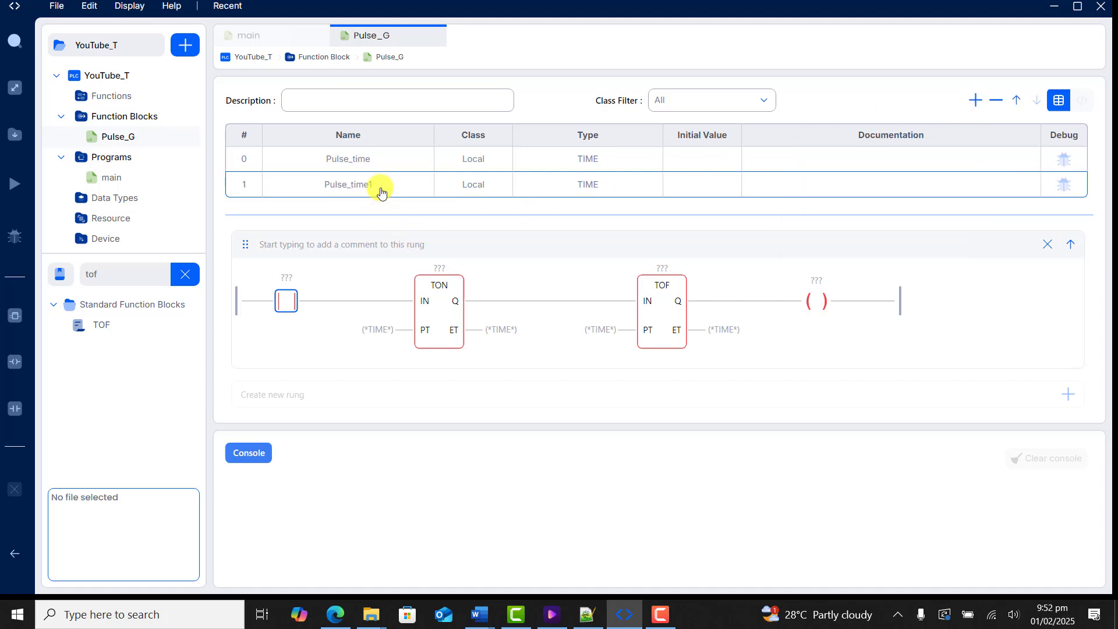
{"action": "double_click", "coordinate": [347, 184]}
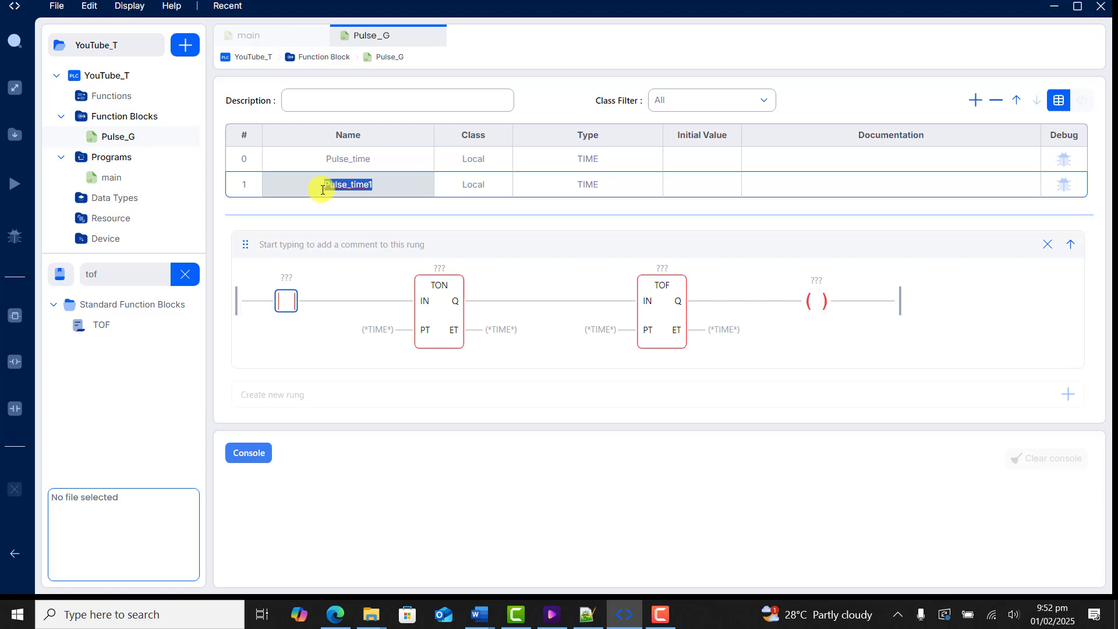
{"action": "type", "text": "Time_out"}
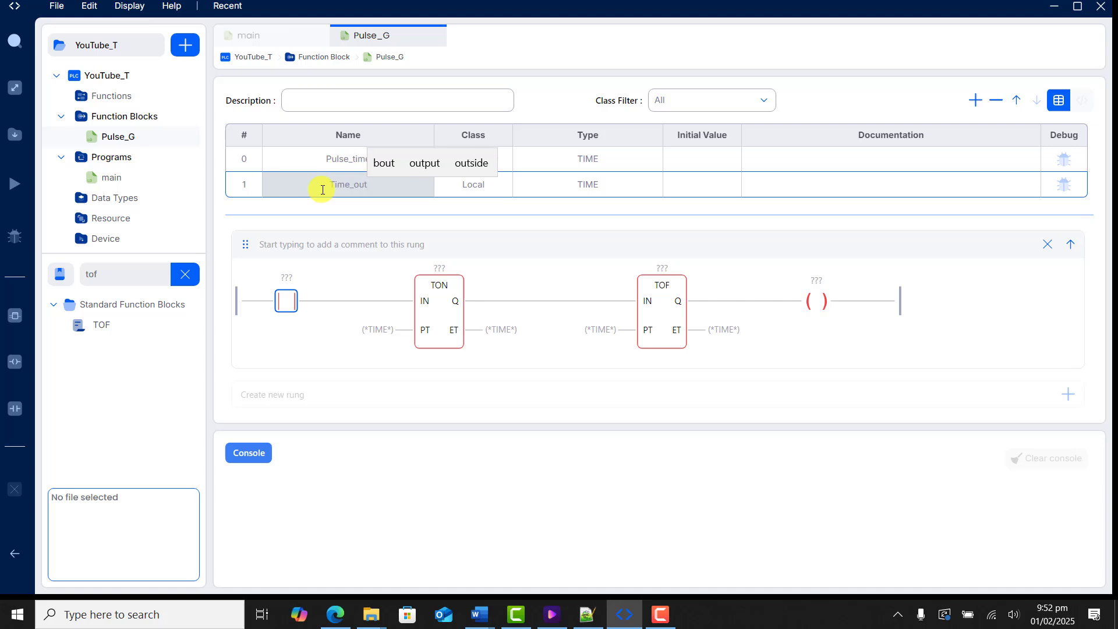
{"action": "left_click", "coordinate": [587, 184]}
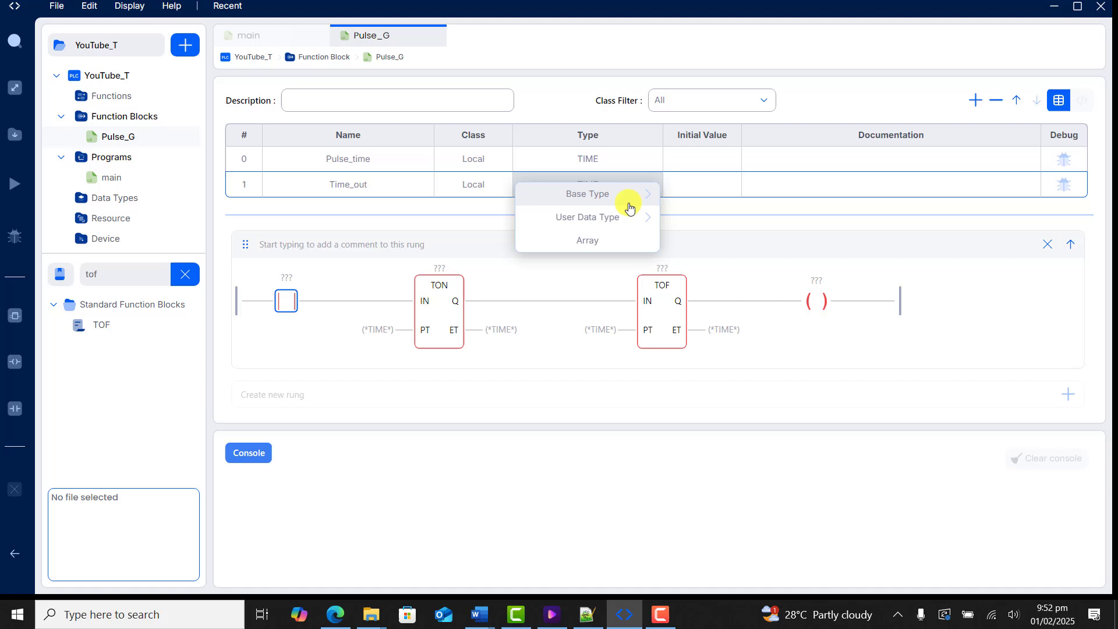
{"action": "left_click", "coordinate": [586, 194]}
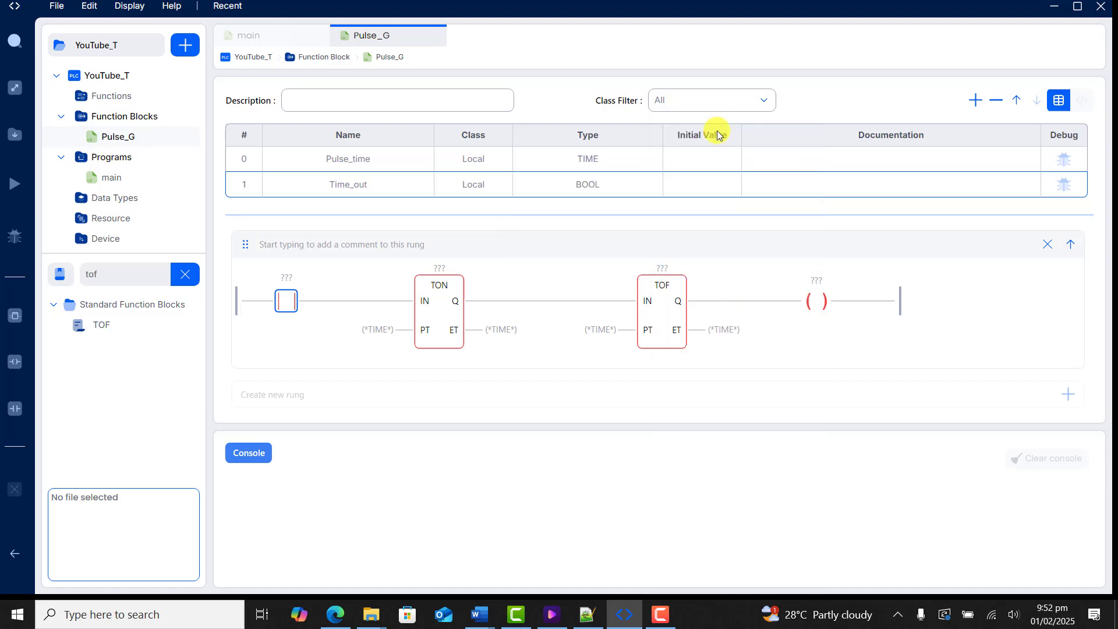
{"action": "mouse_move", "coordinate": [782, 188]}
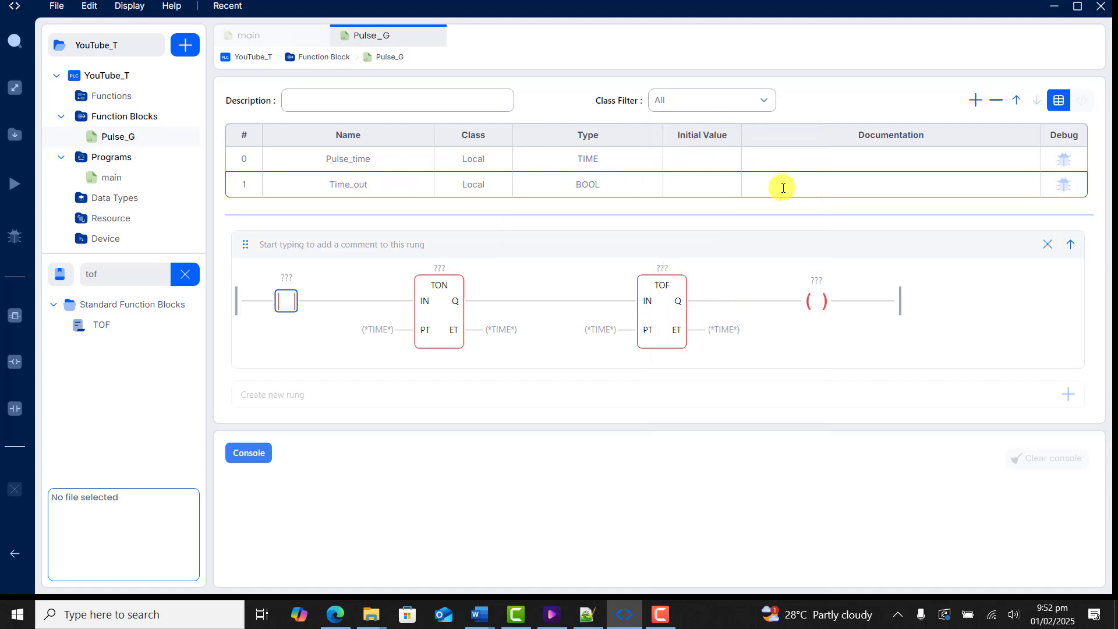
{"action": "mouse_move", "coordinate": [484, 165]}
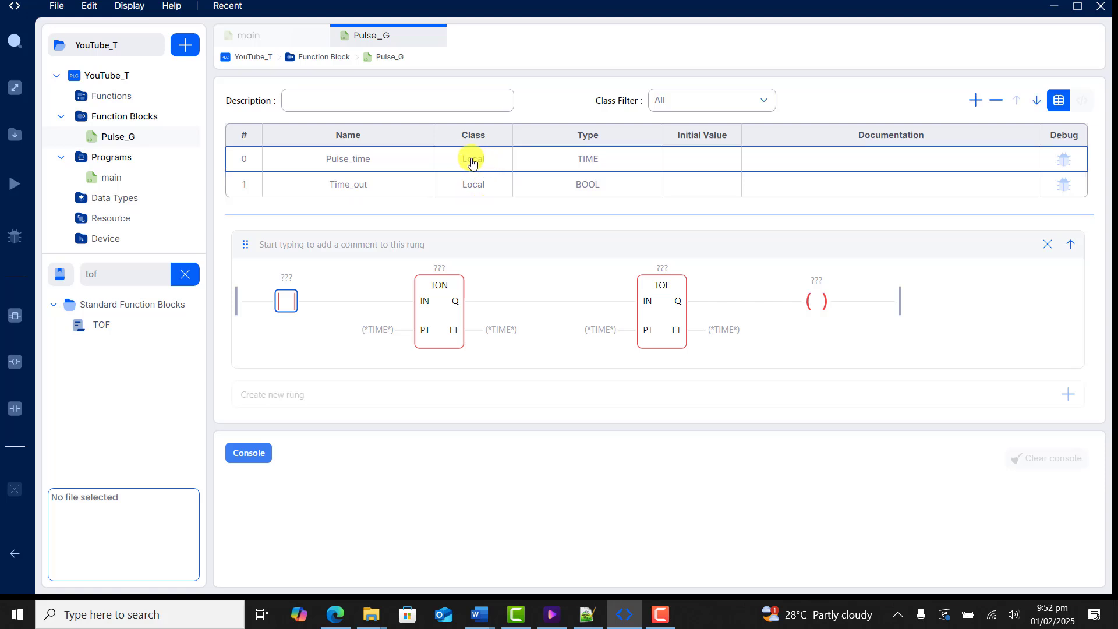
{"action": "left_click", "coordinate": [473, 158]}
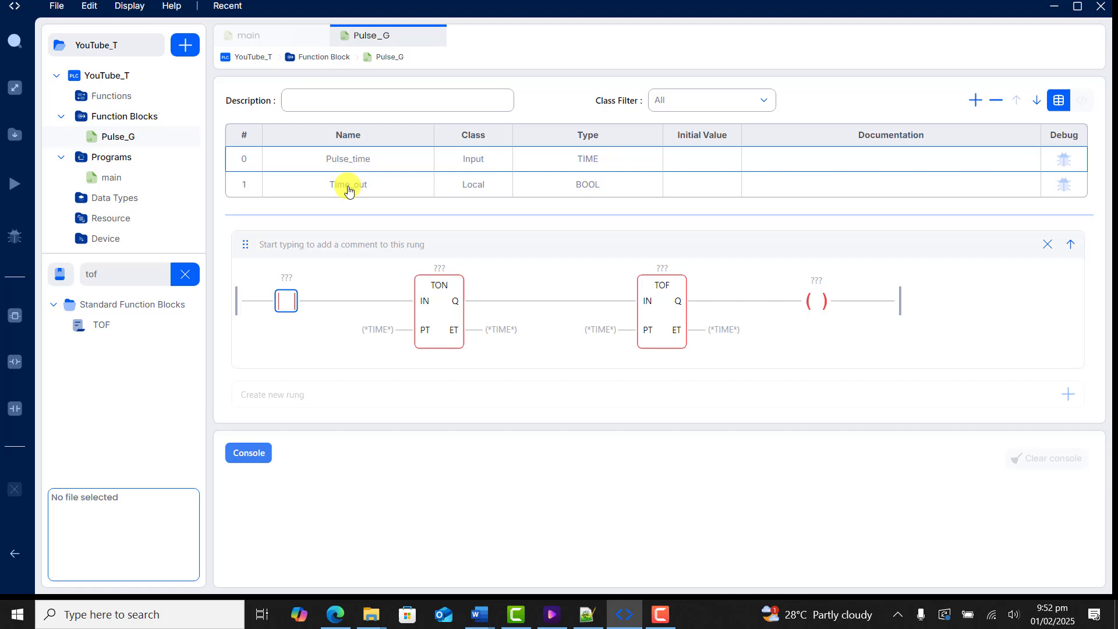
{"action": "left_click", "coordinate": [473, 184]}
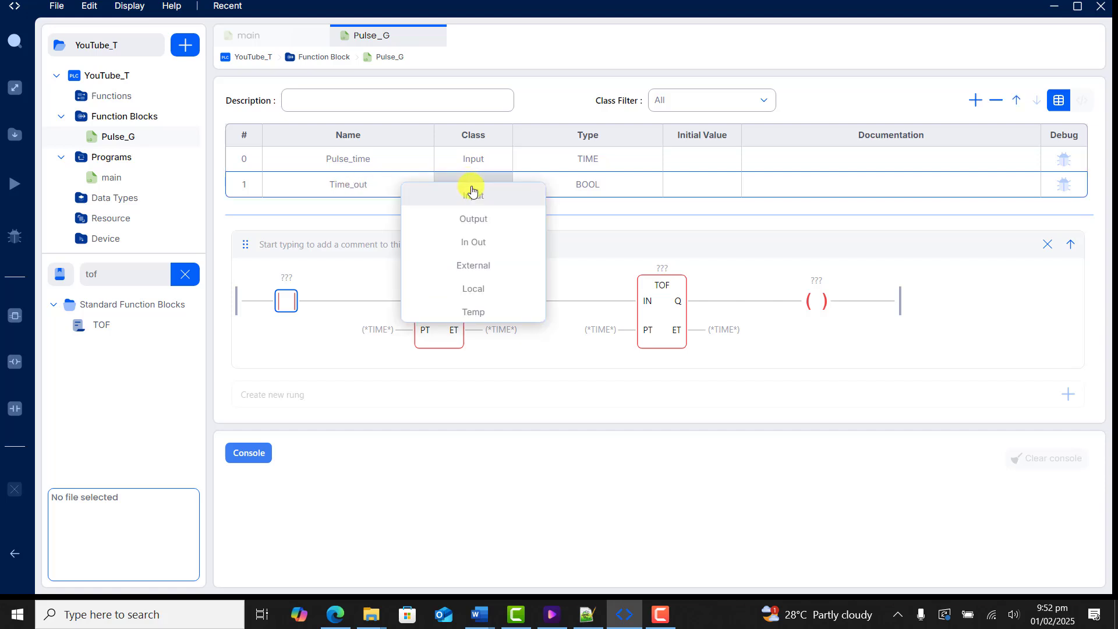
{"action": "mouse_move", "coordinate": [477, 219]}
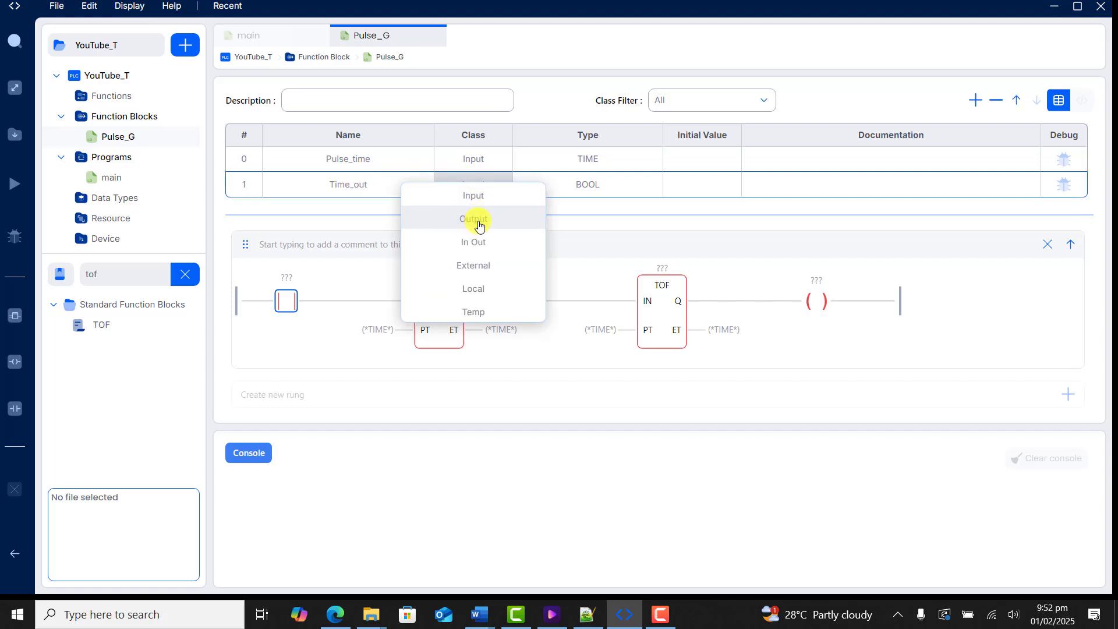
{"action": "left_click", "coordinate": [473, 219]}
{"action": "type", "text": "Tim"}
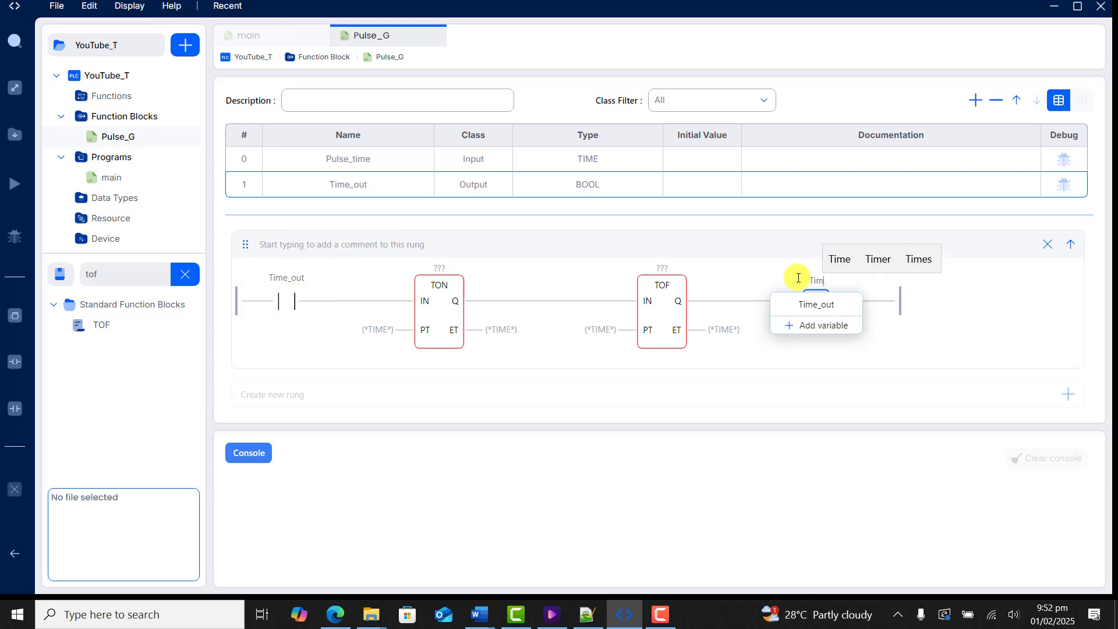
Assign Time_out to the coil, name the off-delay timer TOF1 and feed Pulse_time to its PT input
{"action": "left_click", "coordinate": [817, 304]}
{"action": "type", "text": "TO"}
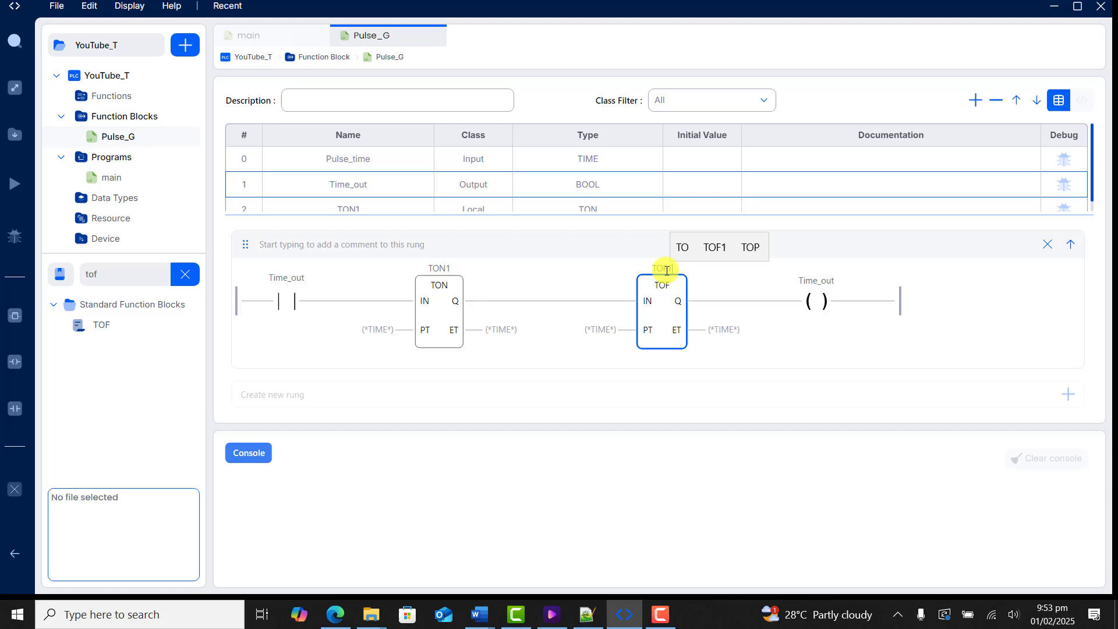
{"action": "left_click", "coordinate": [715, 246]}
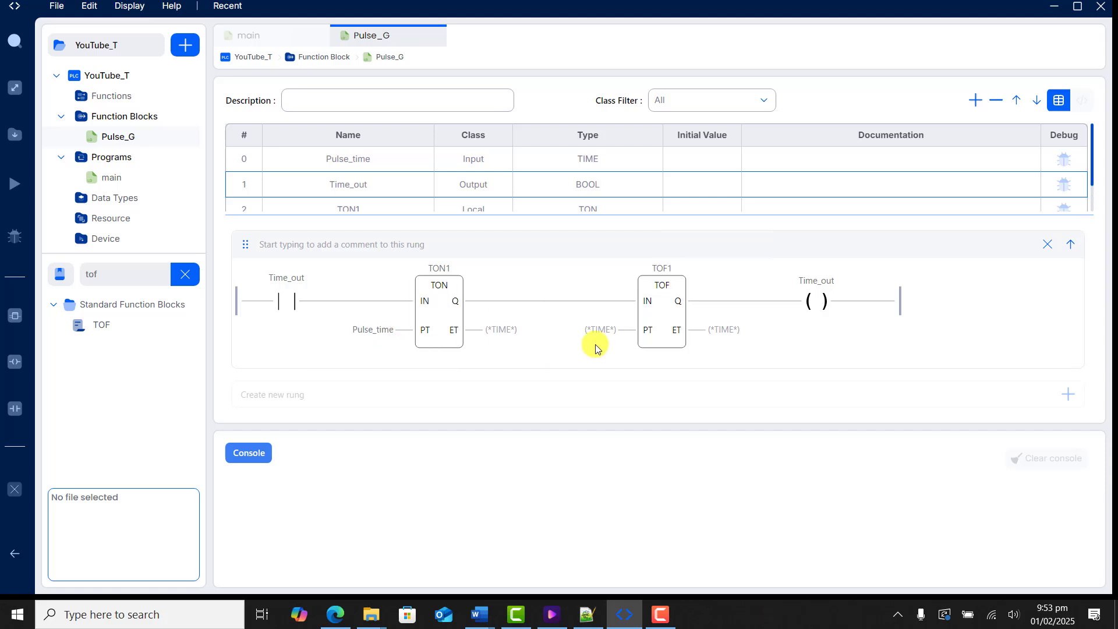
{"action": "left_click", "coordinate": [596, 330]}
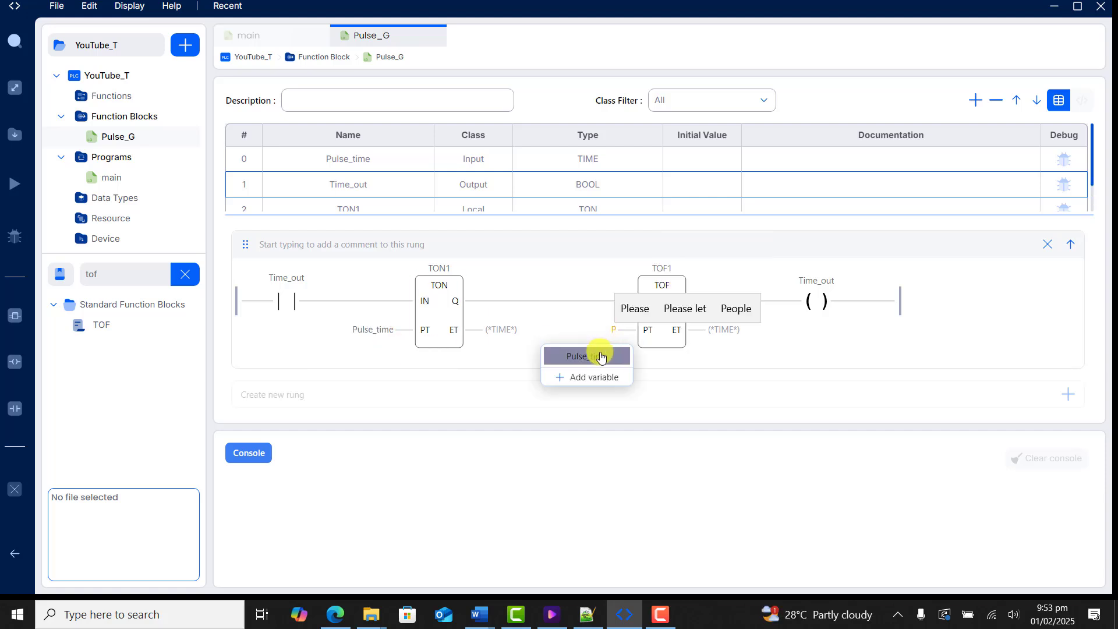
{"action": "left_click", "coordinate": [586, 355]}
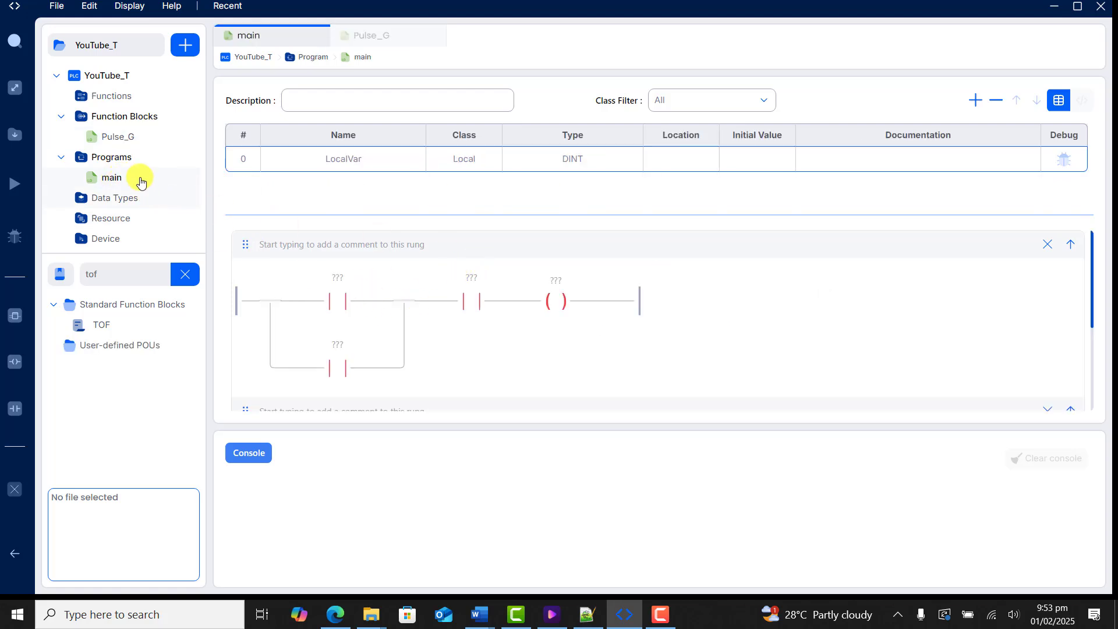
{"action": "left_click", "coordinate": [117, 136]}
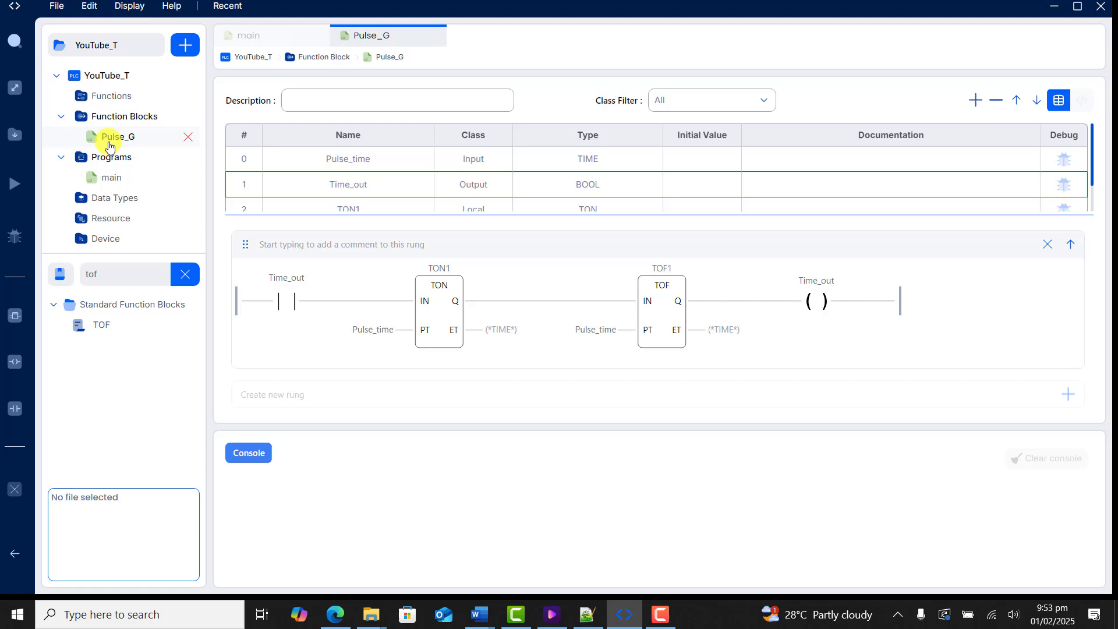
{"action": "left_click", "coordinate": [111, 177]}
{"action": "type", "text": "p"}
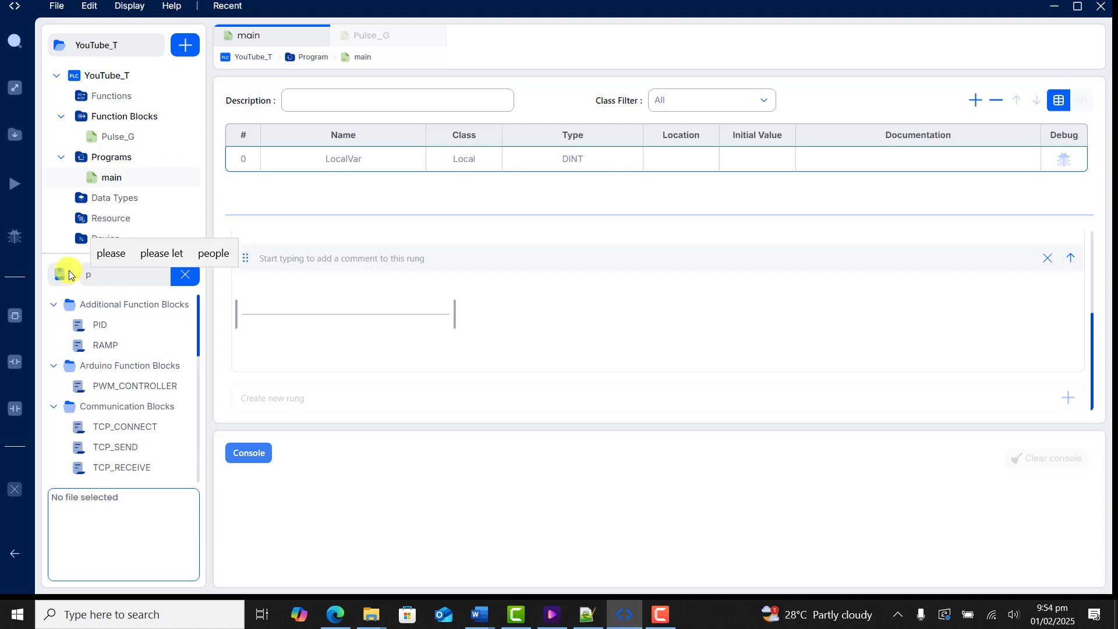
Search the library for the Pulse_G block to place it on main's empty rung
{"action": "type", "text": "ul"}
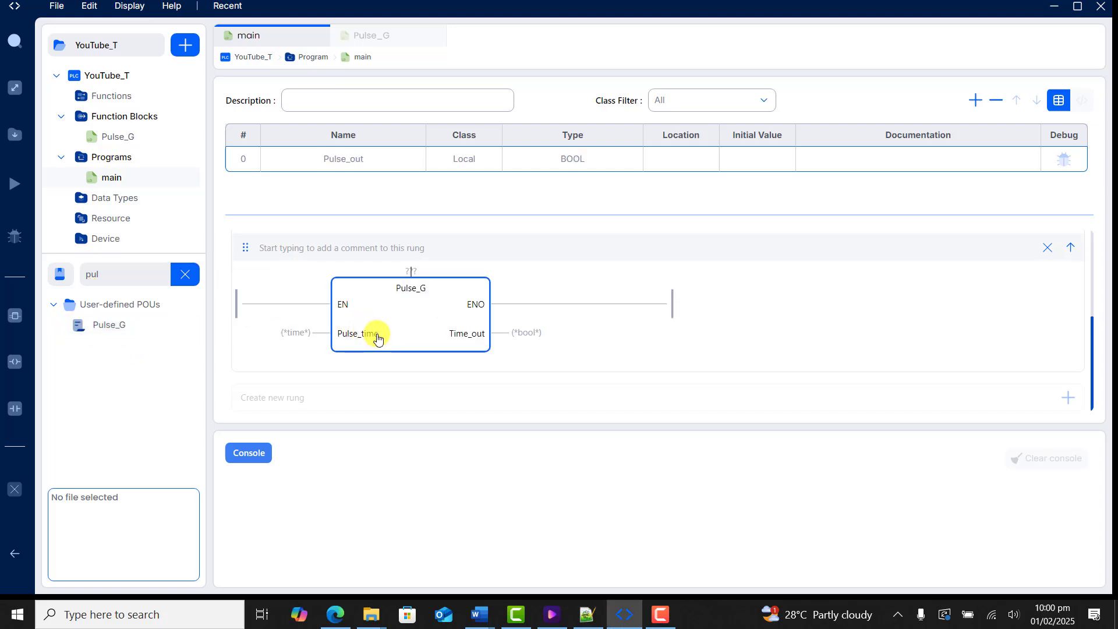
{"action": "mouse_move", "coordinate": [318, 331]}
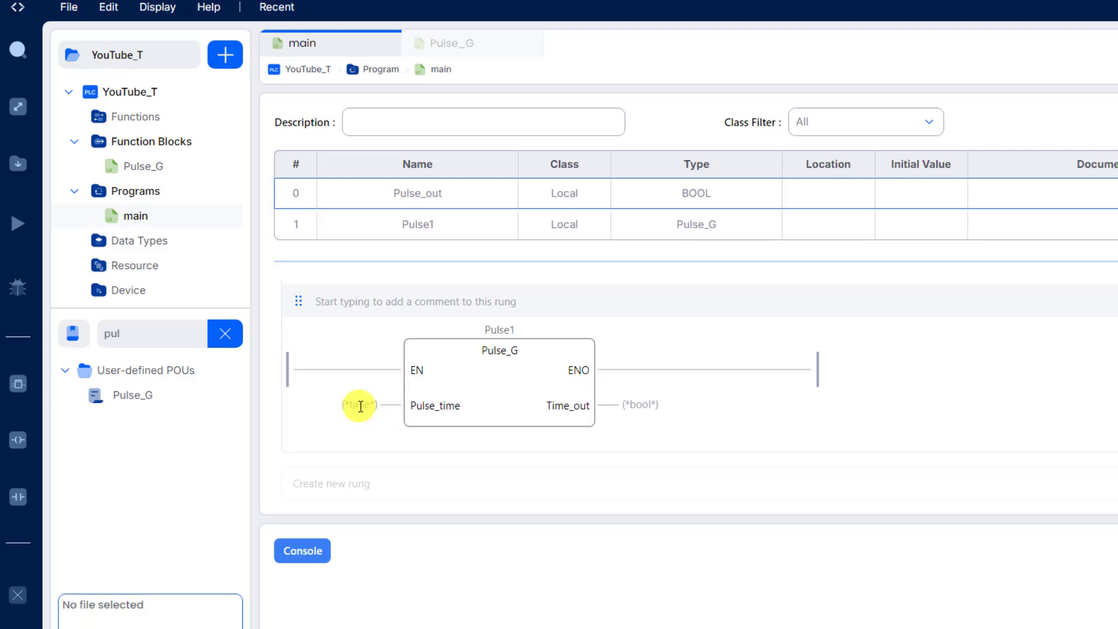
Give Pulse1 a Pulse_time of T#1000ms and wire its Time_out output to Pulse_out
{"action": "left_click", "coordinate": [360, 406]}
{"action": "type", "text": "T#1000ms"}
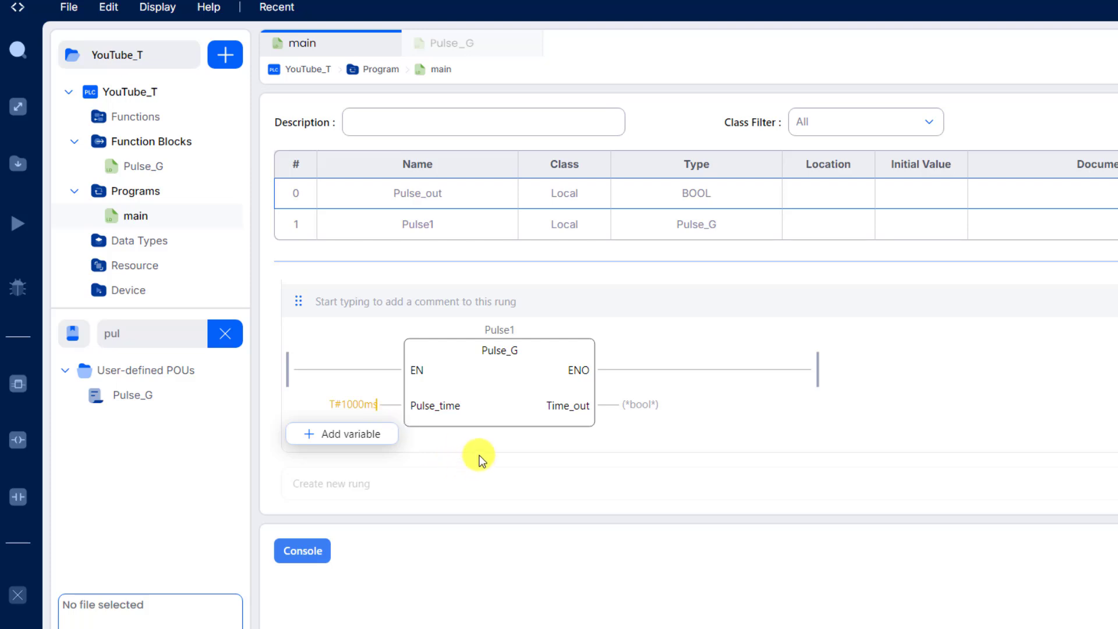
{"action": "left_click", "coordinate": [635, 405]}
{"action": "type", "text": "Pu"}
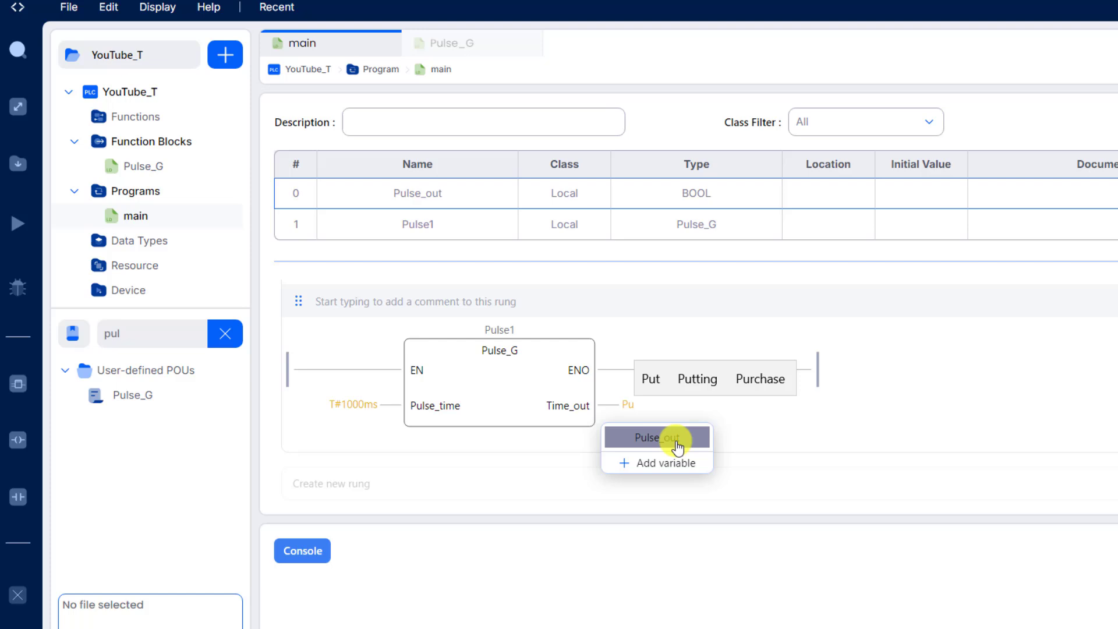
{"action": "left_click", "coordinate": [656, 437]}
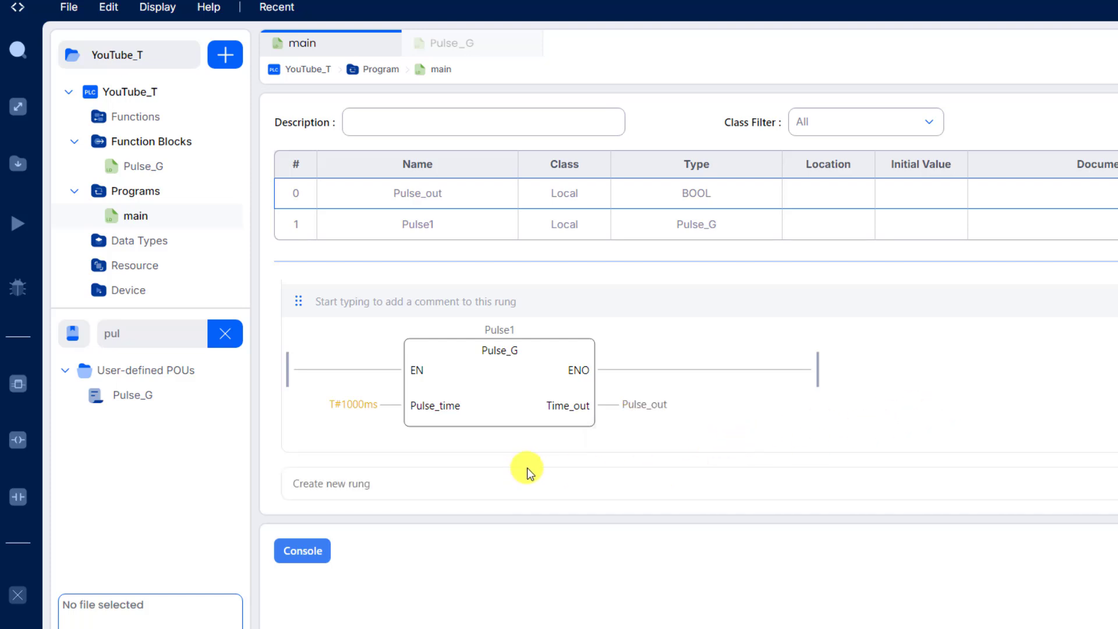
{"action": "mouse_move", "coordinate": [827, 454]}
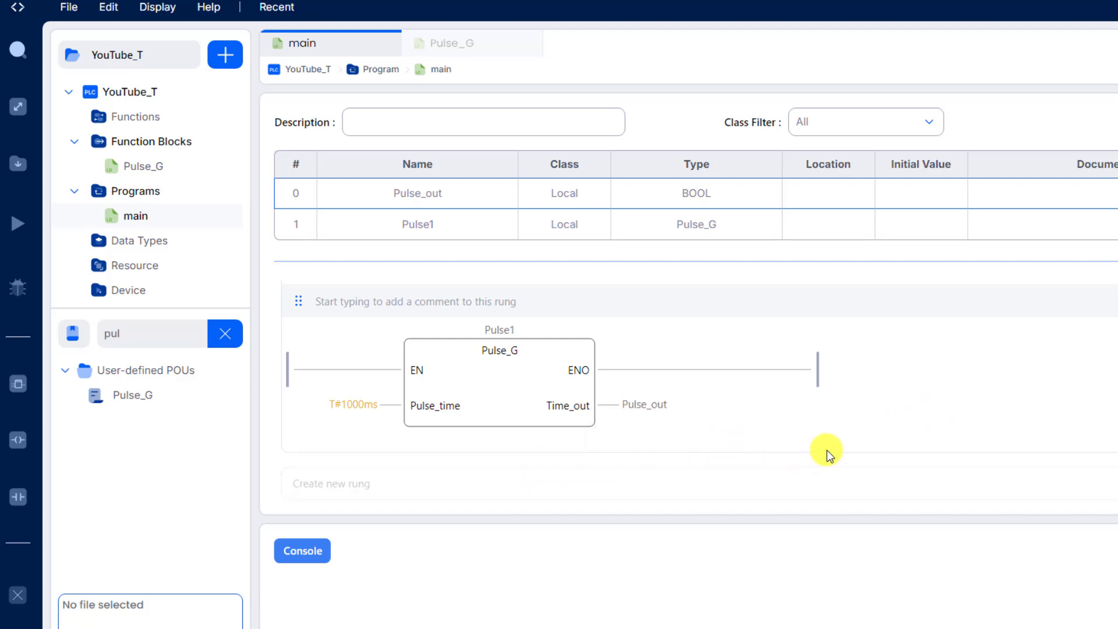
{"action": "mouse_move", "coordinate": [1057, 377]}
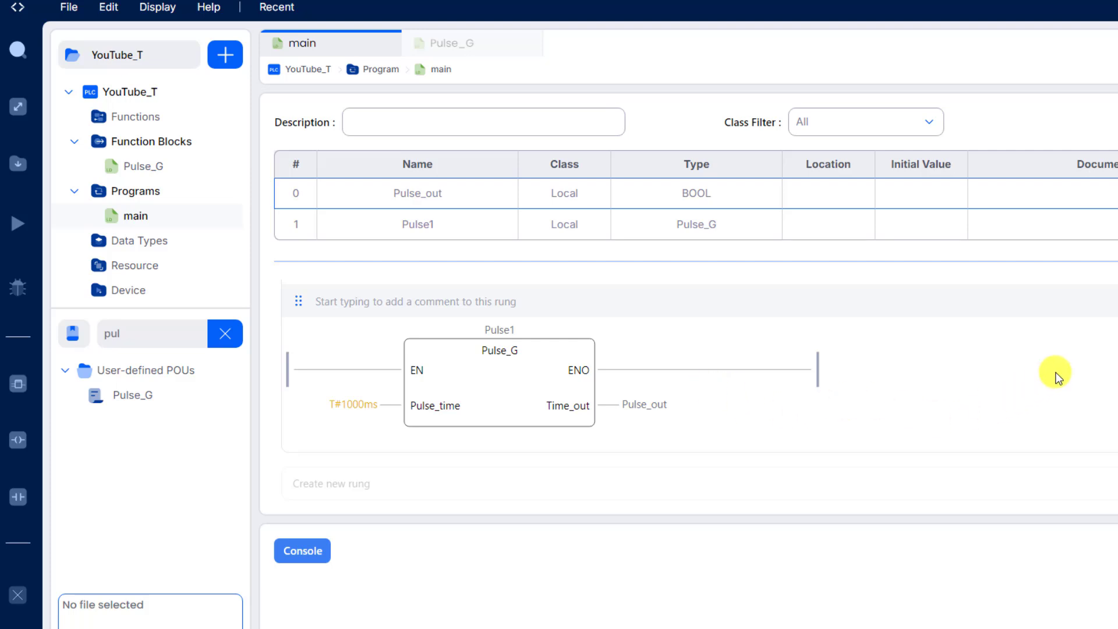
{"action": "mouse_move", "coordinate": [761, 514]}
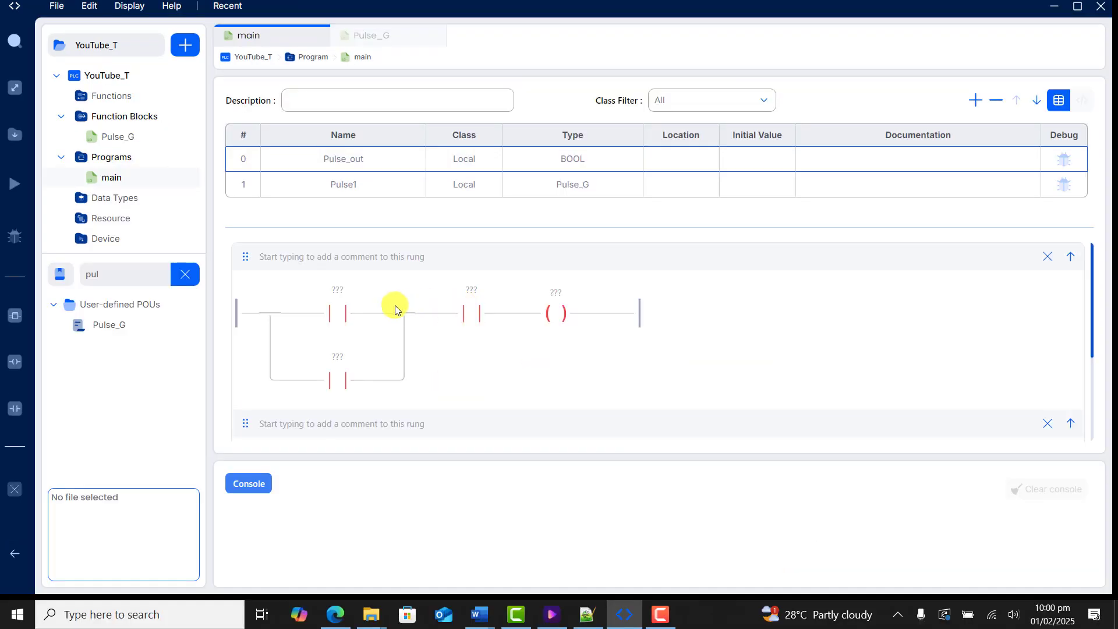
Add local BOOL variables Start, Stop and a third row for Pump to main's variable table
{"action": "left_click", "coordinate": [974, 100]}
{"action": "type", "text": "S"}
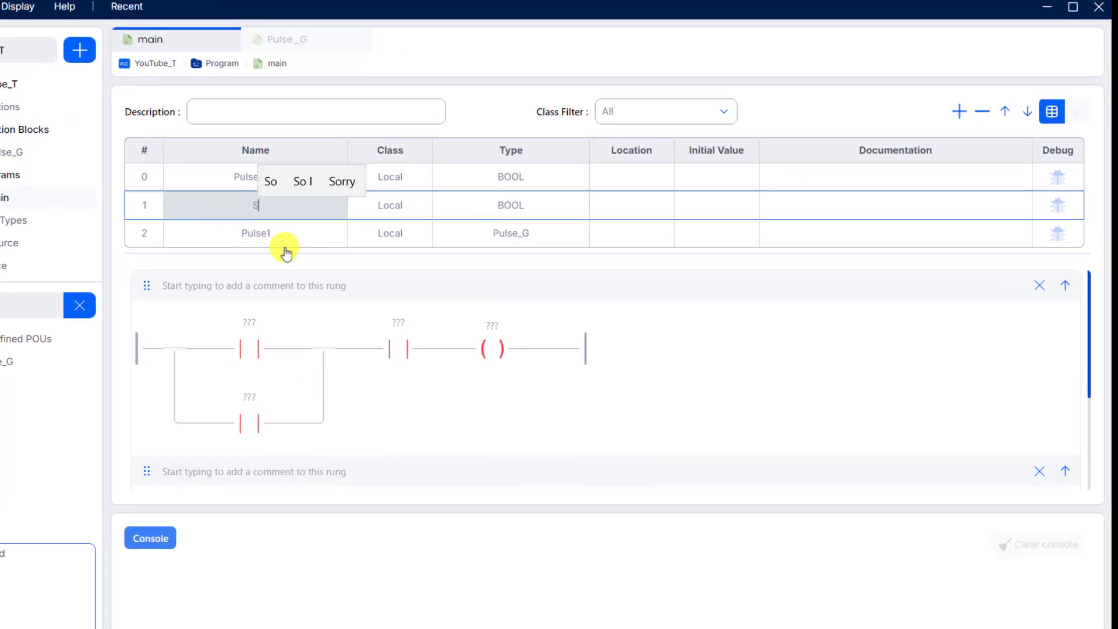
{"action": "left_click", "coordinate": [511, 205]}
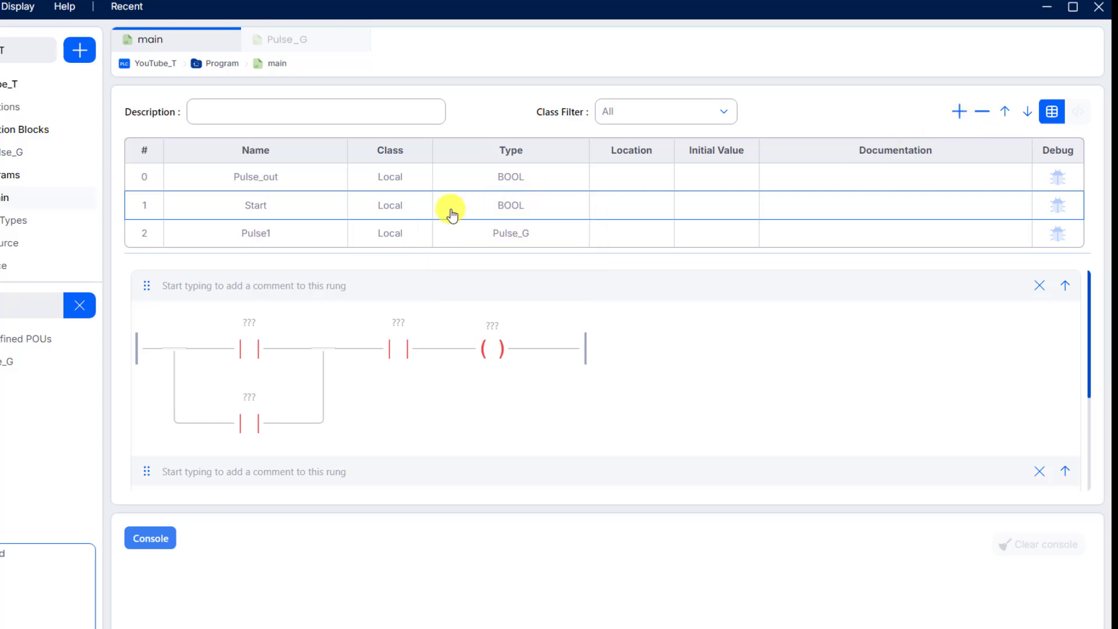
{"action": "mouse_move", "coordinate": [953, 249]}
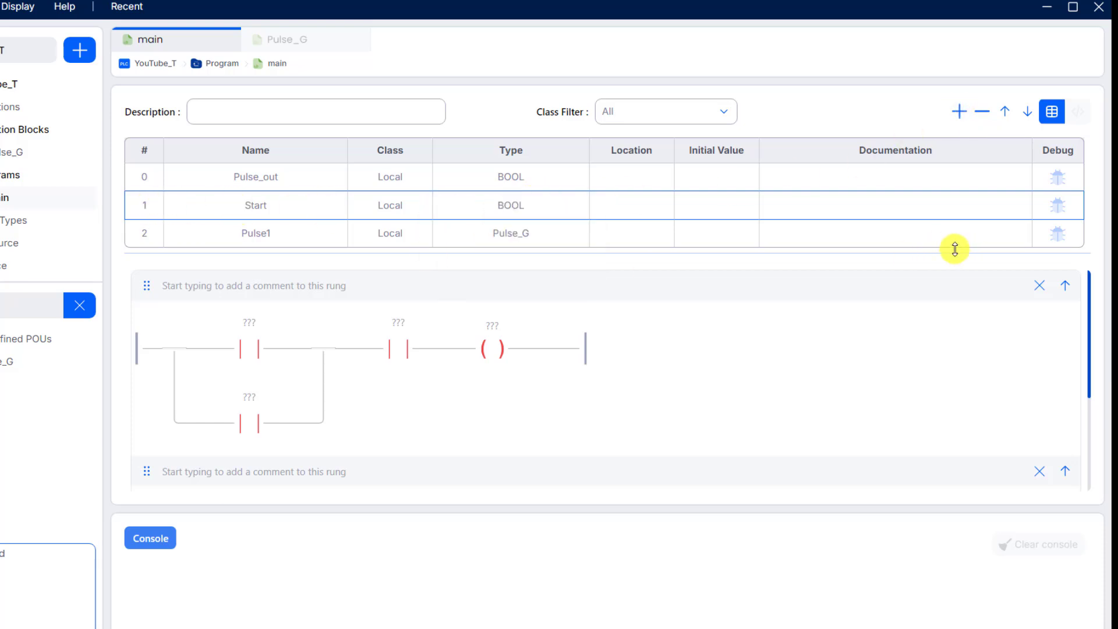
{"action": "left_click", "coordinate": [958, 111]}
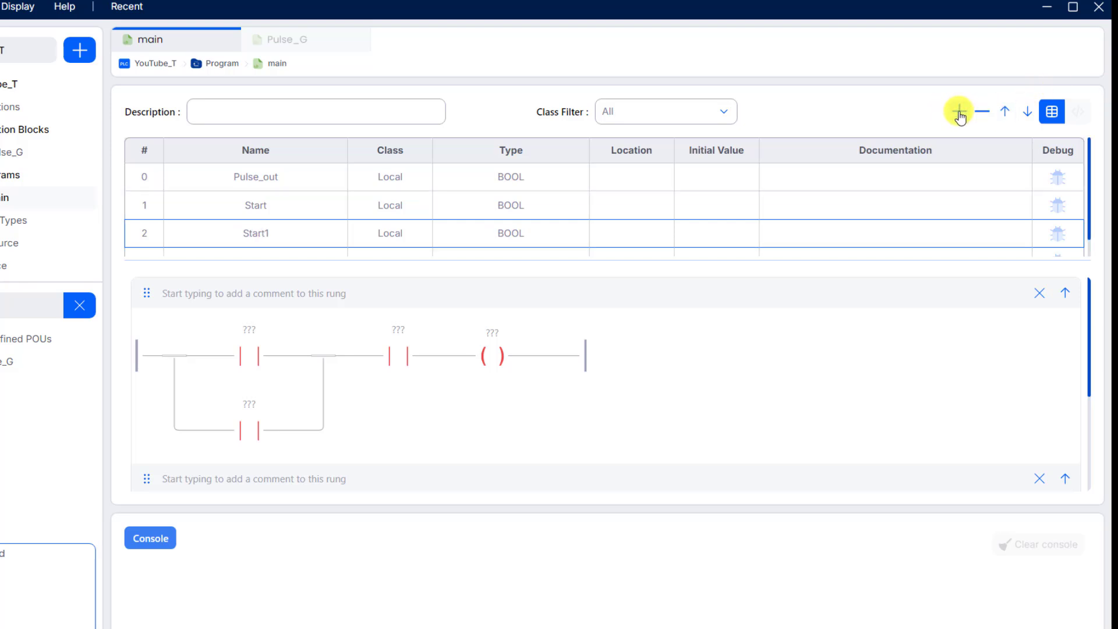
{"action": "left_click", "coordinate": [959, 111]}
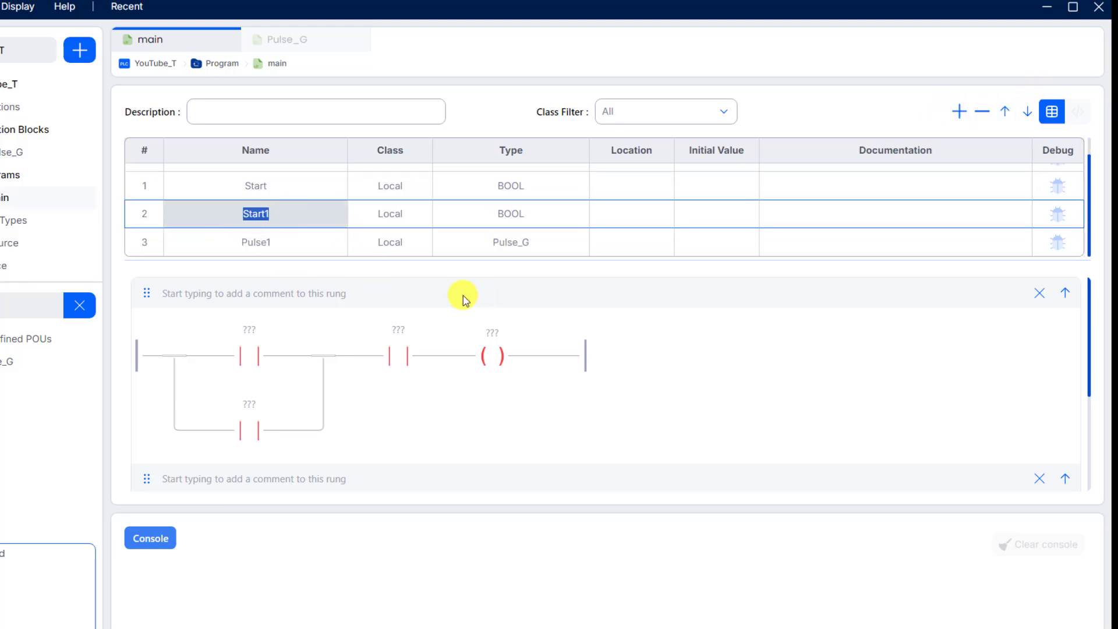
{"action": "type", "text": "Stop"}
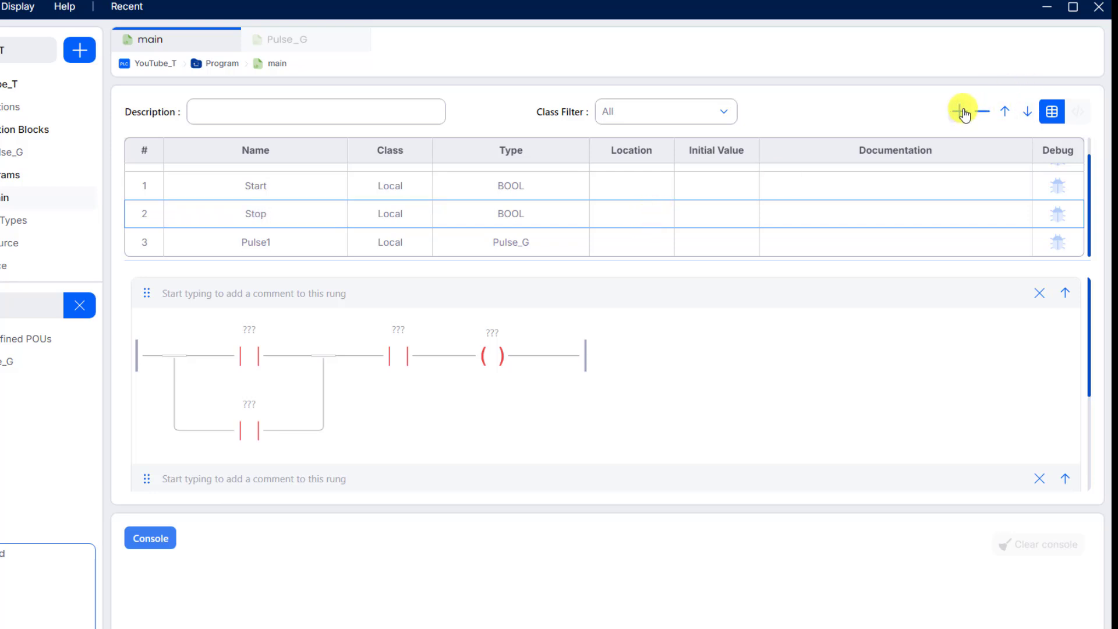
{"action": "left_click", "coordinate": [961, 111]}
{"action": "type", "text": "Pump"}
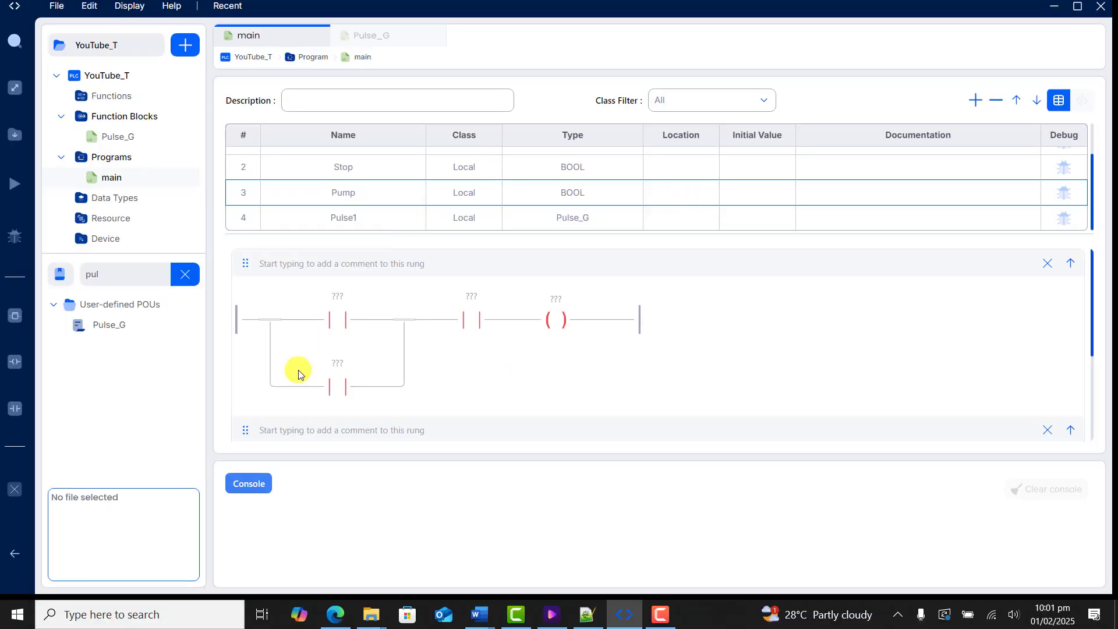
Assign Pump to the rung's output coil and Stop to the second contact
{"action": "left_click", "coordinate": [555, 299]}
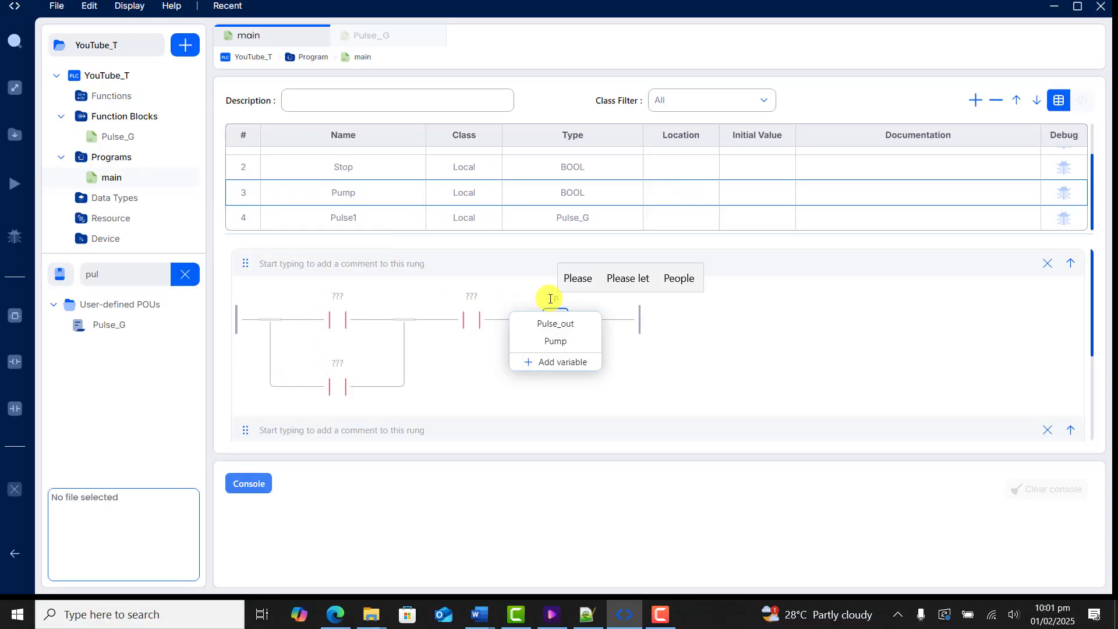
{"action": "left_click", "coordinate": [555, 341]}
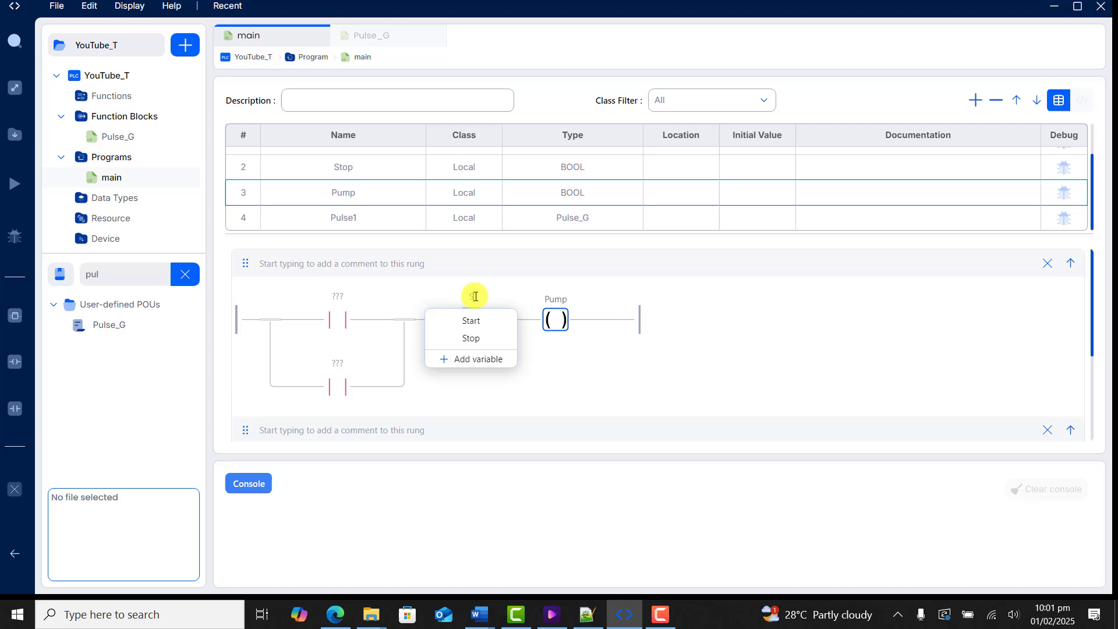
{"action": "left_click", "coordinate": [470, 338]}
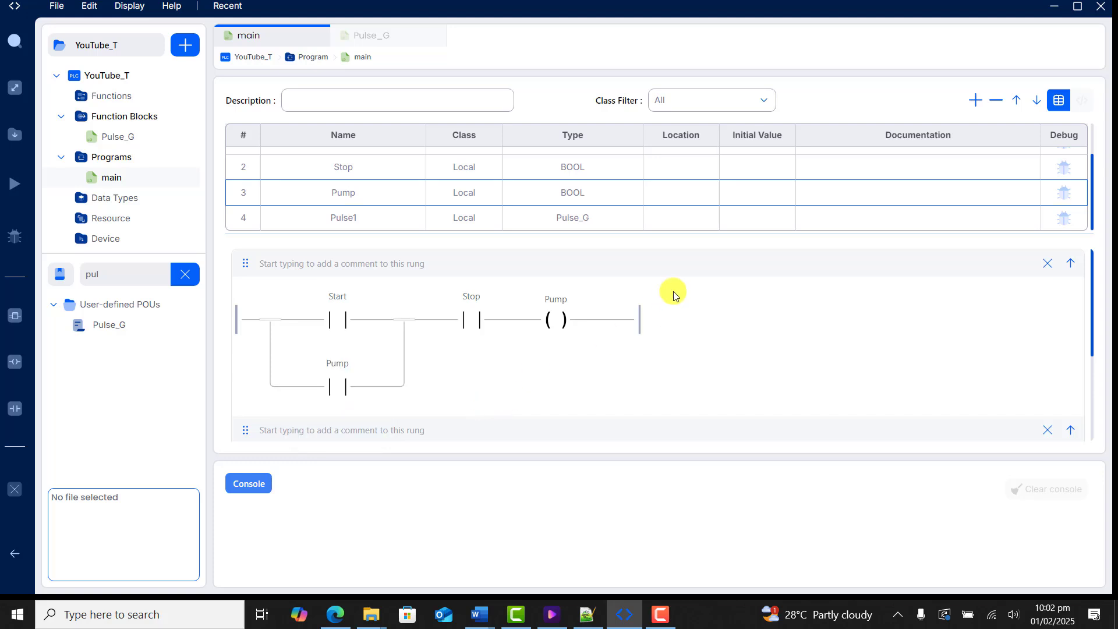
{"action": "scroll", "scroll_direction": "up", "scroll_amount": 3}
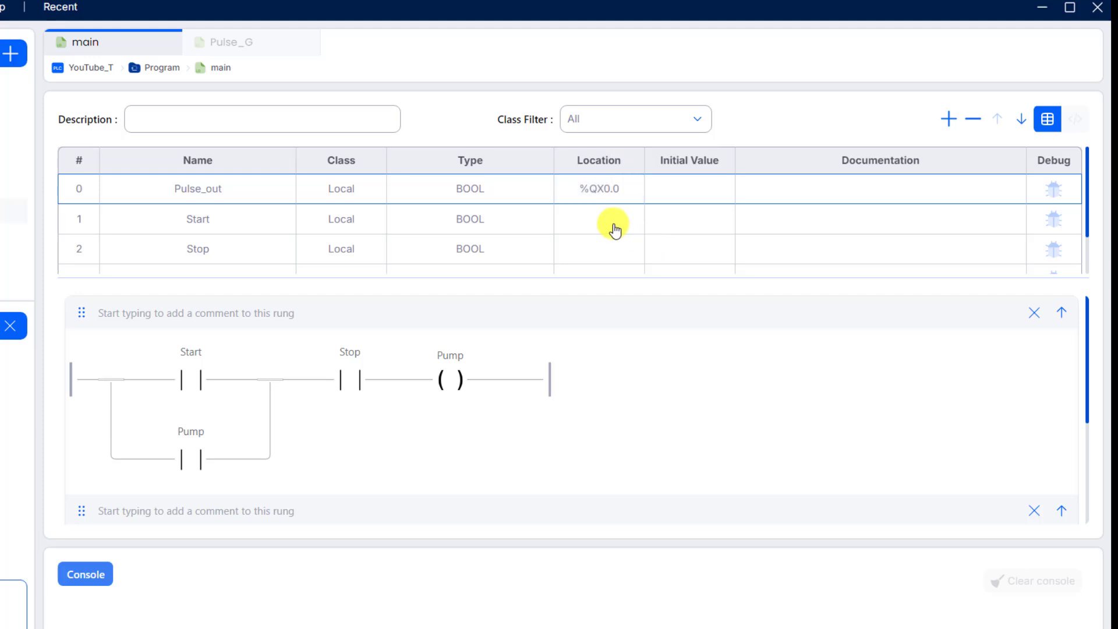
Map Start to %IX0.1 and begin entering Stop's %IX0.2 location in the variable table
{"action": "left_click", "coordinate": [599, 219]}
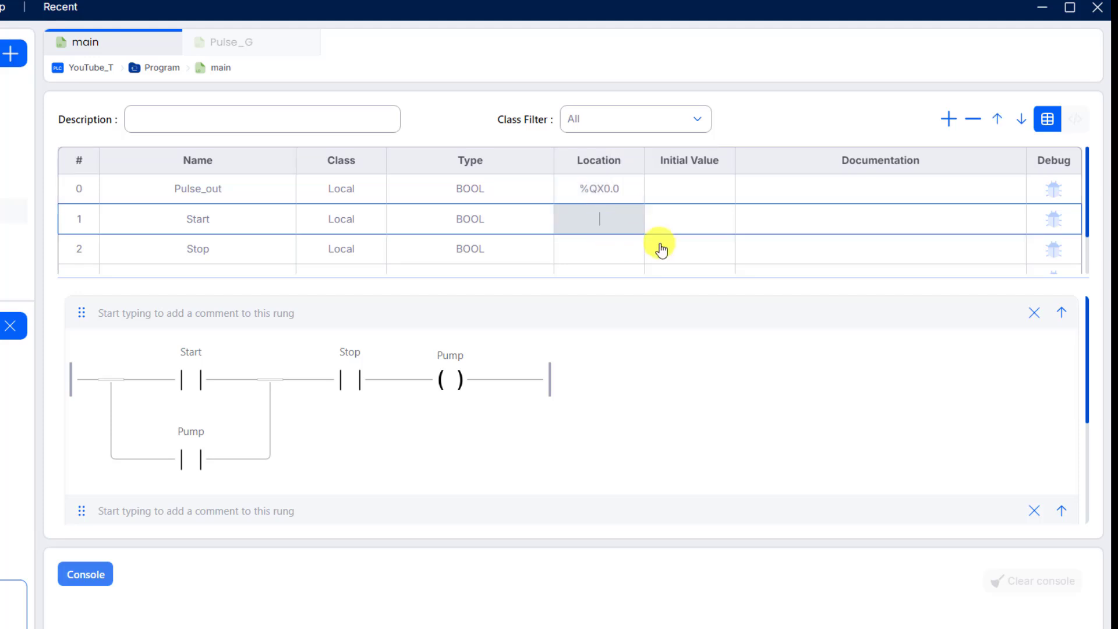
{"action": "type", "text": "%I"}
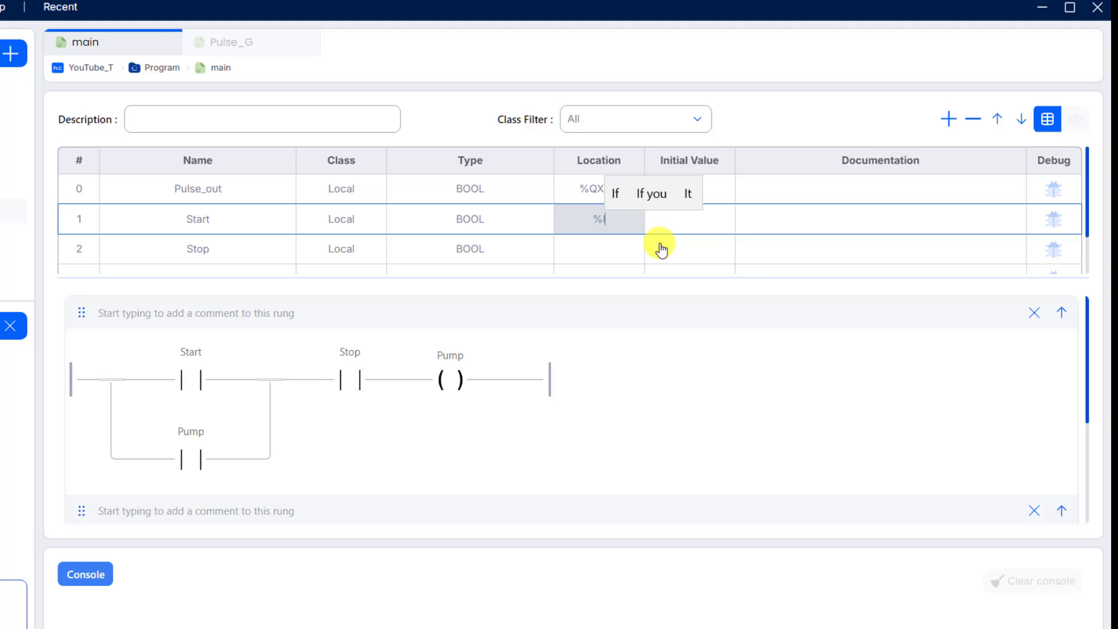
{"action": "type", "text": "X0.1"}
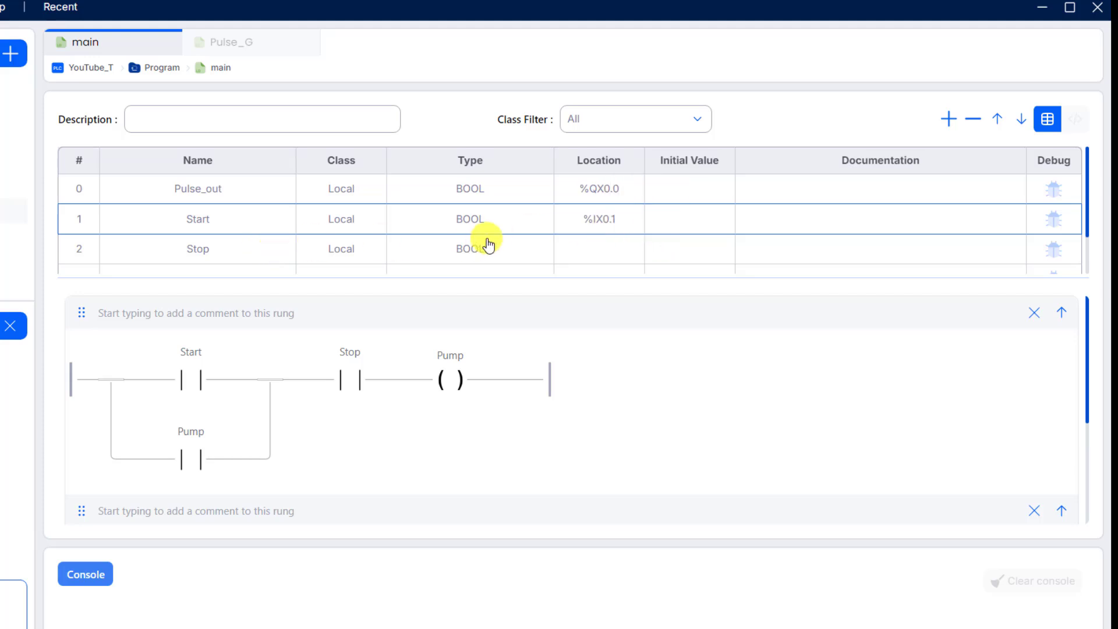
{"action": "left_click", "coordinate": [599, 249]}
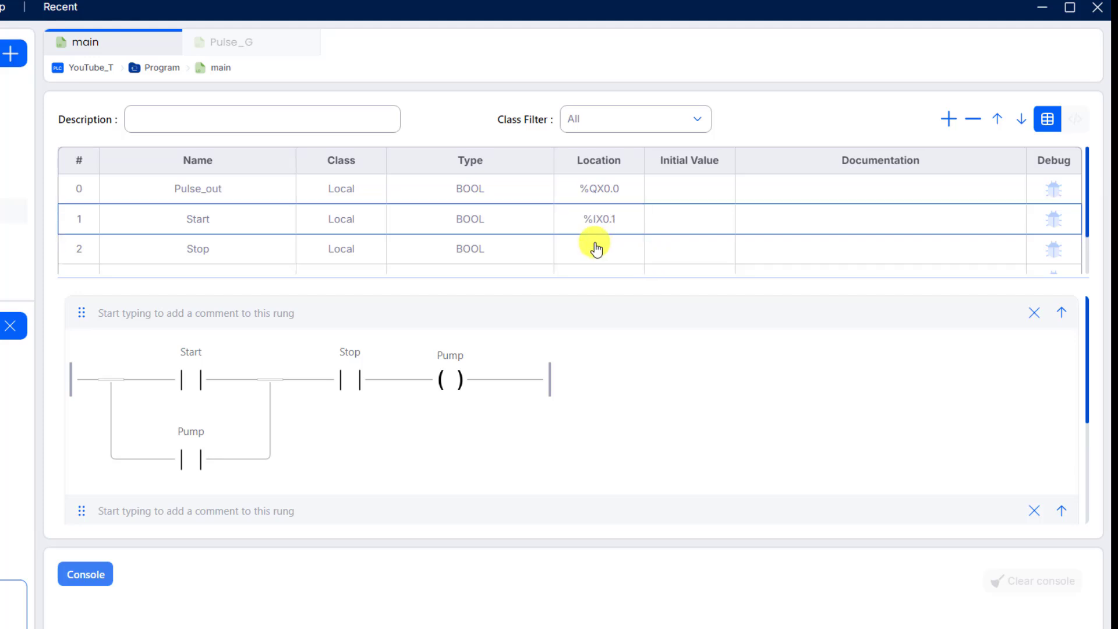
{"action": "left_click", "coordinate": [598, 249]}
{"action": "type", "text": "%IX0.2"}
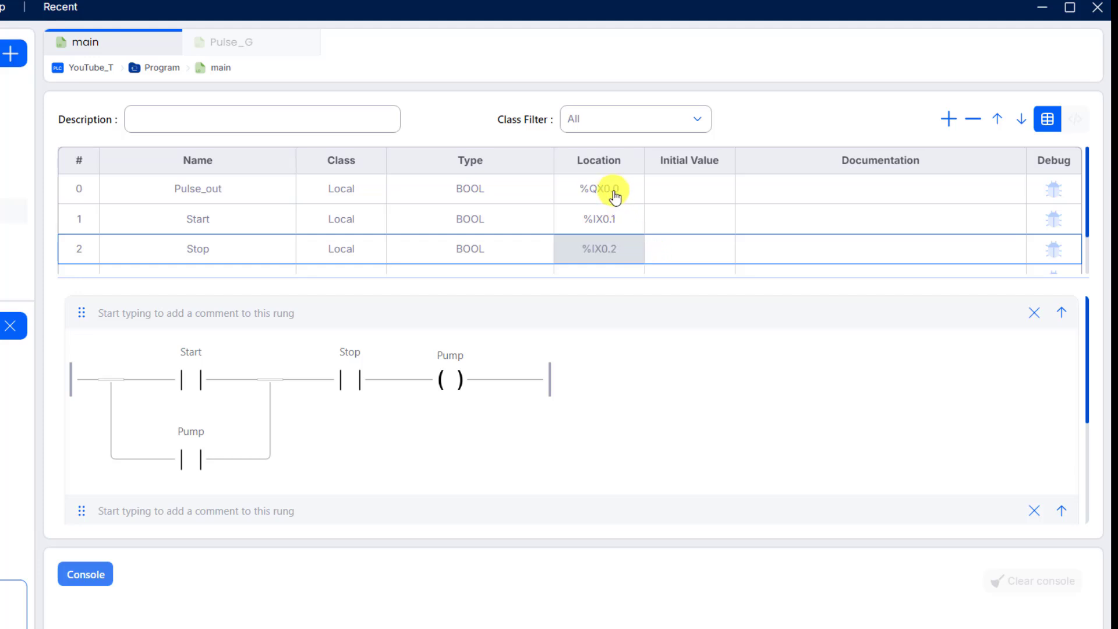
{"action": "scroll", "scroll_direction": "down", "scroll_amount": 3}
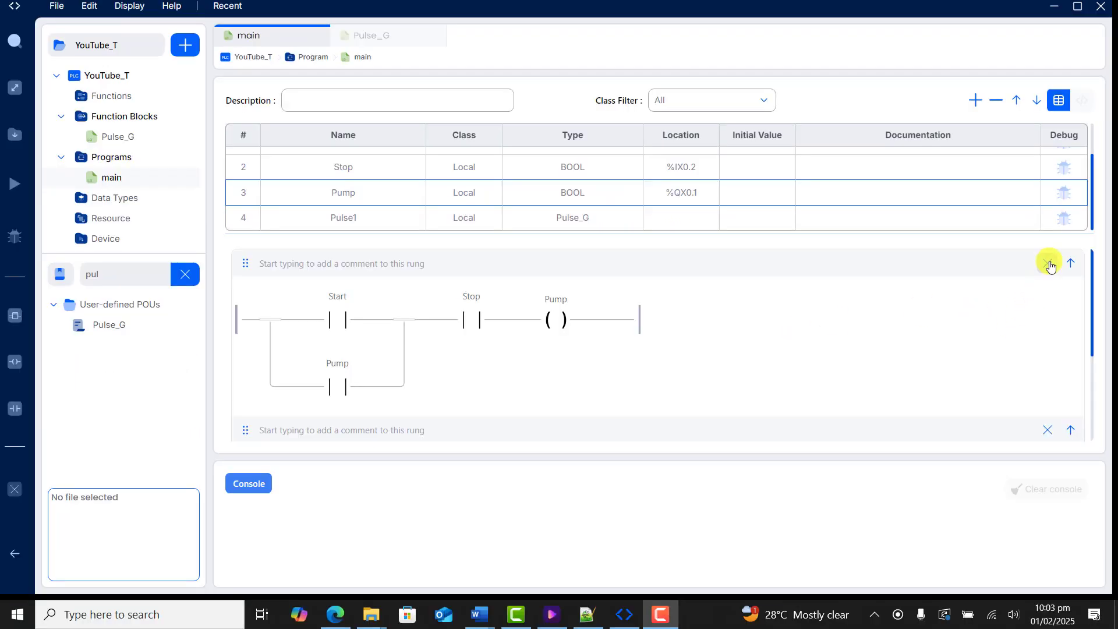
Reorder the rungs so Start/Stop/Pump precedes the Pulse1 rung, then return to main
{"action": "left_click", "coordinate": [1048, 263]}
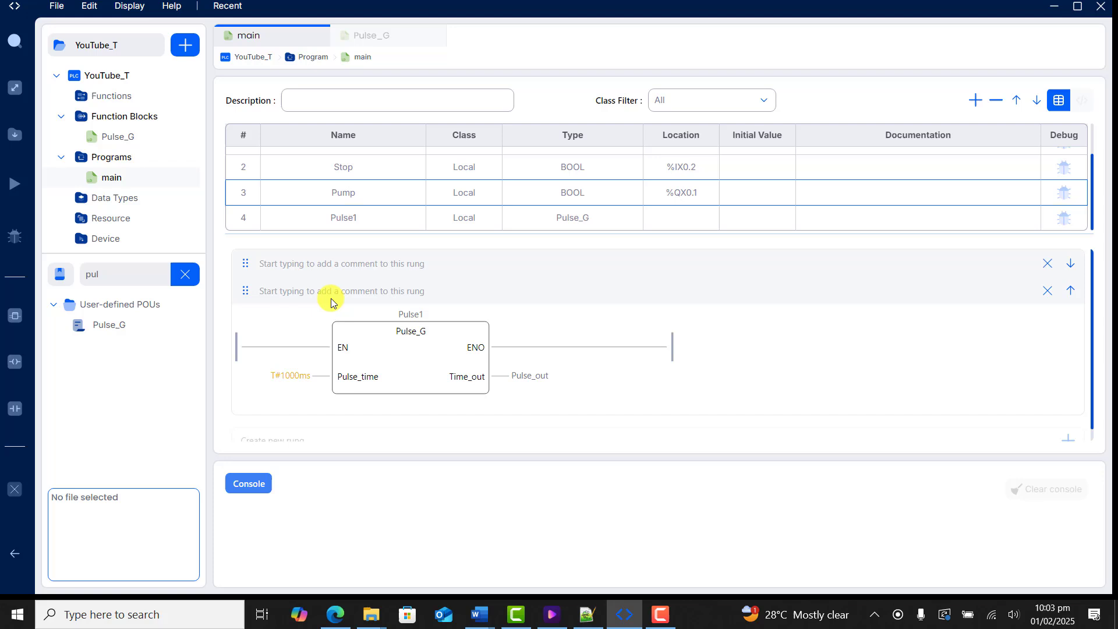
{"action": "left_click", "coordinate": [1069, 292]}
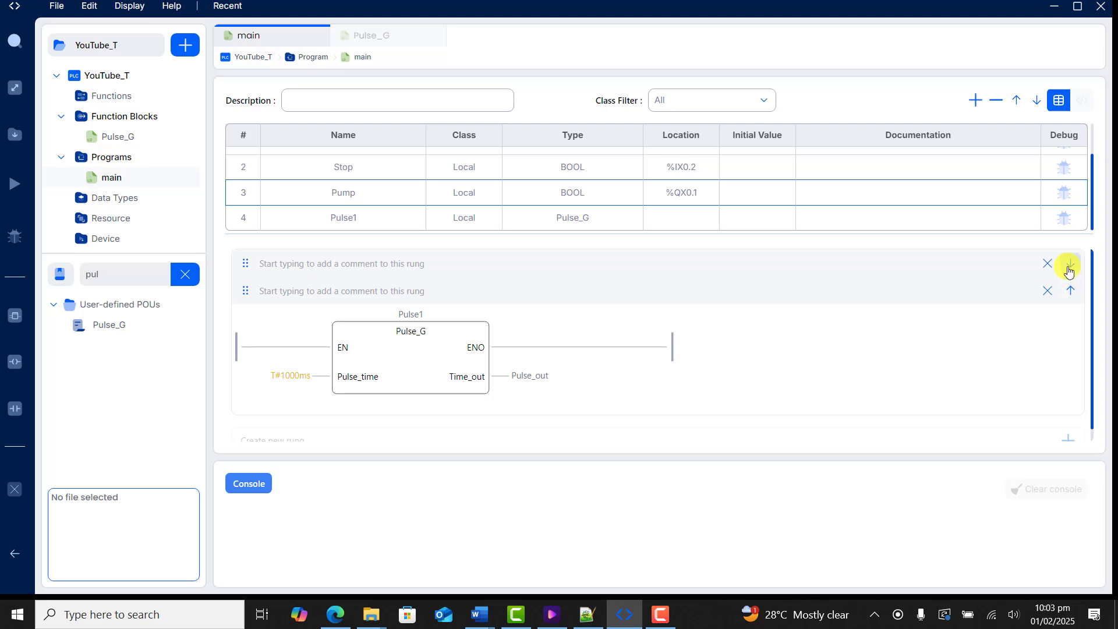
{"action": "left_click", "coordinate": [1069, 263]}
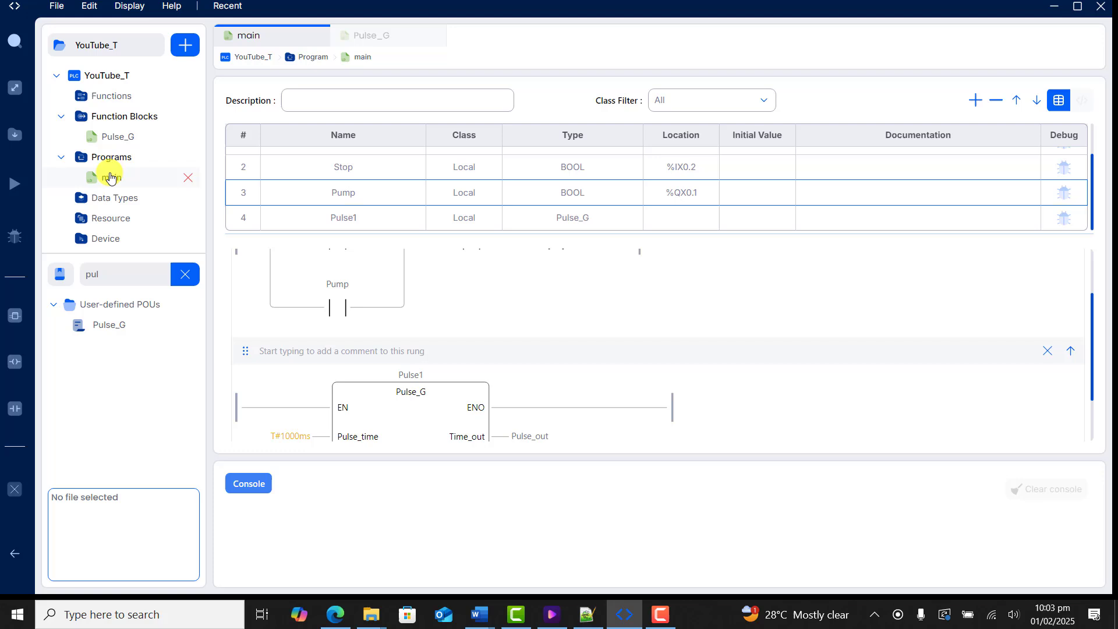
{"action": "mouse_move", "coordinate": [119, 137]}
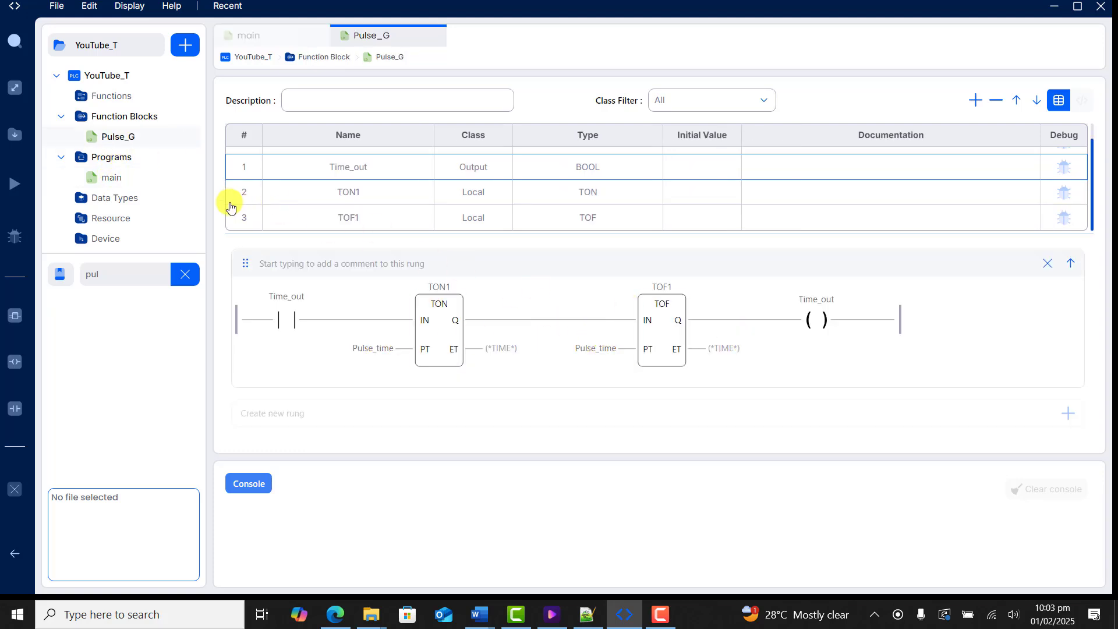
{"action": "left_click", "coordinate": [111, 177]}
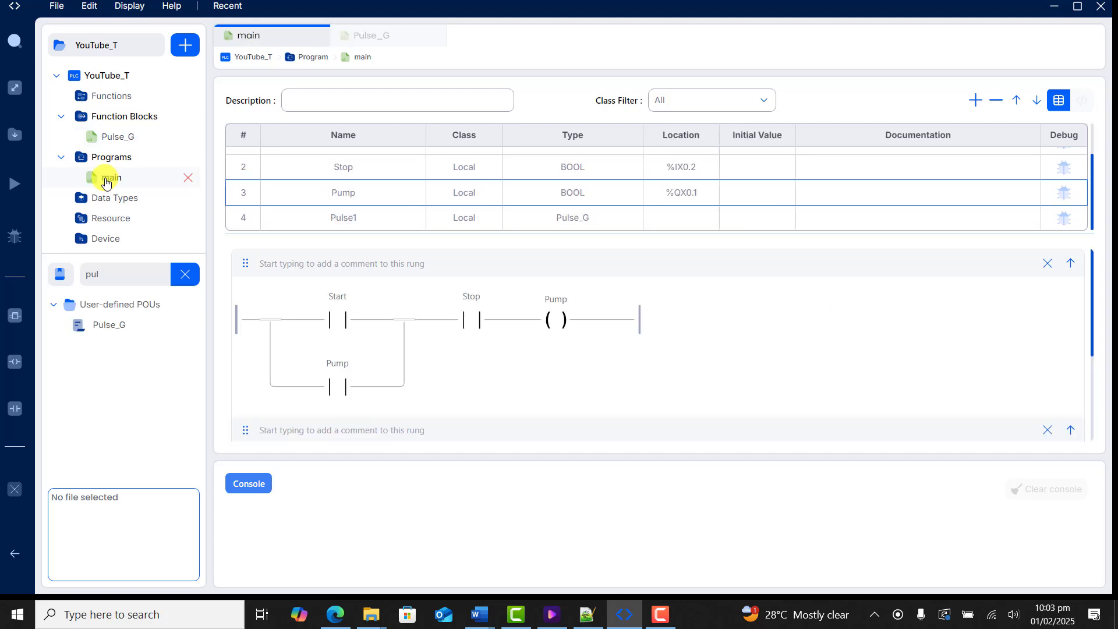
{"action": "scroll", "scroll_direction": "down", "scroll_amount": 3}
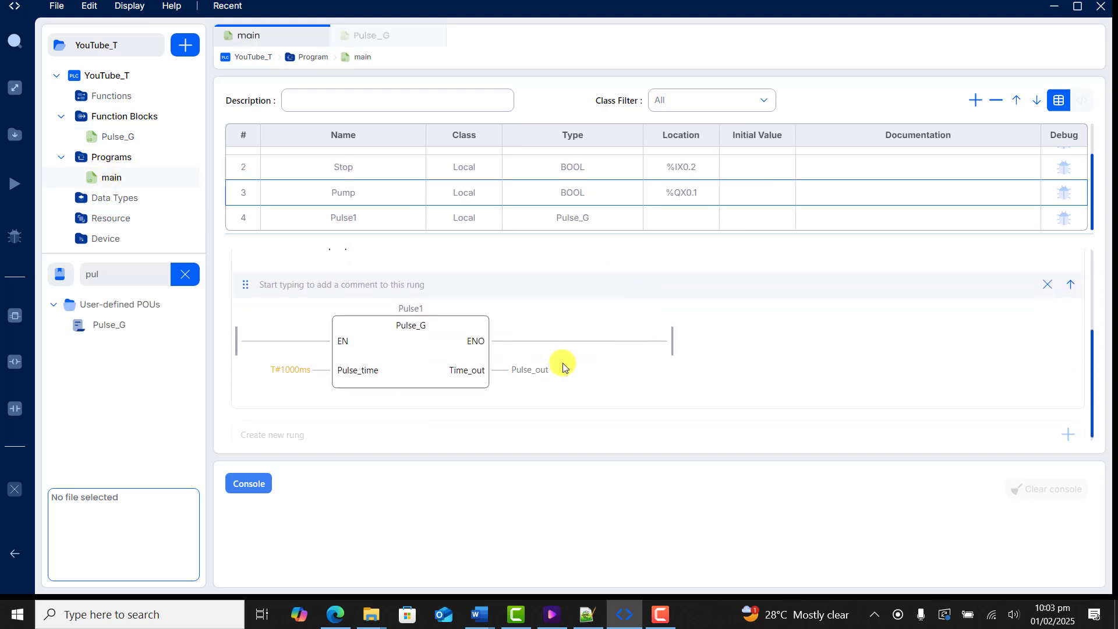
{"action": "mouse_move", "coordinate": [489, 486]}
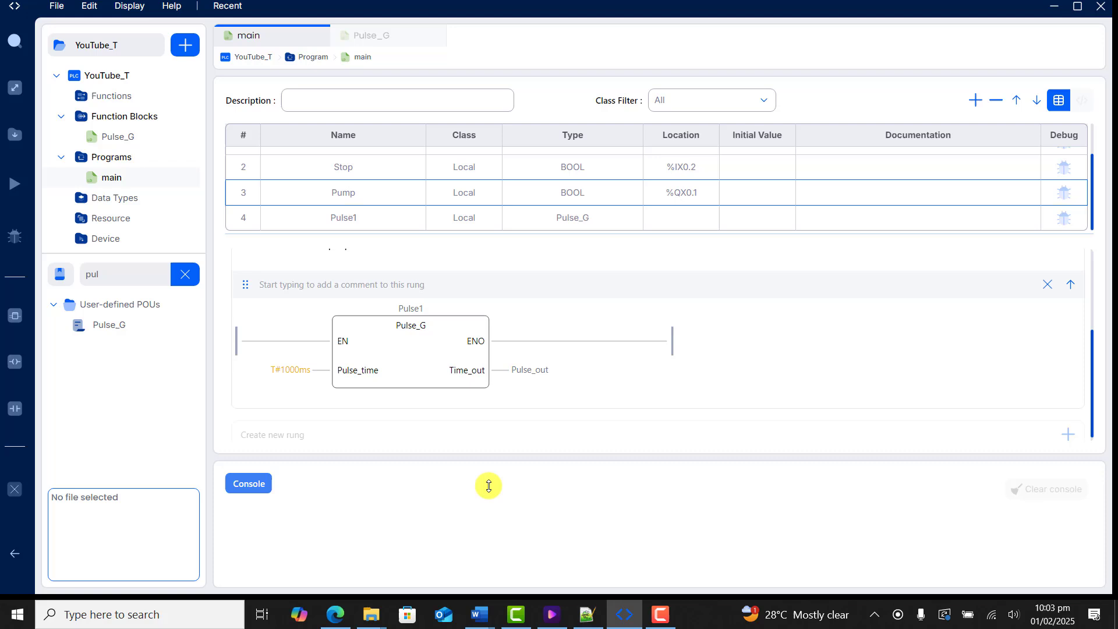
{"action": "mouse_move", "coordinate": [14, 136]}
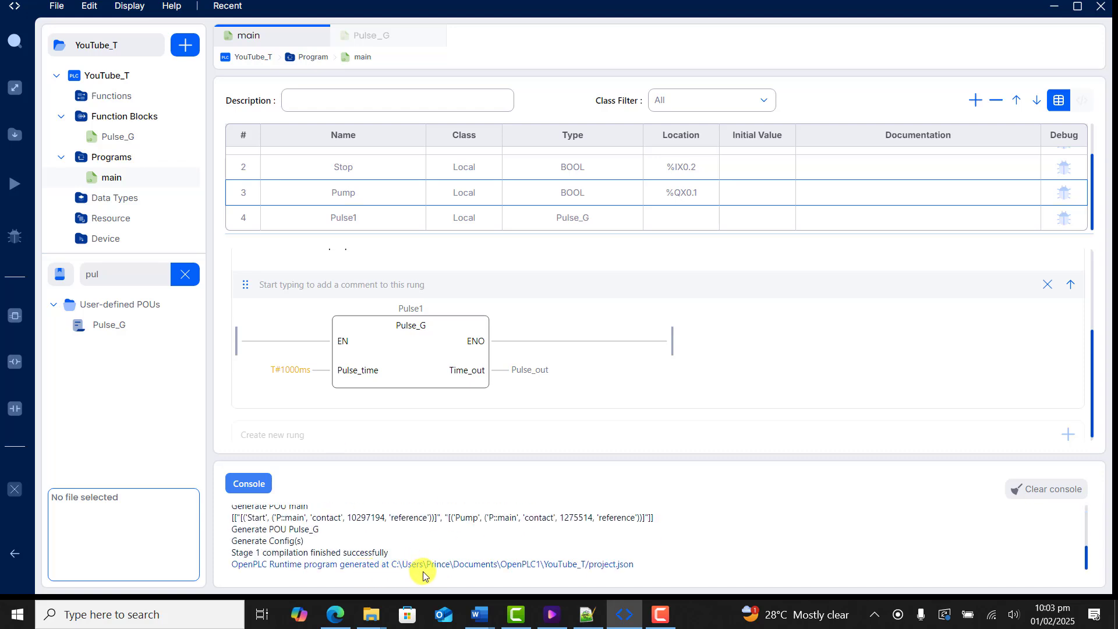
{"action": "mouse_move", "coordinate": [649, 552]}
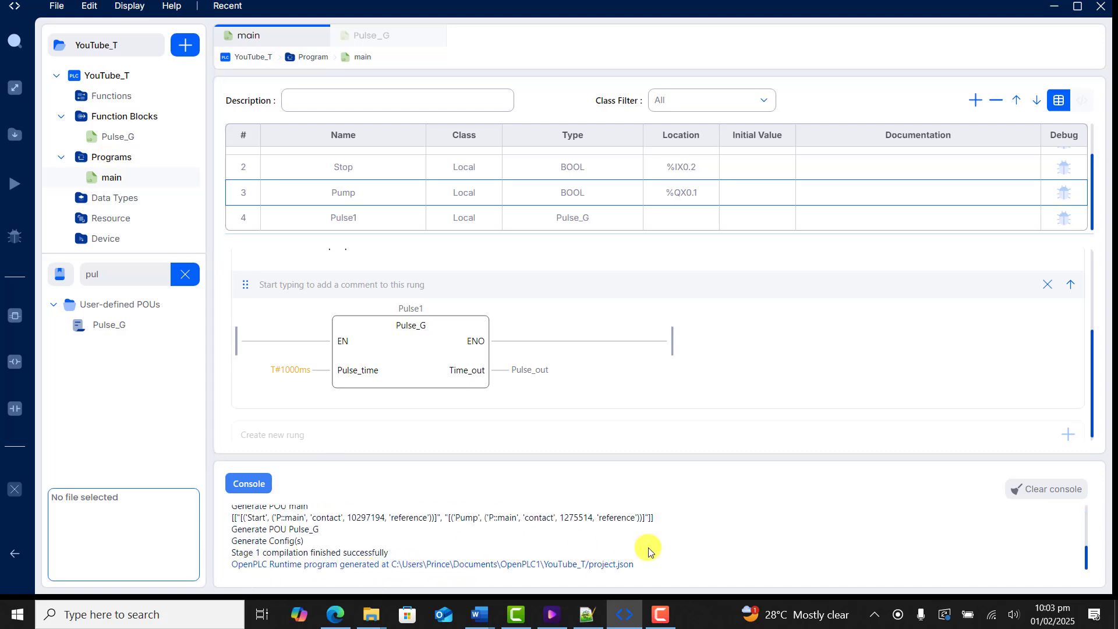
{"action": "mouse_move", "coordinate": [728, 597]}
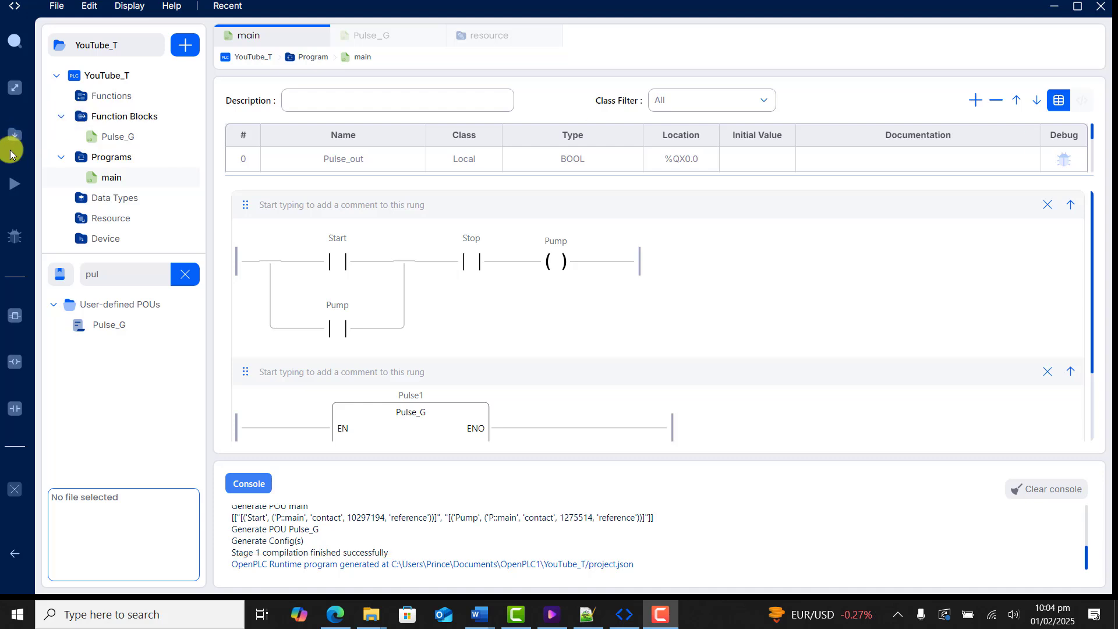
{"action": "mouse_move", "coordinate": [16, 137]}
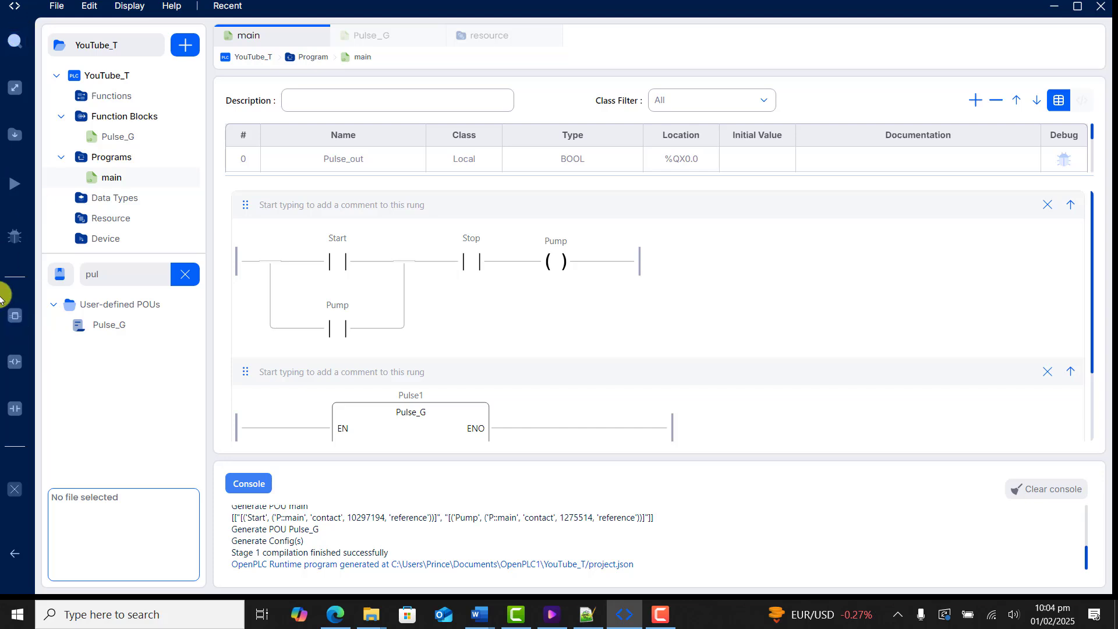
{"action": "mouse_move", "coordinate": [131, 248]}
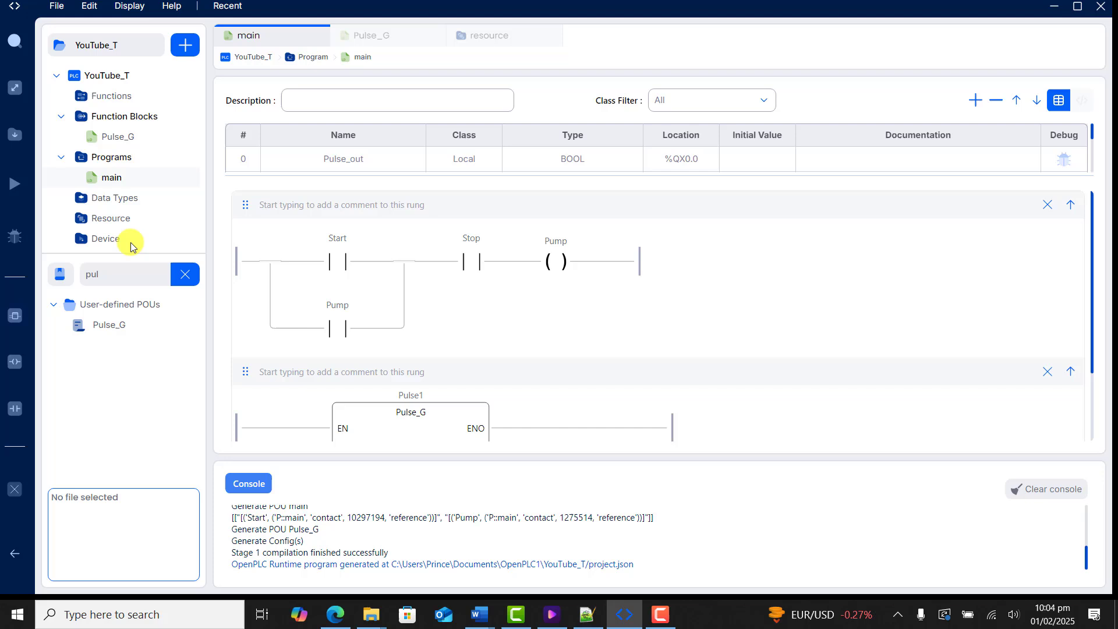